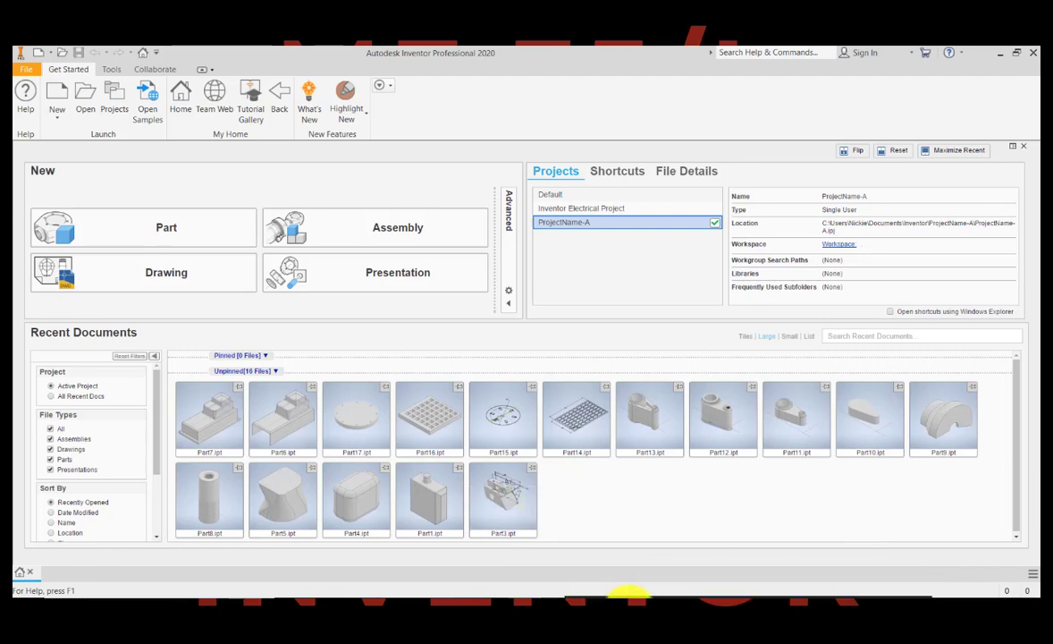
pyautogui.moveTo(402, 53)
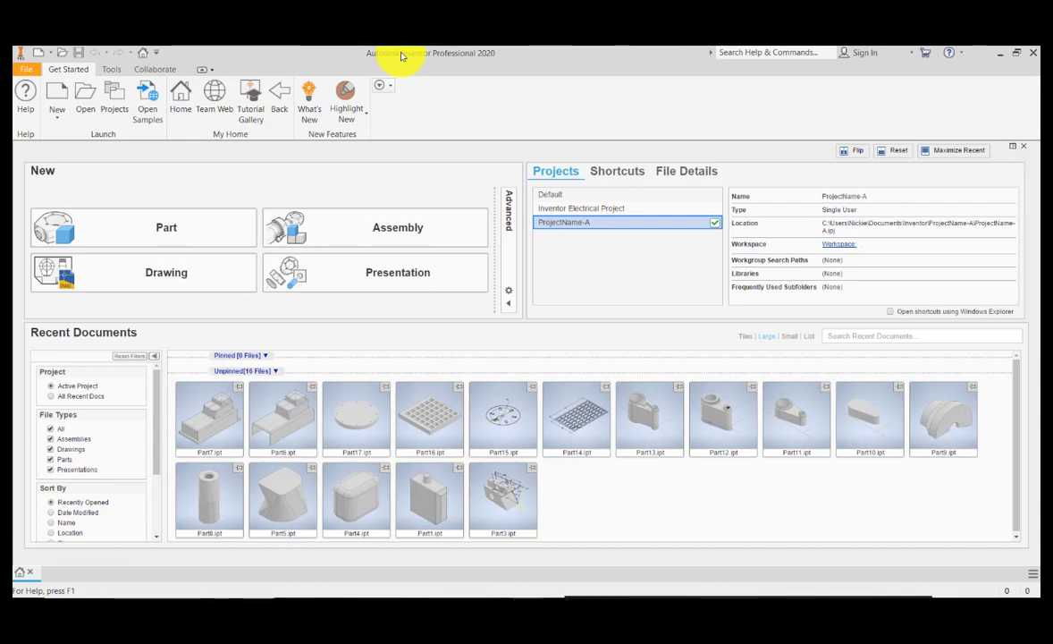
pyautogui.moveTo(139, 133)
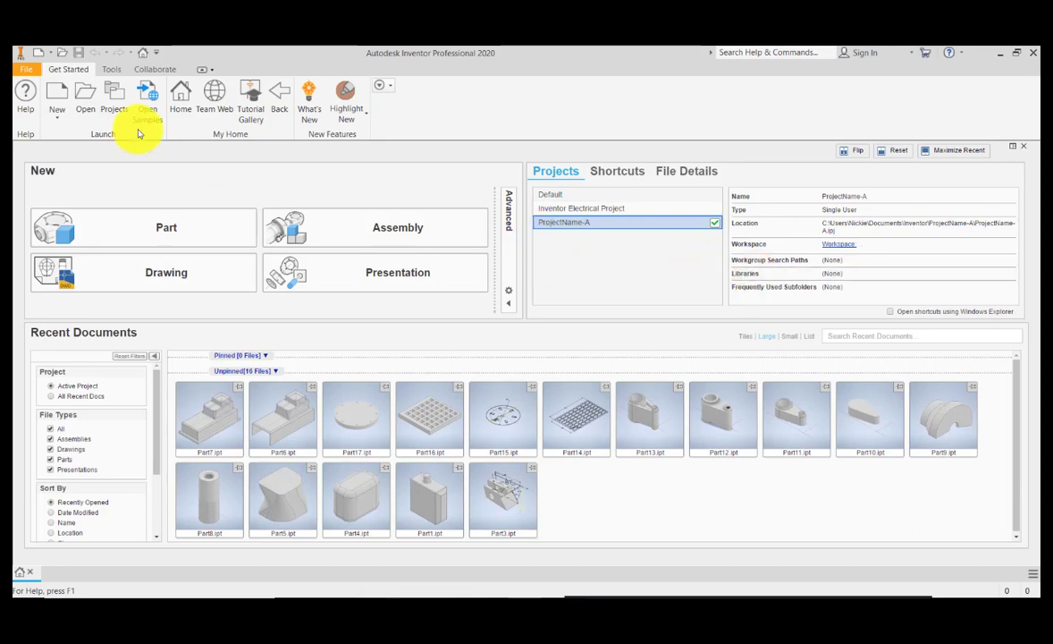
# Create a single-user project named FINITE ELEMENT ANALYSIS, confirming creation of its folder.
pyautogui.click(113, 98)
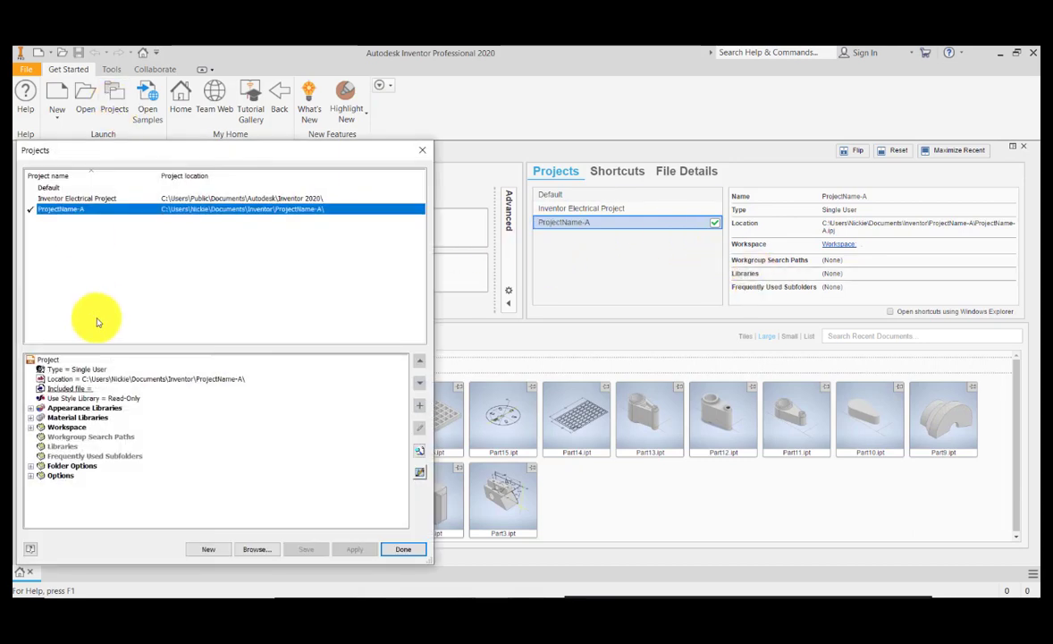
pyautogui.click(207, 549)
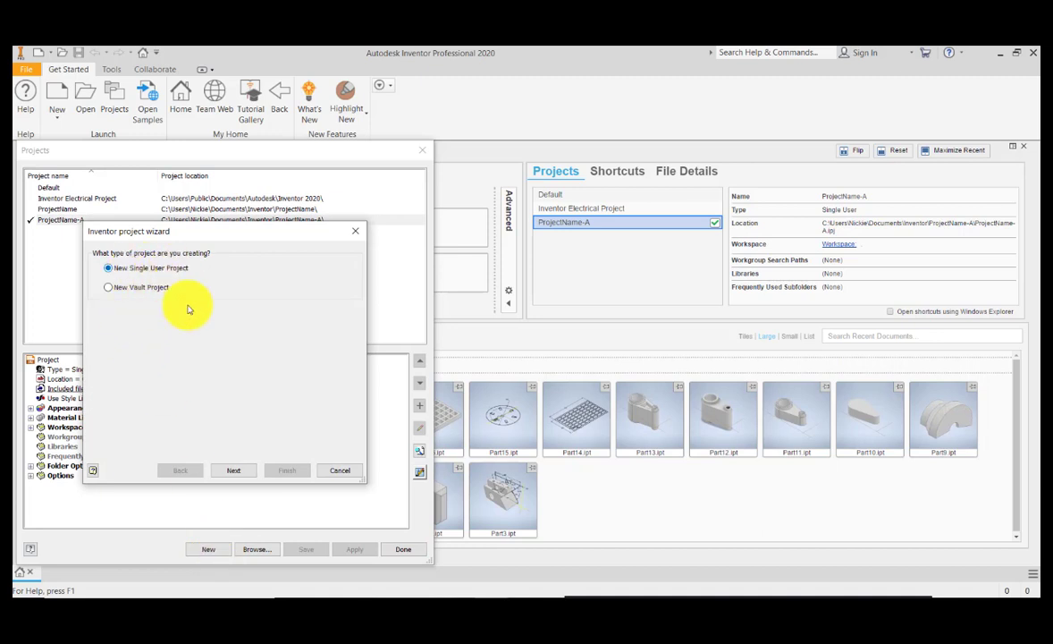
pyautogui.click(233, 469)
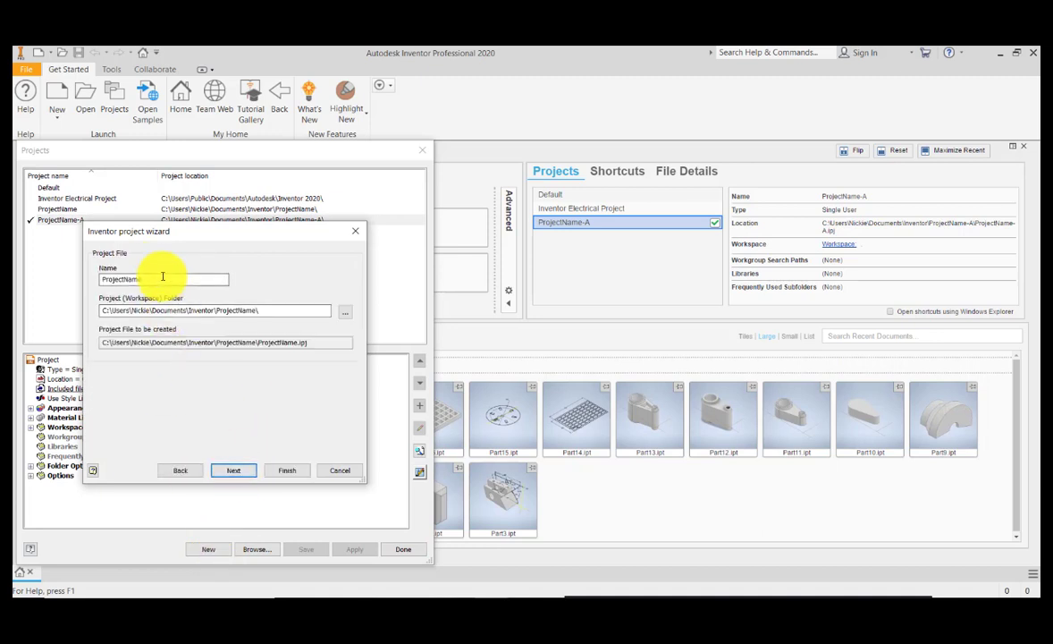
pyautogui.press('Backspace')
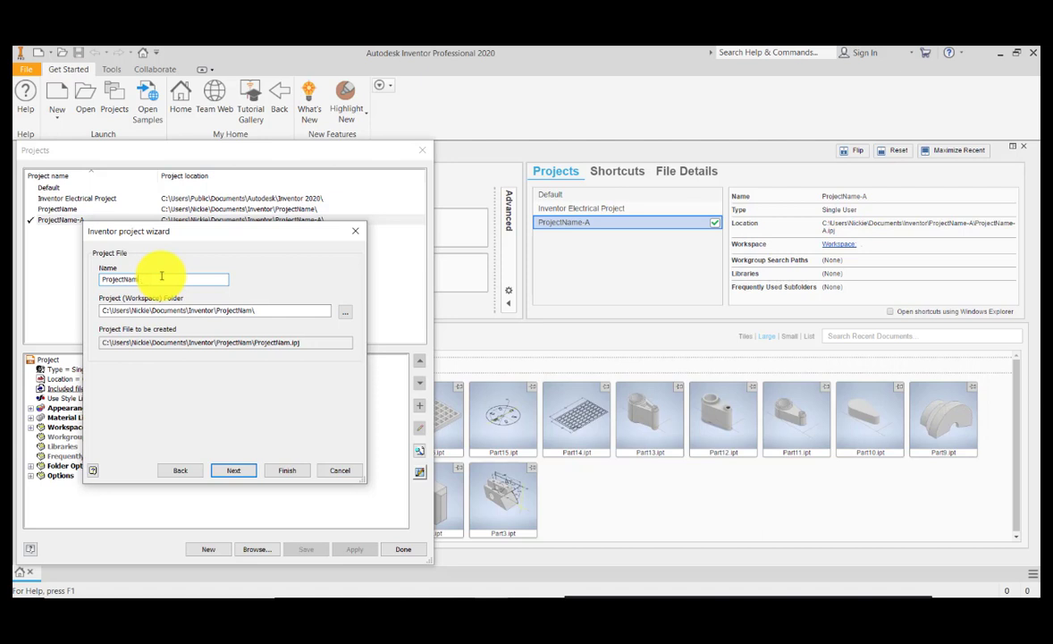
pyautogui.write('FINI')
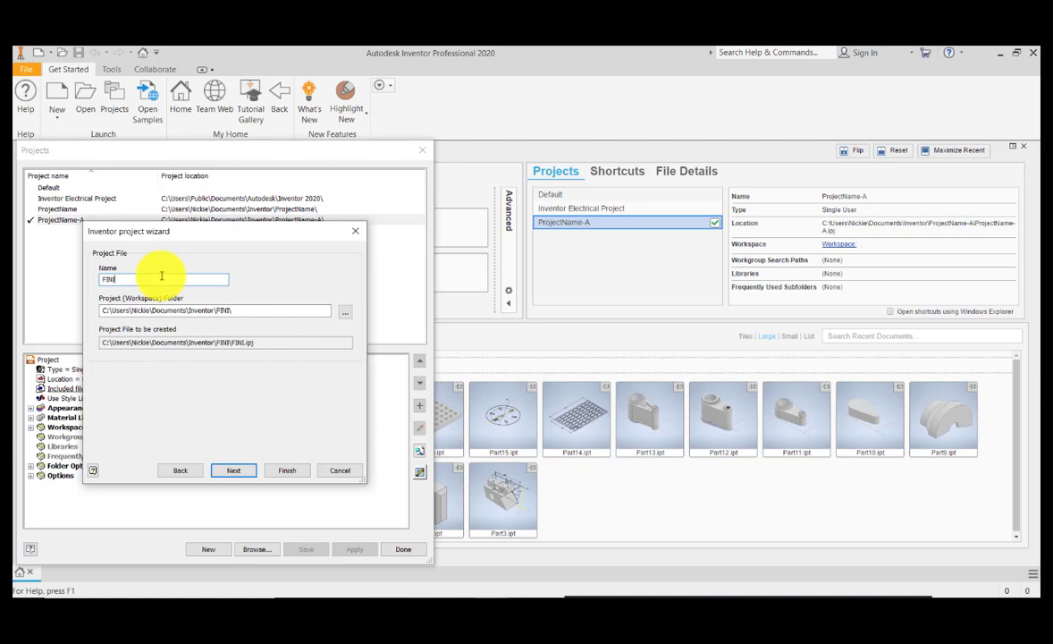
pyautogui.write('FINITE ELEMENT')
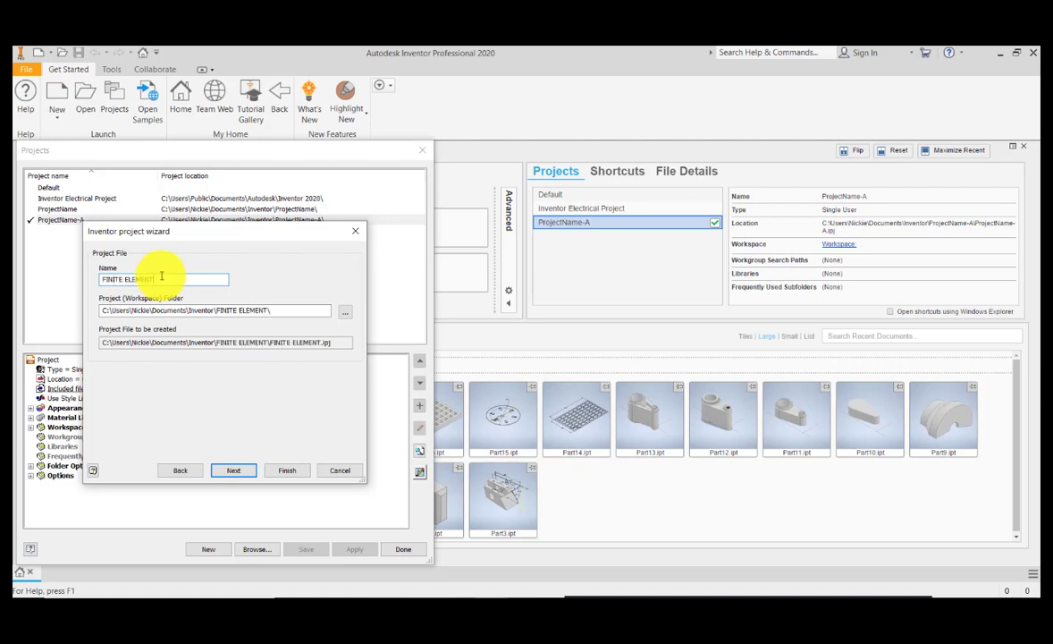
pyautogui.write('AN')
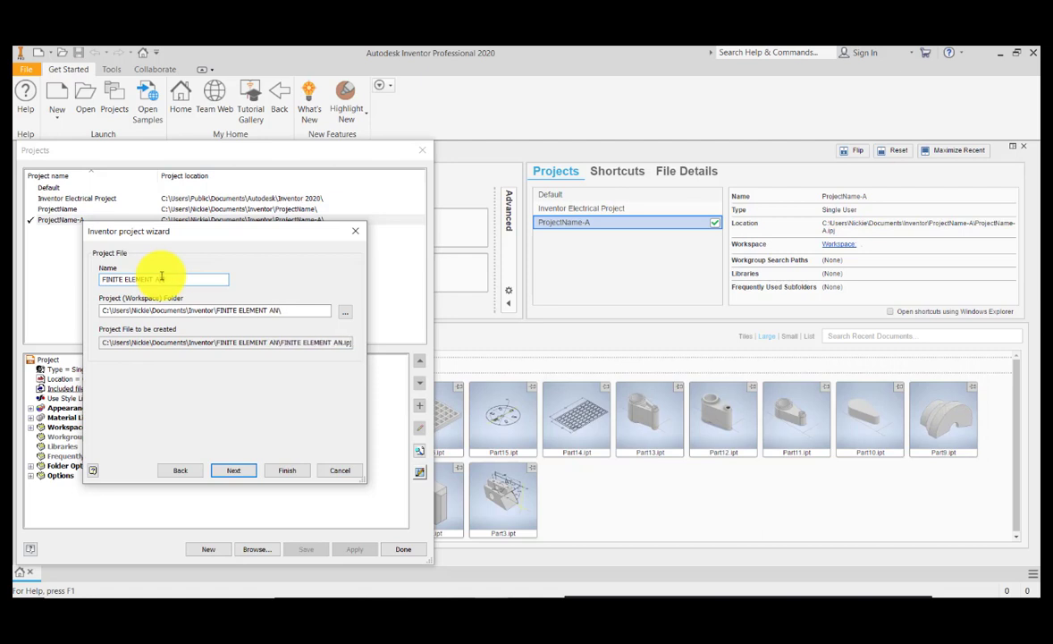
pyautogui.write('ANALYSIS')
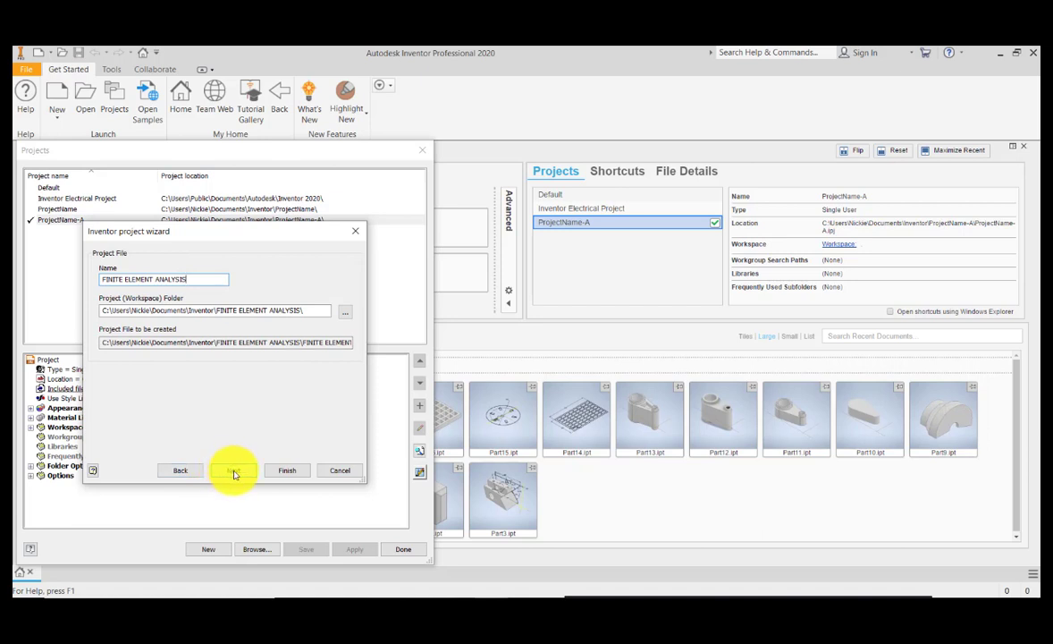
pyautogui.click(233, 469)
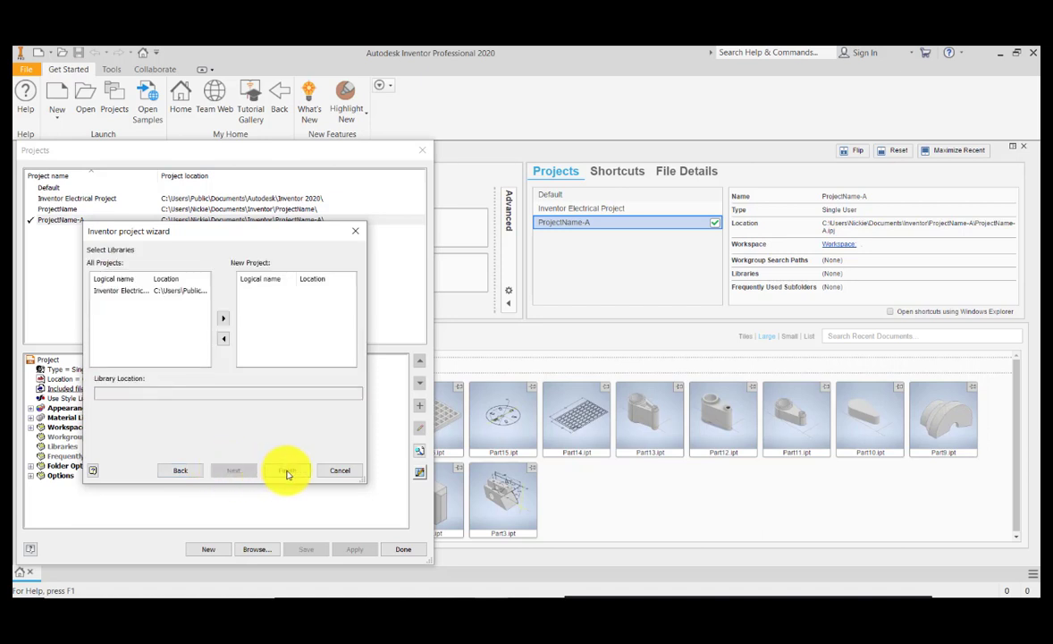
pyautogui.click(286, 470)
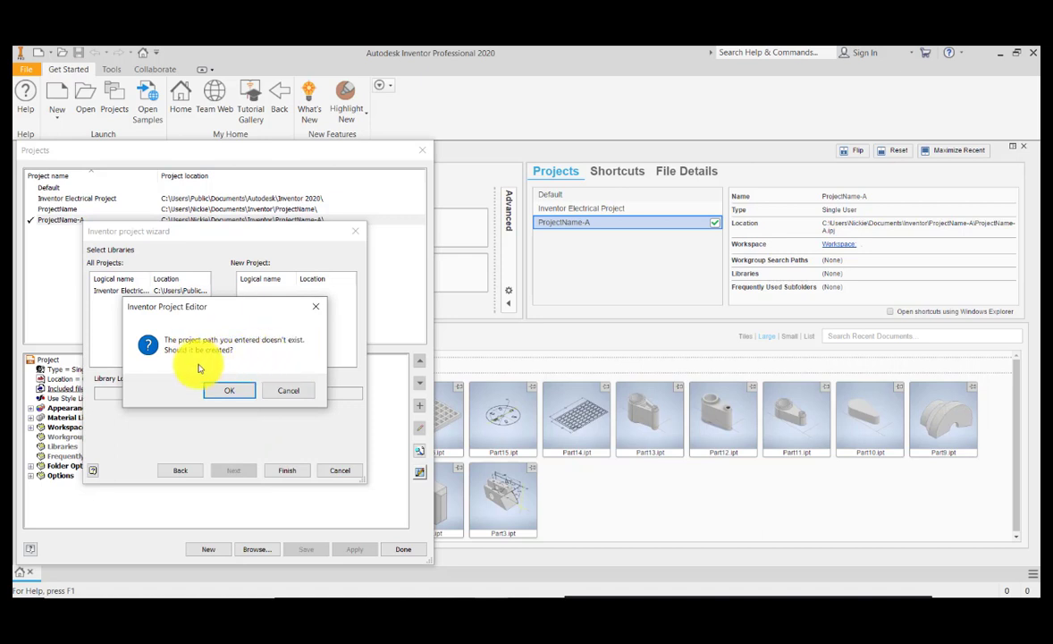
pyautogui.click(229, 390)
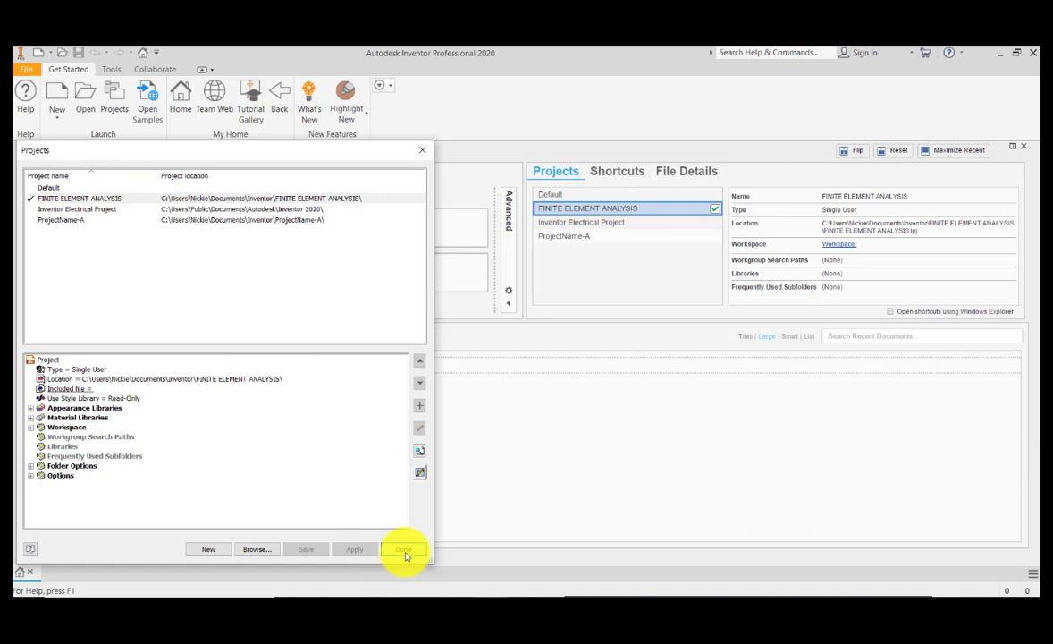
# Close Projects and leave default templates at millimeters with ANSI.
pyautogui.click(403, 548)
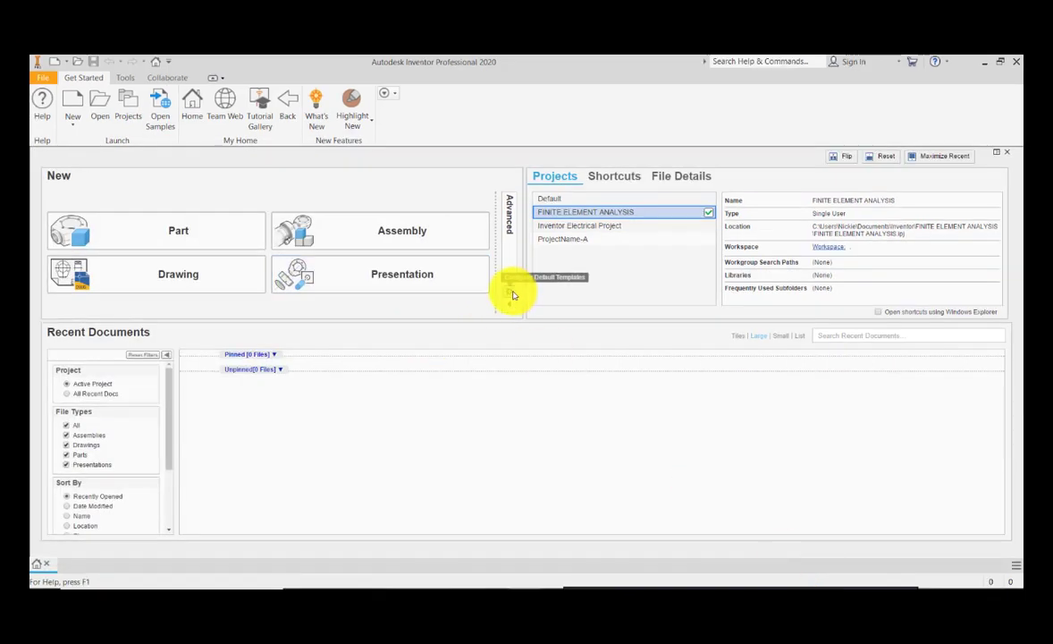
pyautogui.click(514, 292)
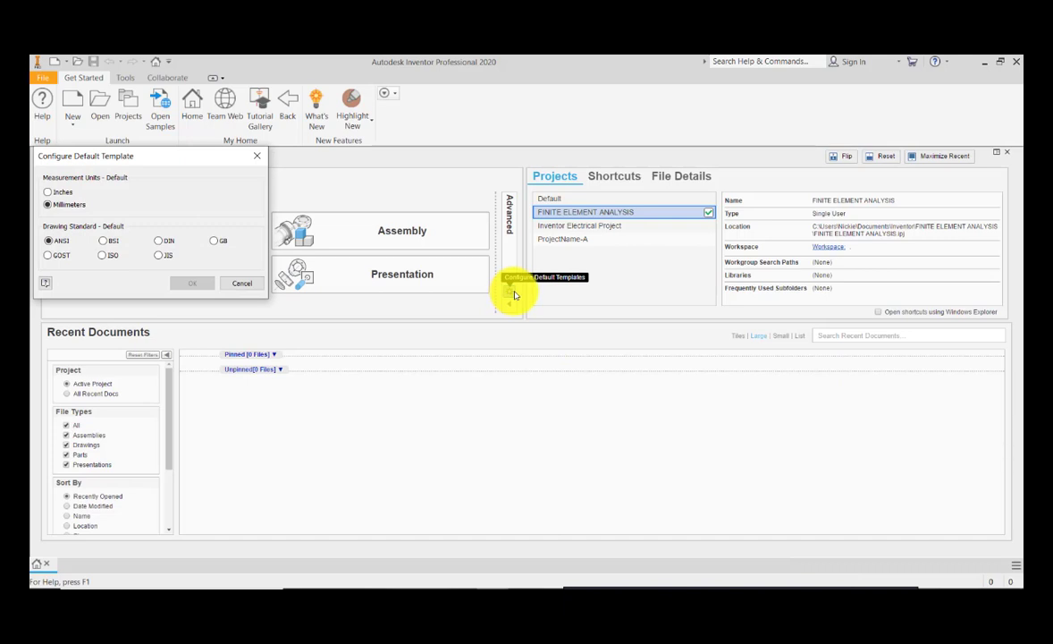
pyautogui.moveTo(145, 168)
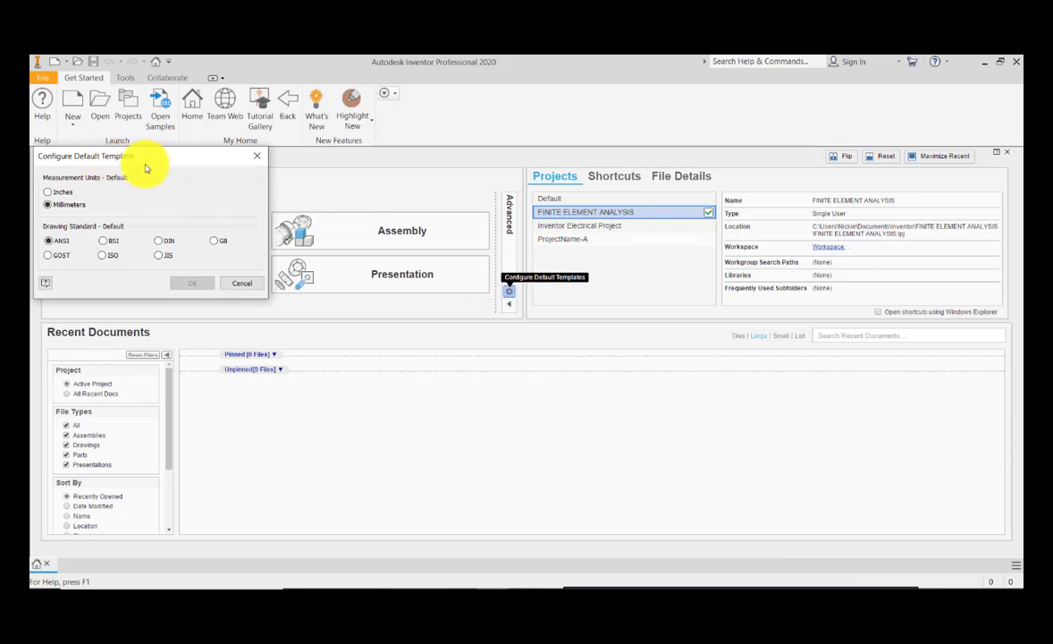
pyautogui.moveTo(210, 320)
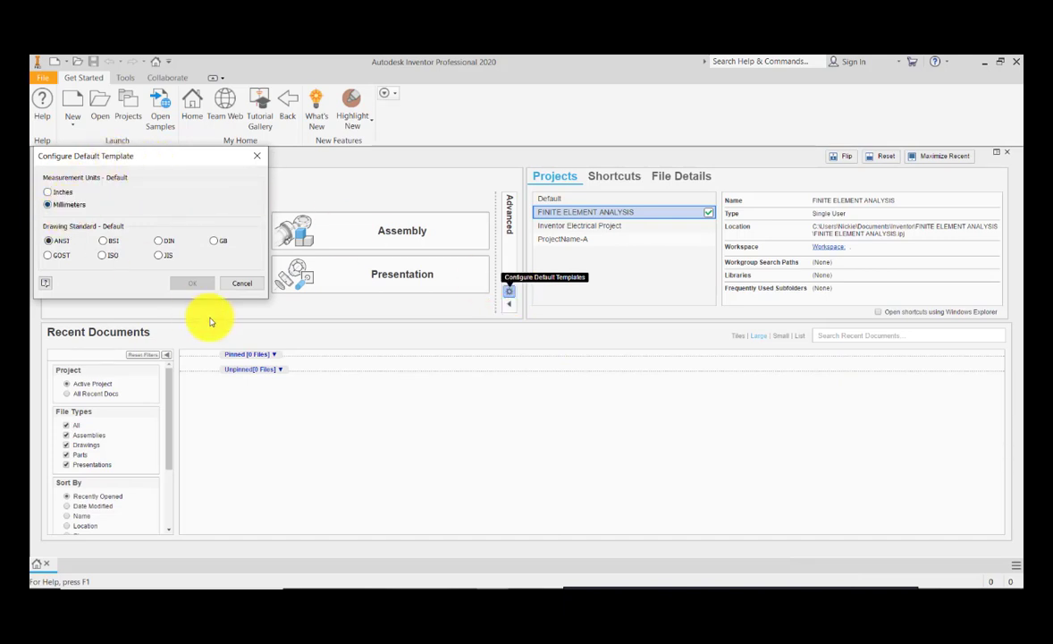
pyautogui.click(241, 283)
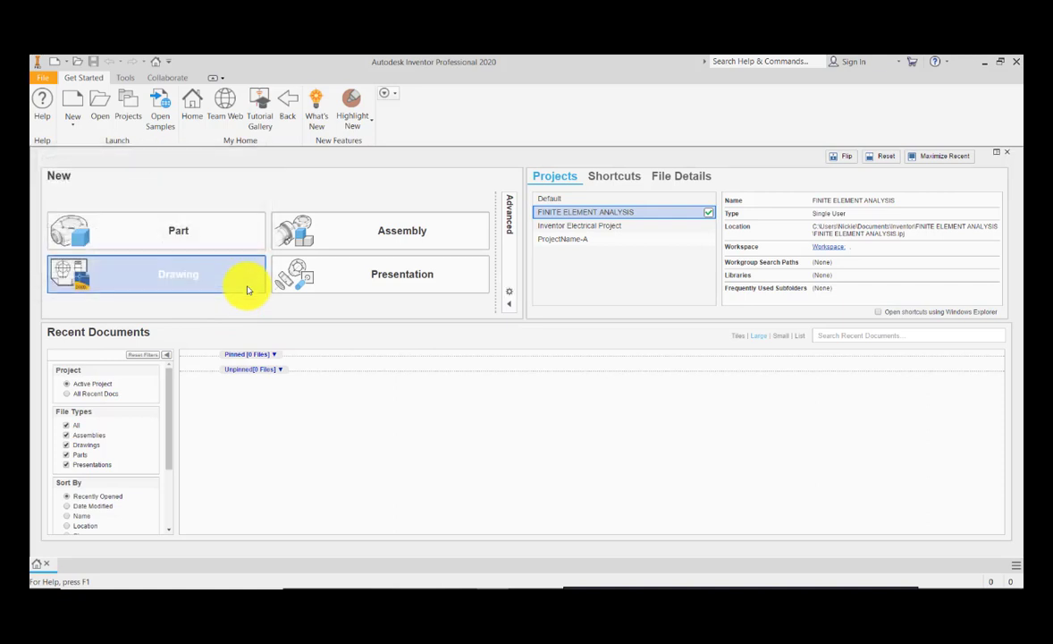
pyautogui.moveTo(447, 517)
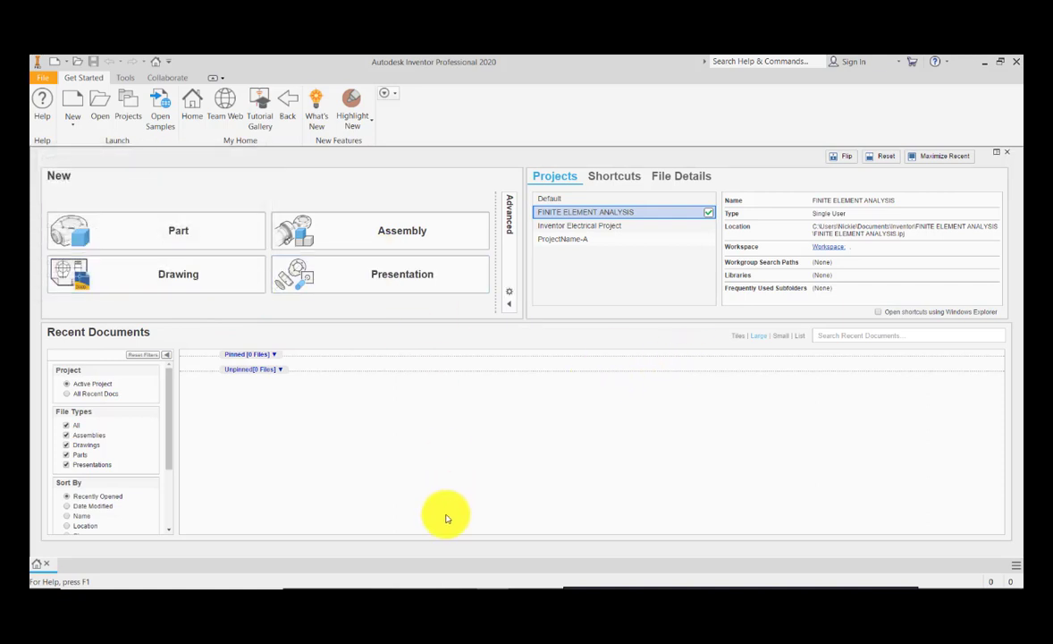
pyautogui.moveTo(405, 438)
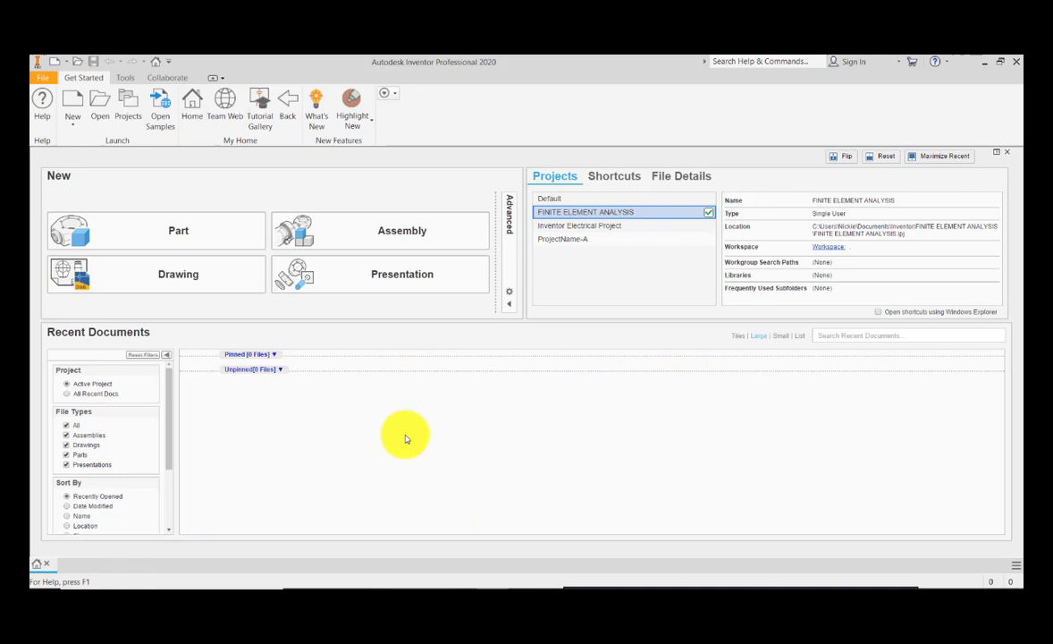
pyautogui.moveTo(219, 243)
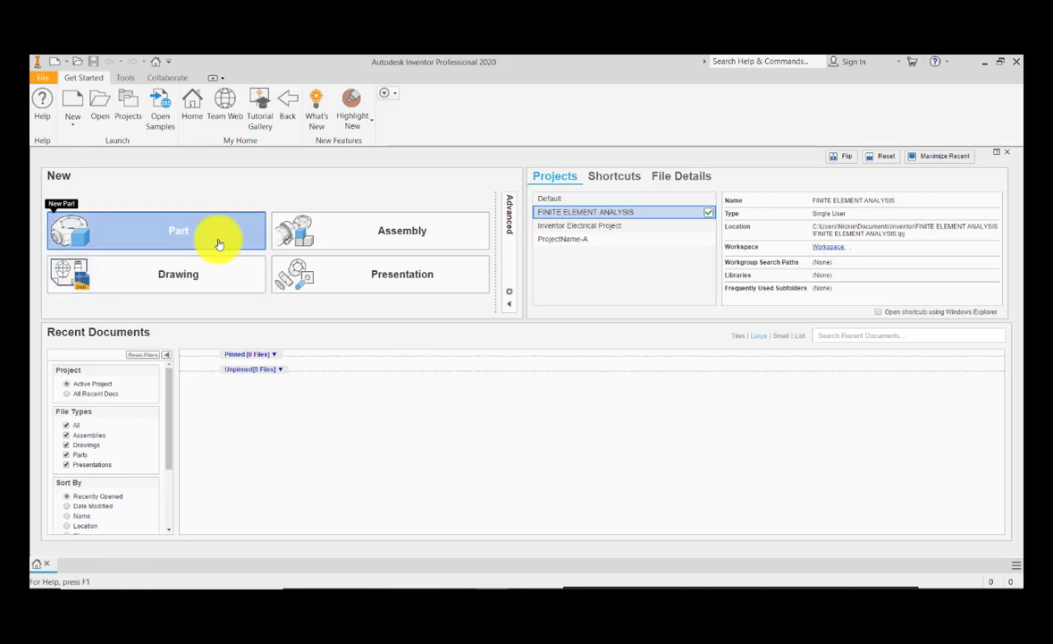
# Create a new empty part document, Part1, from the home screen.
pyautogui.click(178, 230)
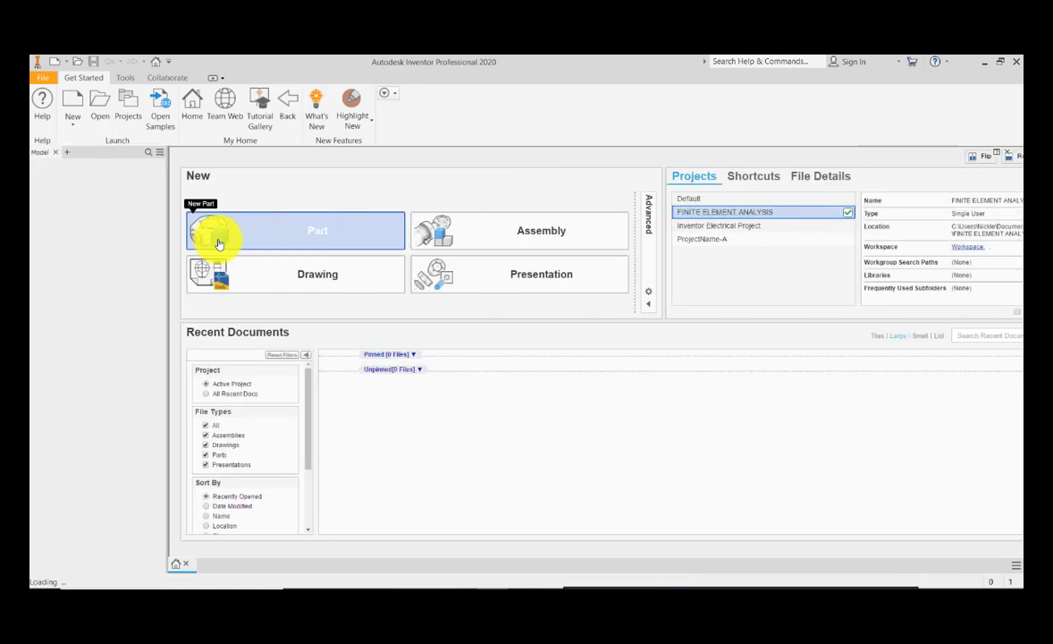
pyautogui.click(318, 229)
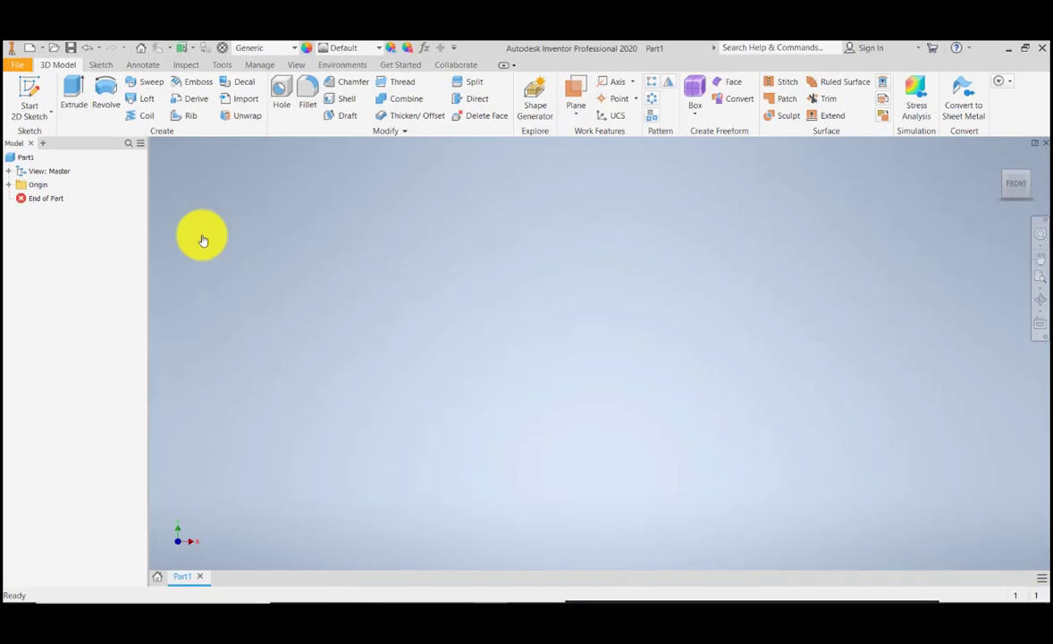
pyautogui.moveTo(590, 236)
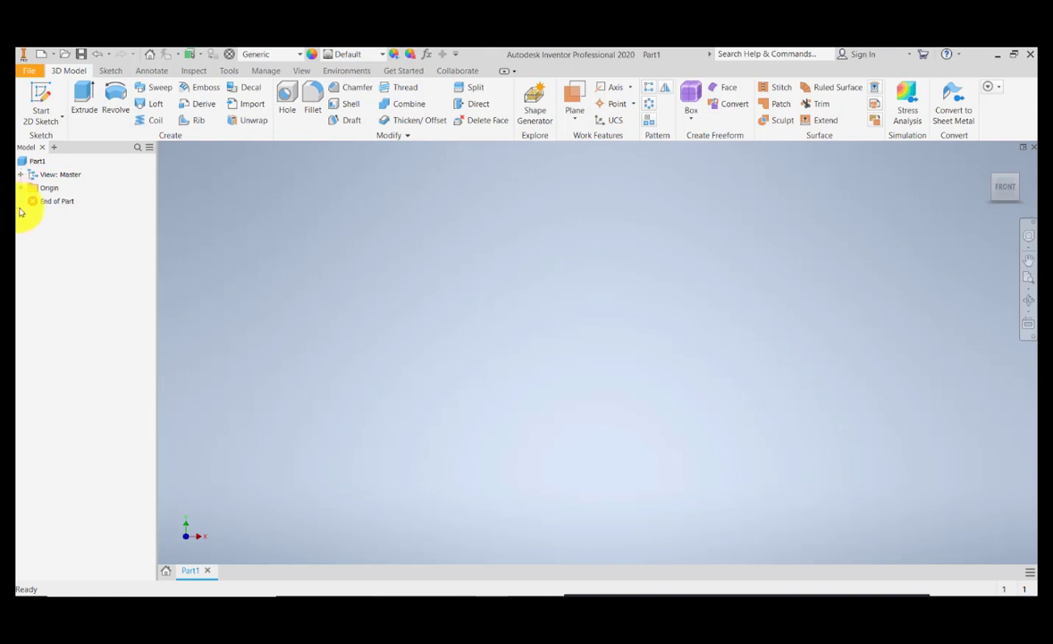
# Show Part1's origin work planes and start Sketch1 on an origin plane.
pyautogui.click(49, 188)
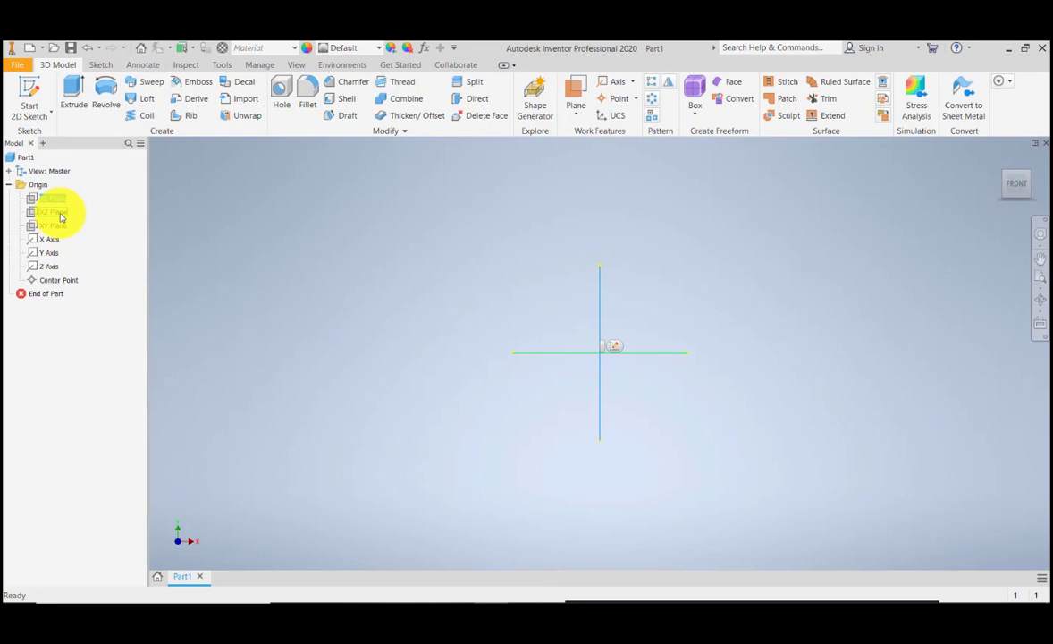
pyautogui.click(52, 213)
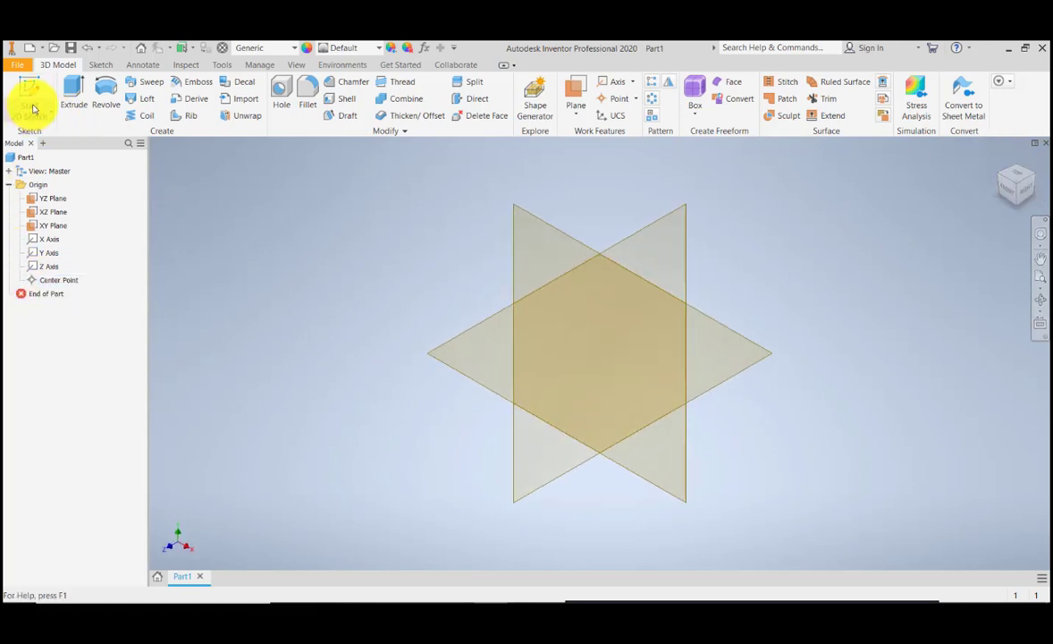
pyautogui.click(30, 94)
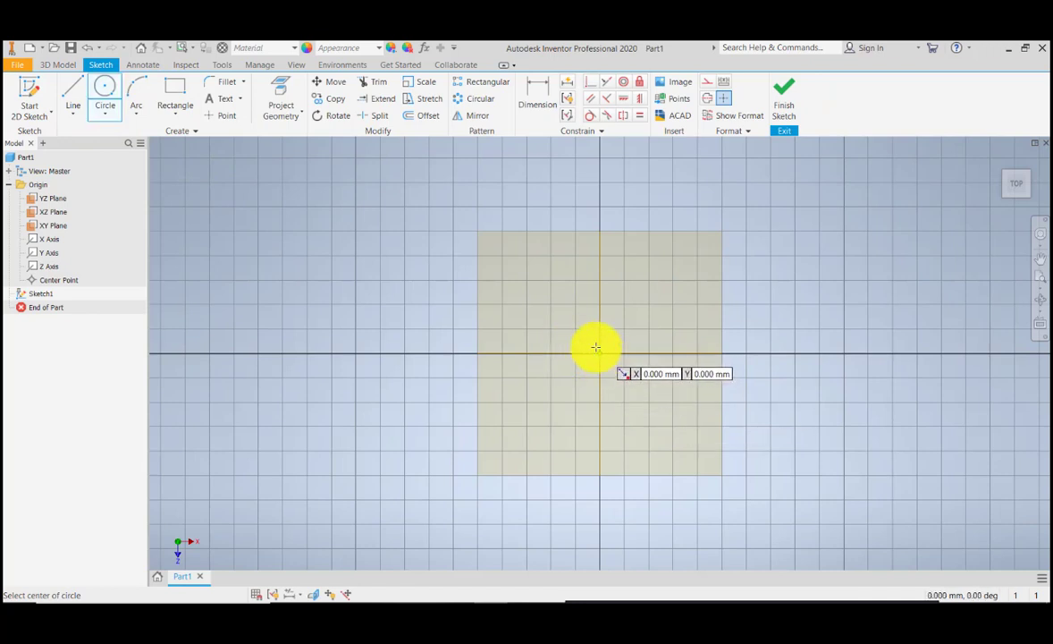
pyautogui.moveTo(605, 349)
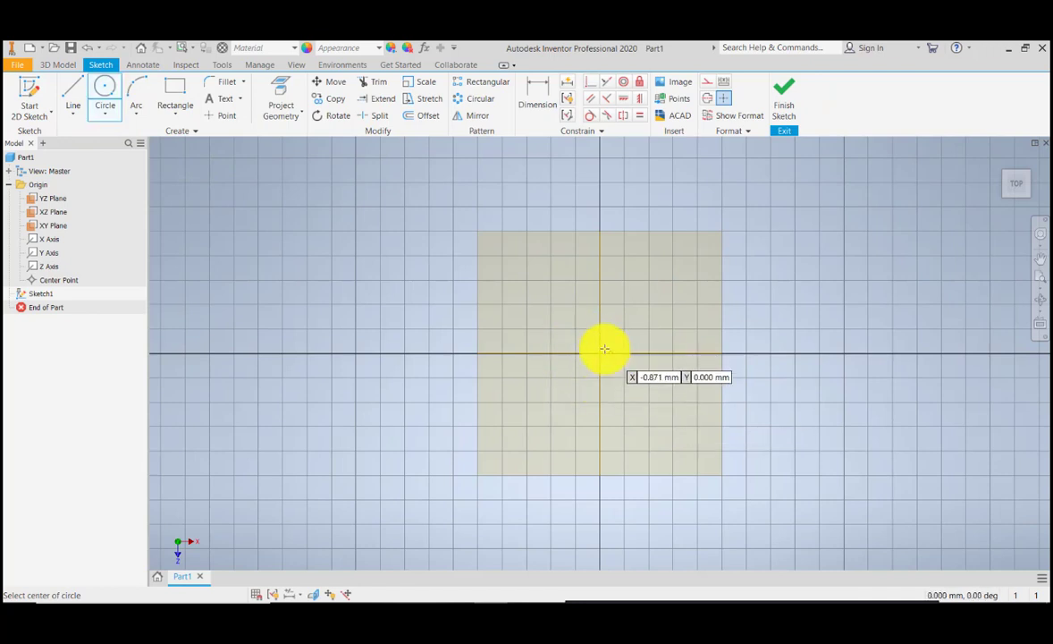
pyautogui.moveTo(613, 361)
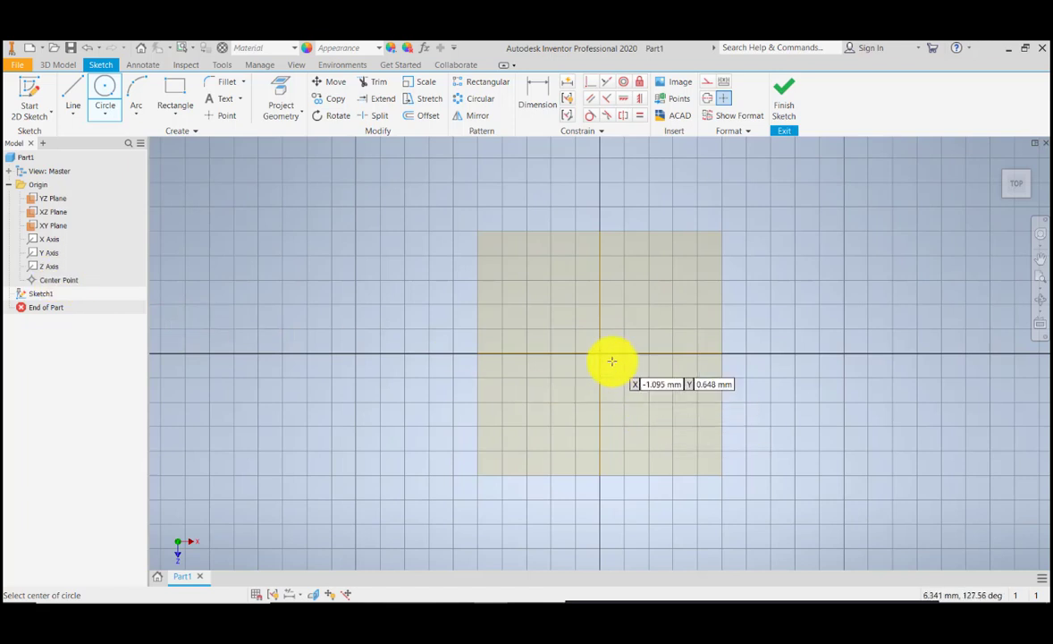
# Draw an origin-centred circle and dimension its diameter to 50.
pyautogui.click(612, 362)
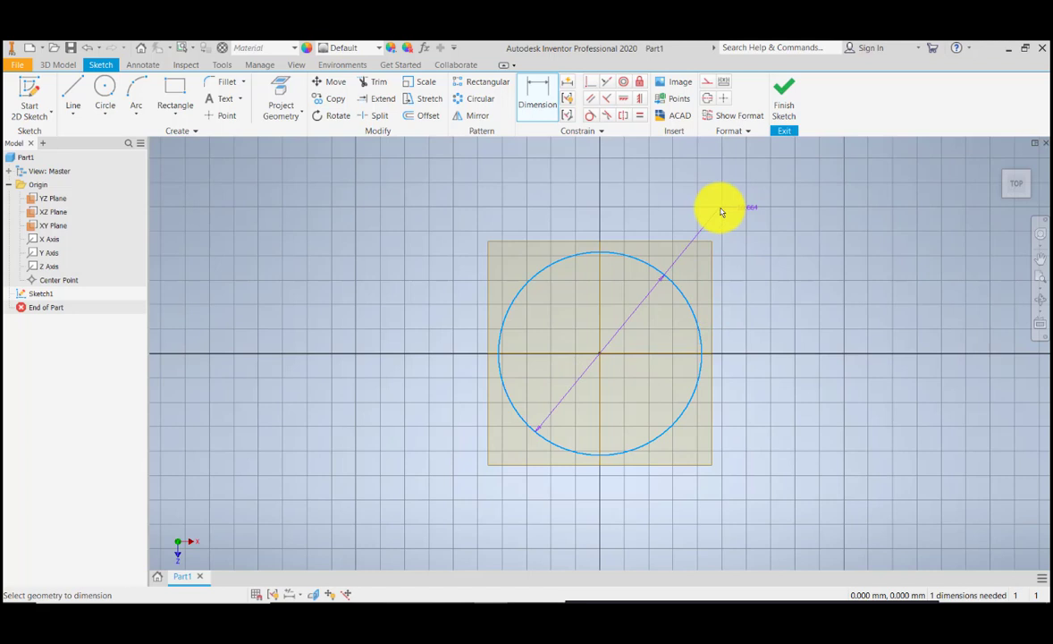
pyautogui.click(720, 208)
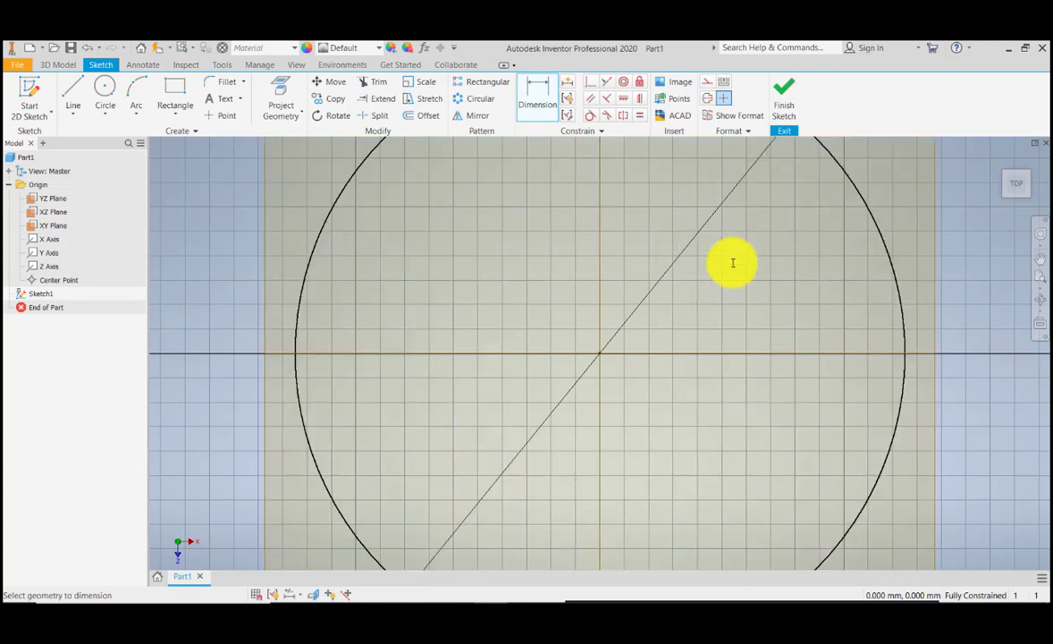
pyautogui.moveTo(807, 162)
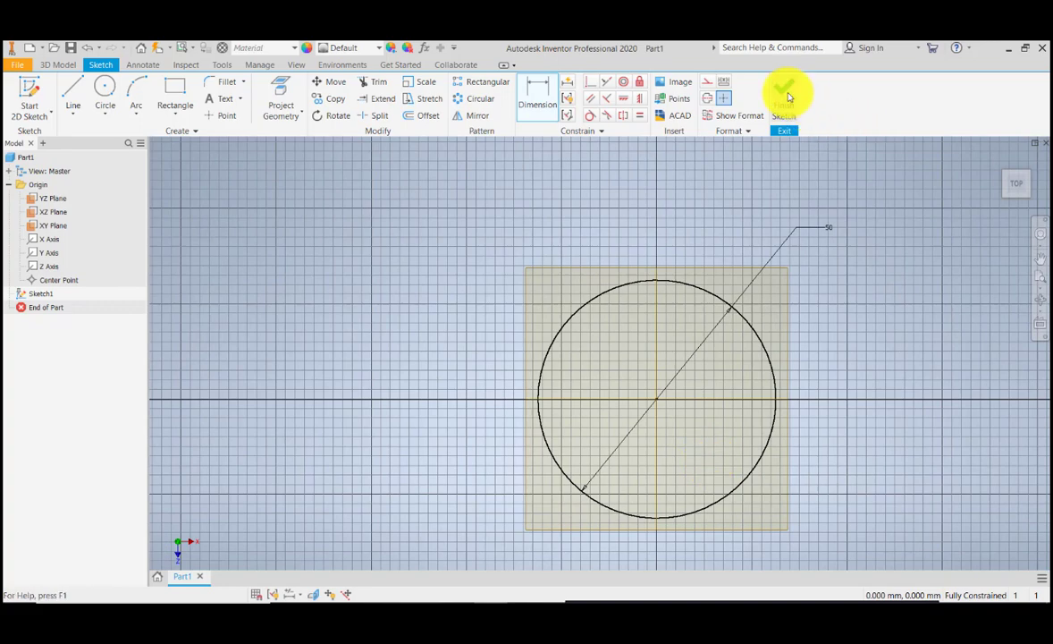
# Finish the sketch and extrude the circle 500 into Extrusion1.
pyautogui.click(783, 93)
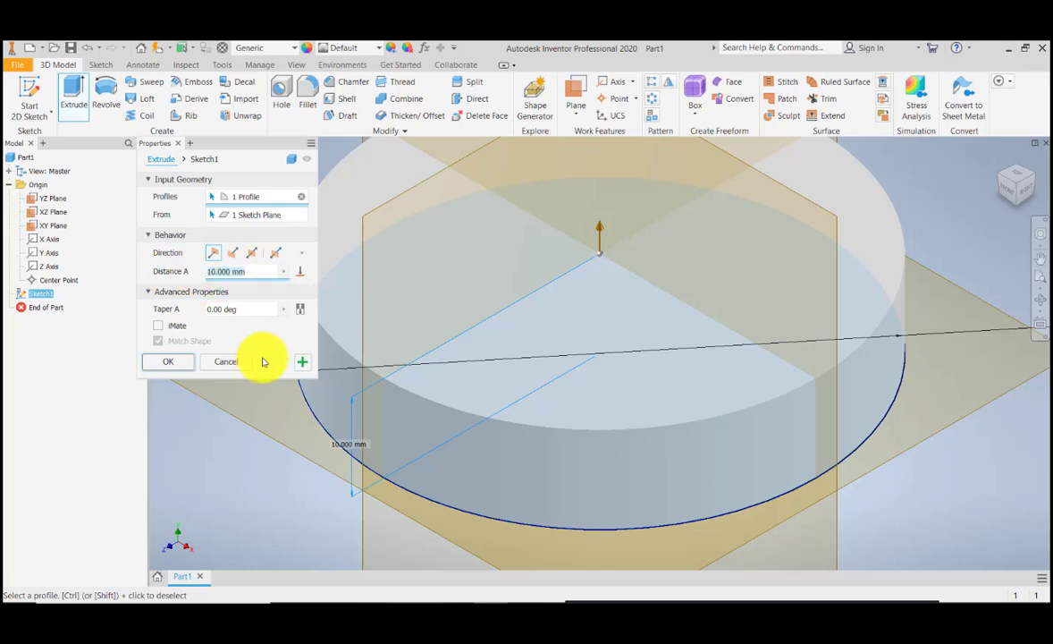
pyautogui.write('500')
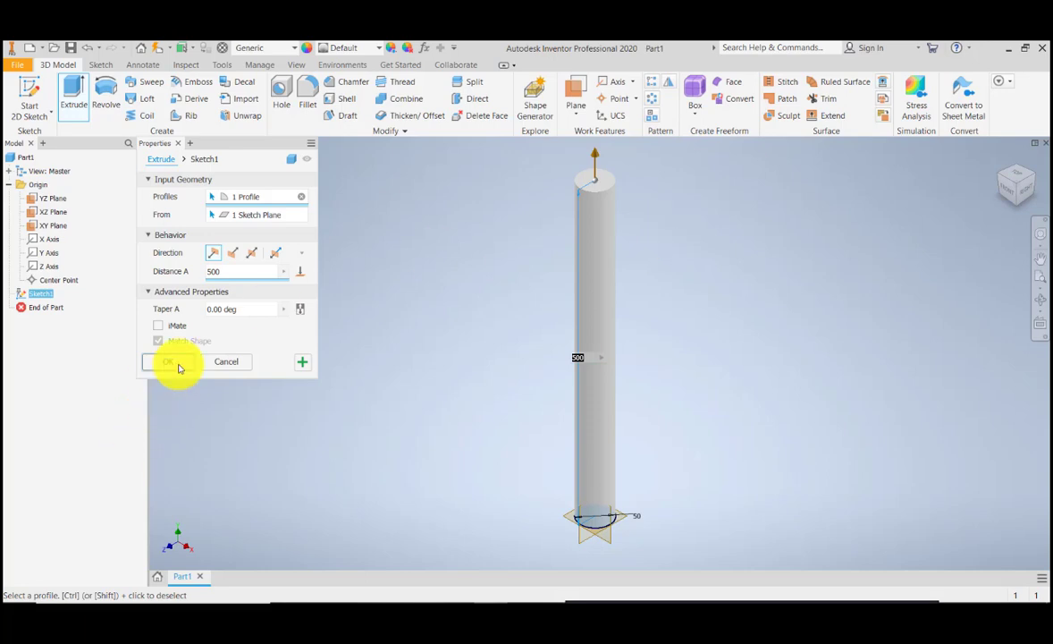
pyautogui.click(167, 361)
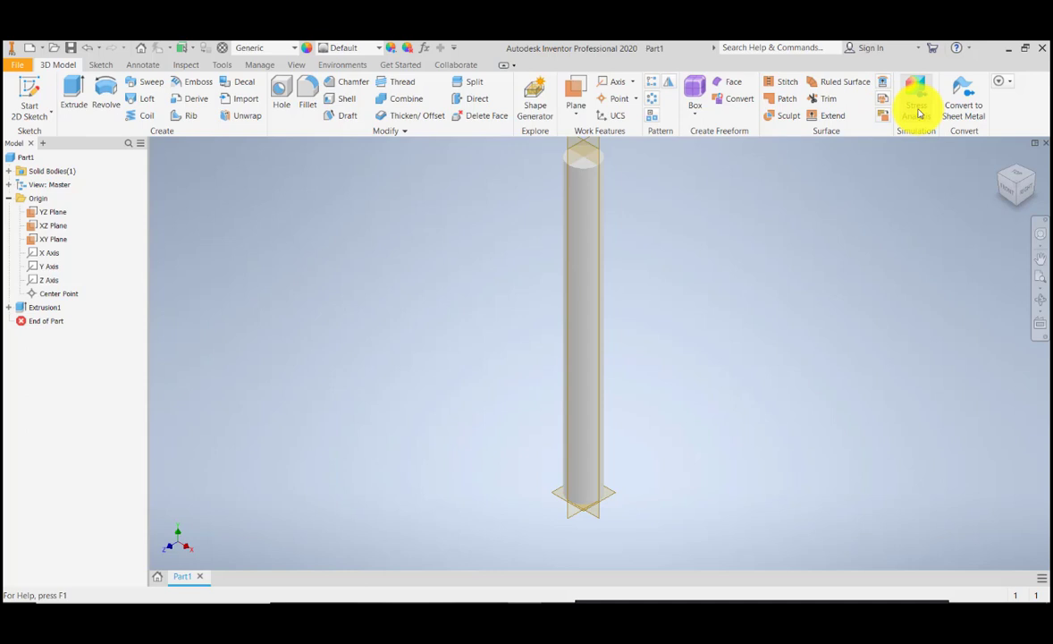
# Enter Stress Analysis and begin creating the static study Static Analysis:1.
pyautogui.click(915, 98)
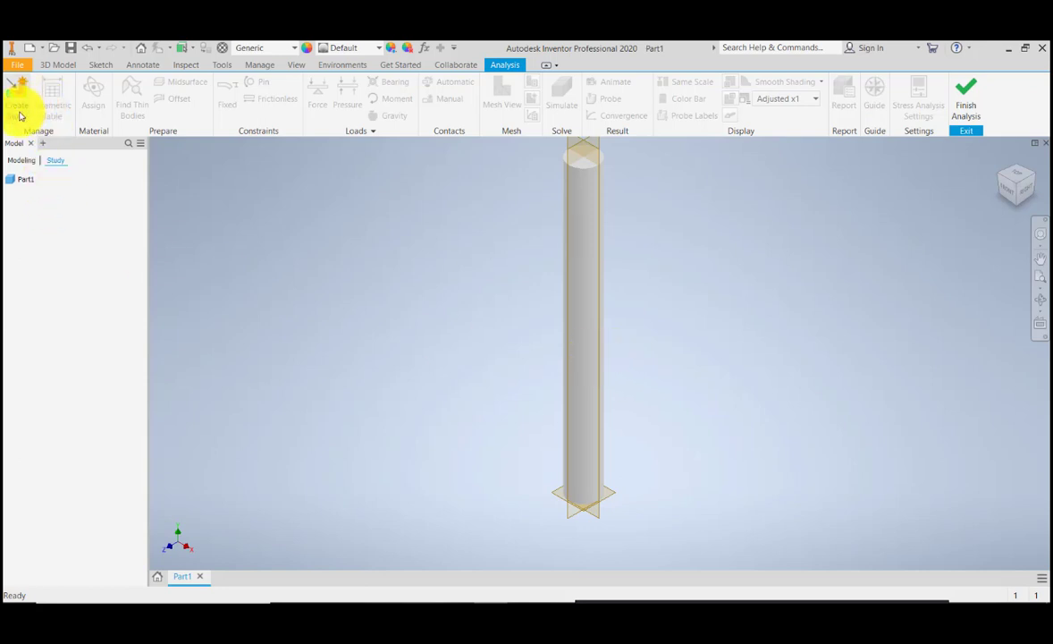
pyautogui.click(19, 105)
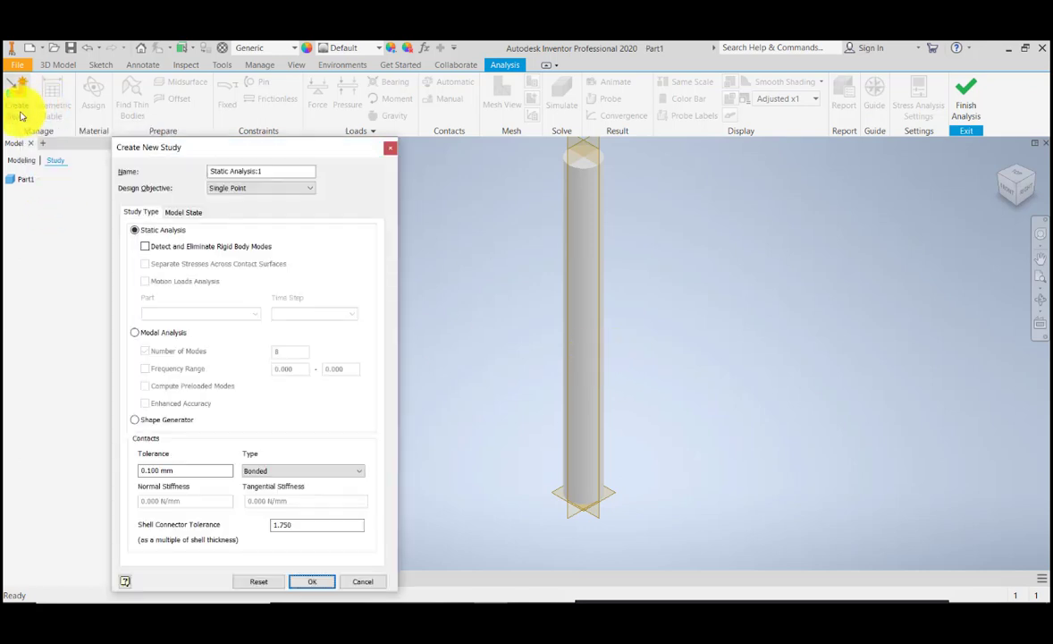
pyautogui.click(260, 171)
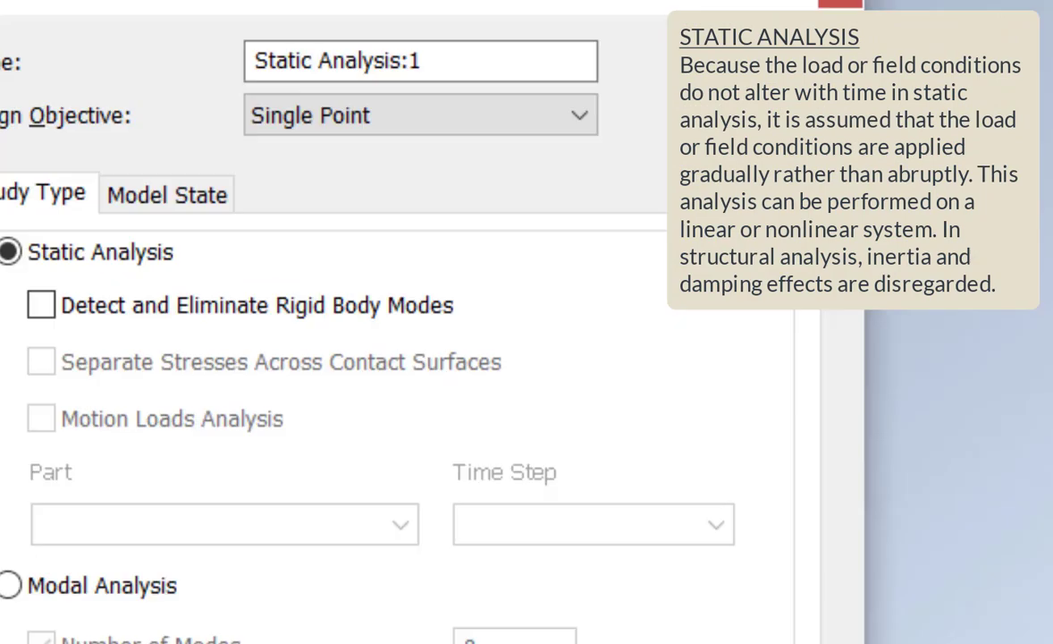
pyautogui.moveTo(96, 498)
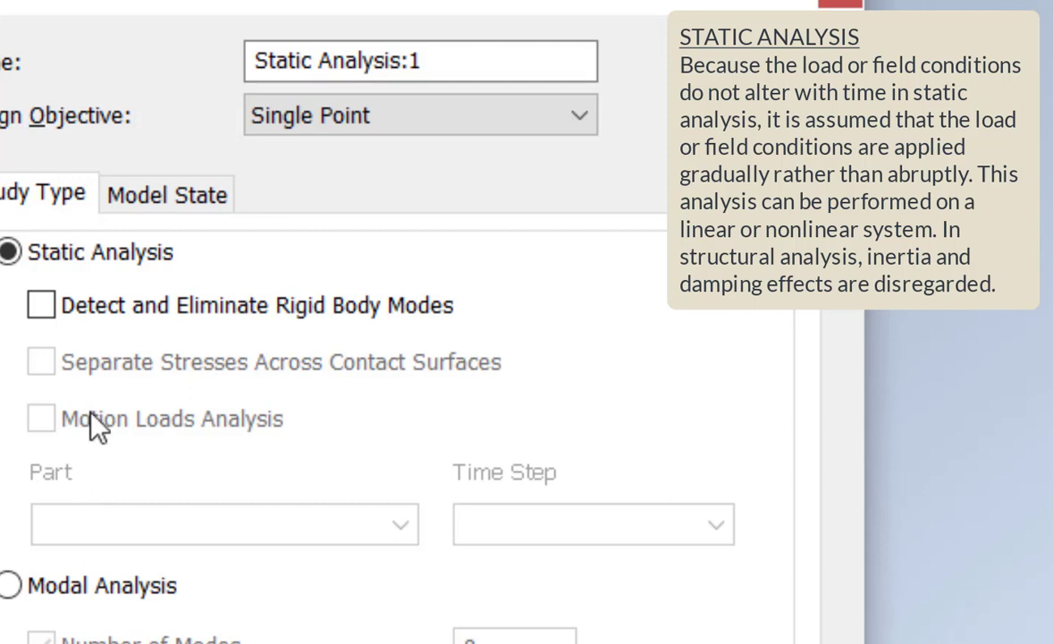
pyautogui.moveTo(96, 428)
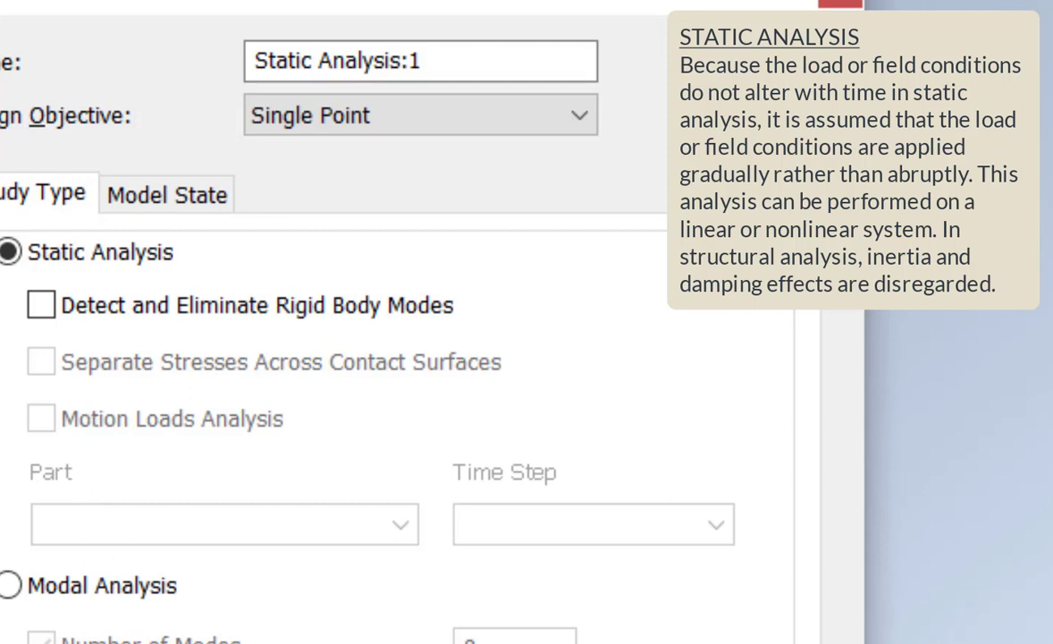
pyautogui.moveTo(97, 463)
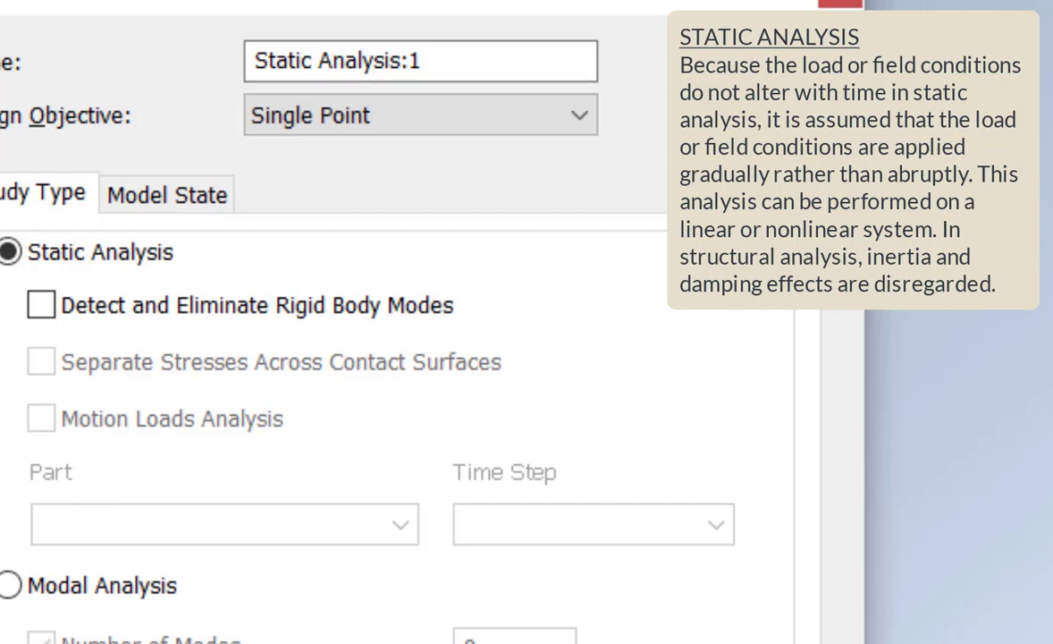
pyautogui.moveTo(93, 486)
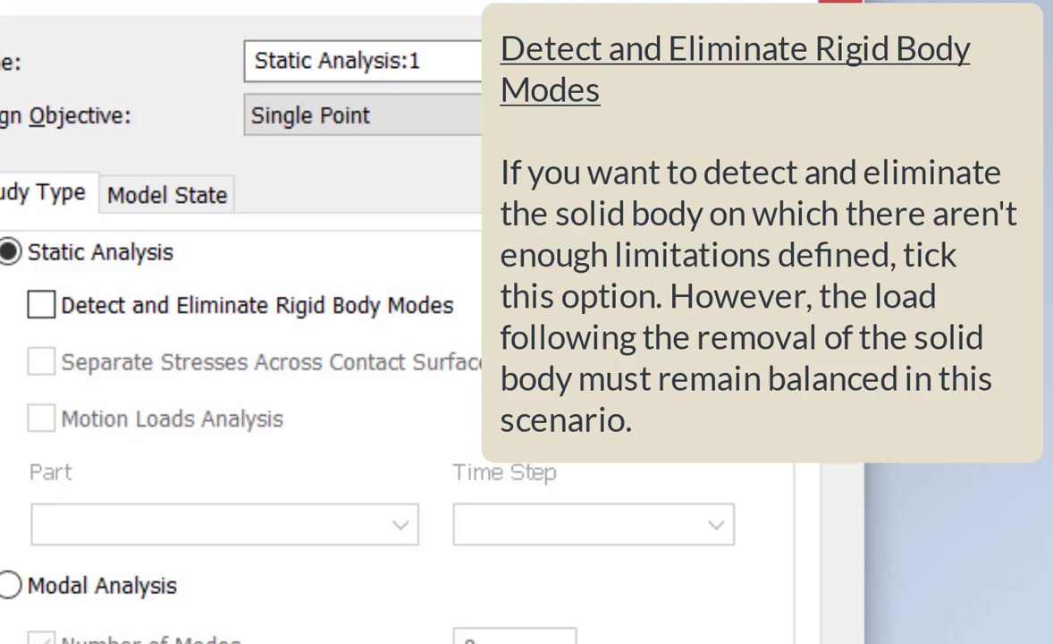
pyautogui.moveTo(96, 501)
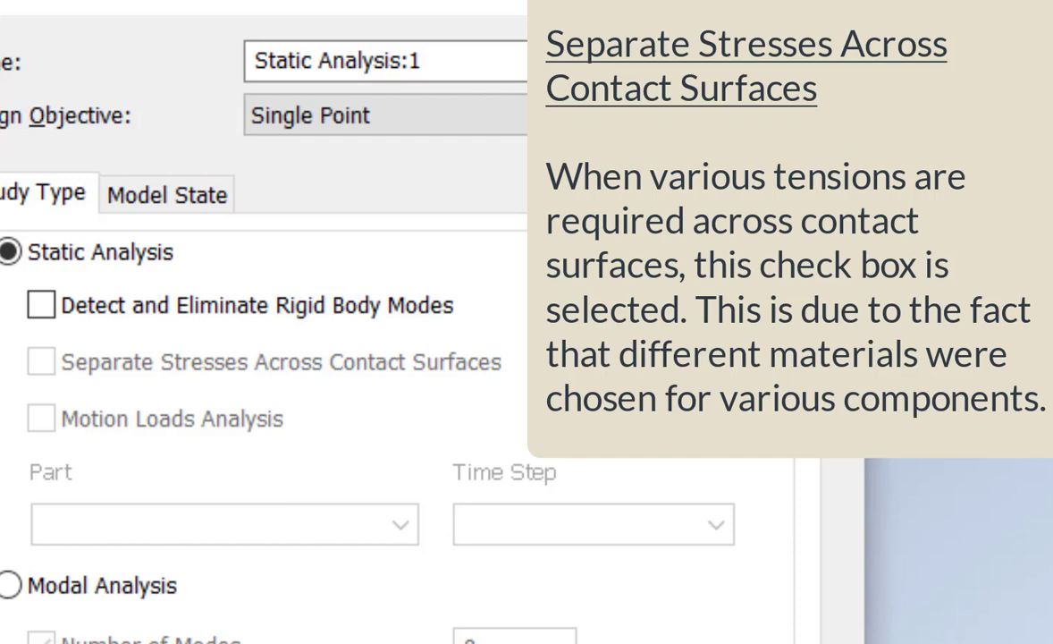
pyautogui.moveTo(97, 430)
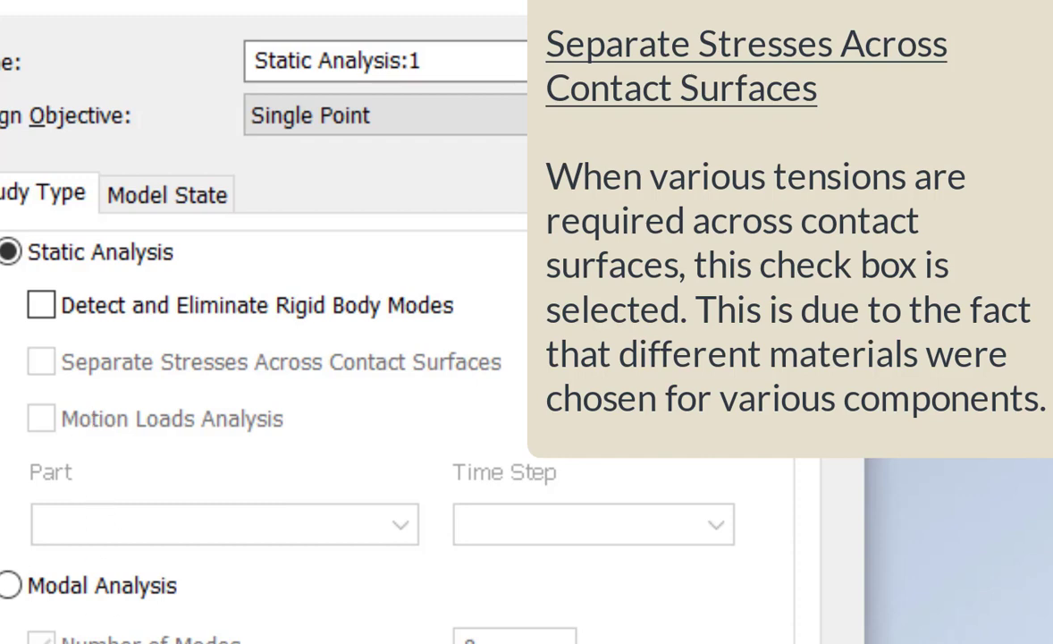
pyautogui.moveTo(95, 485)
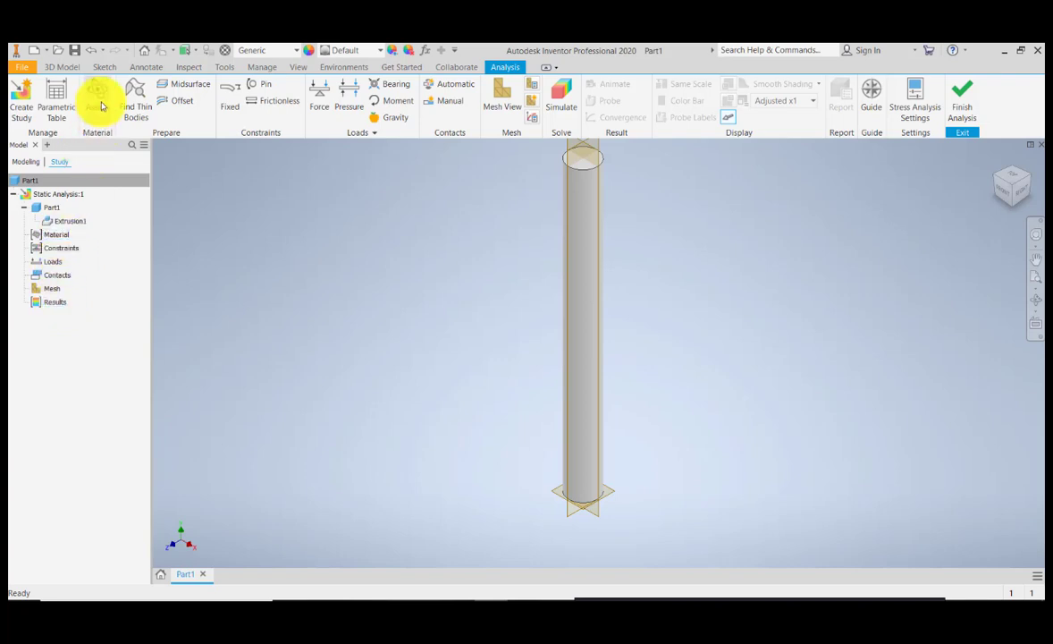
# Start assigning a material to the shaft from the Material panel.
pyautogui.click(97, 94)
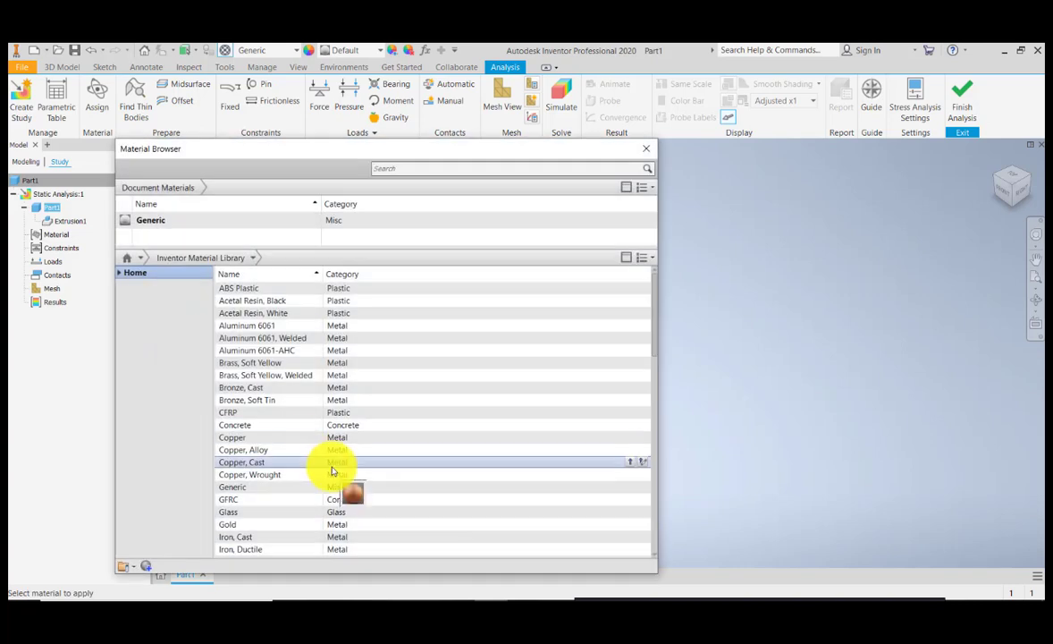
# Find Steel, Mild, Welded in the Inventor Material Library and assign it.
pyautogui.scroll(-3)
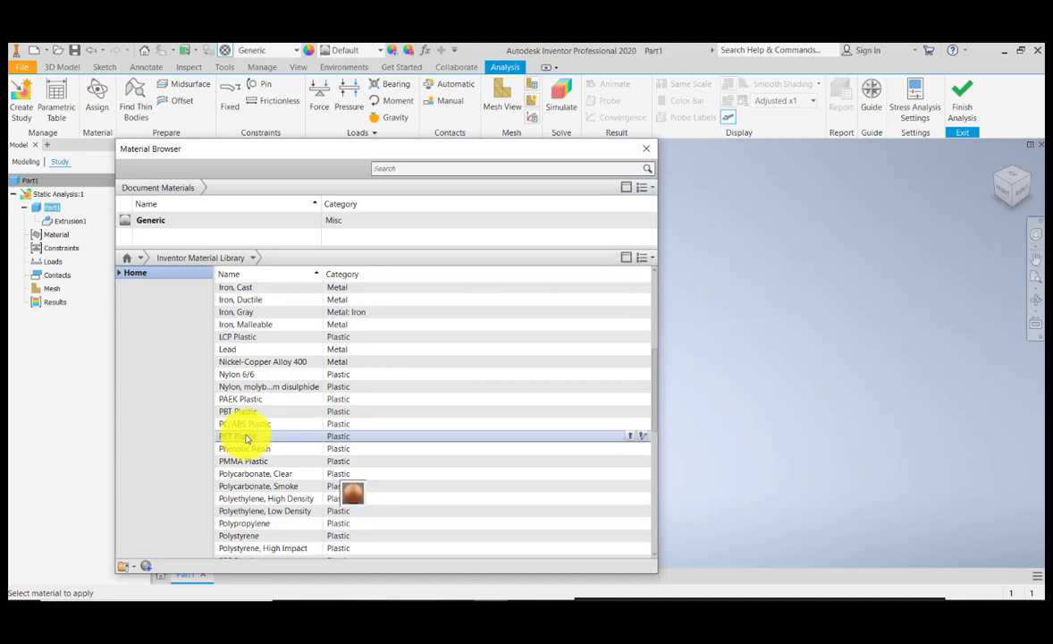
pyautogui.scroll(-3)
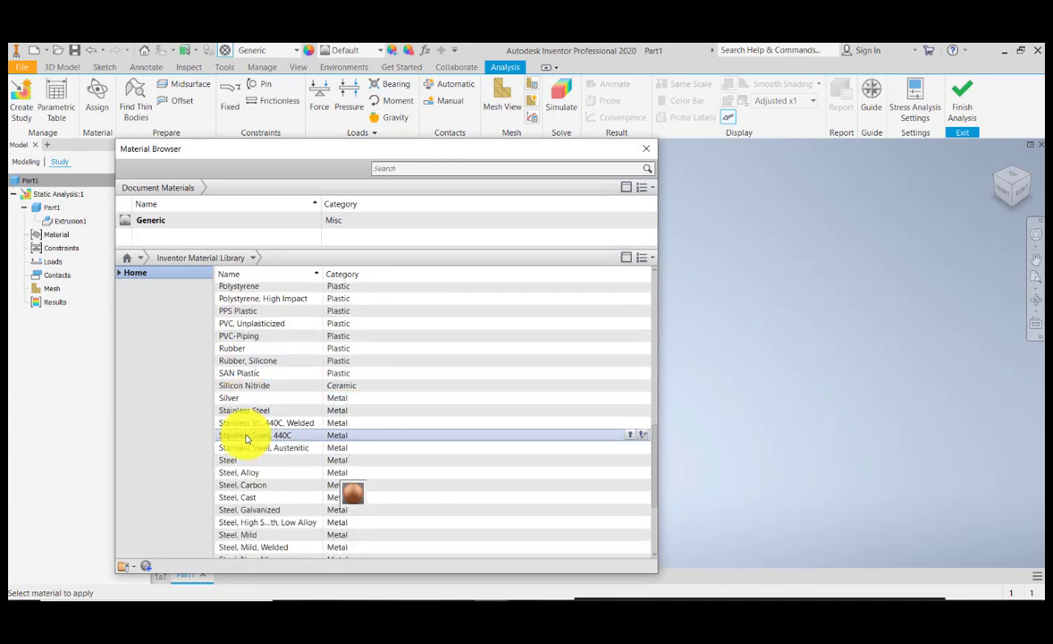
pyautogui.scroll(-3)
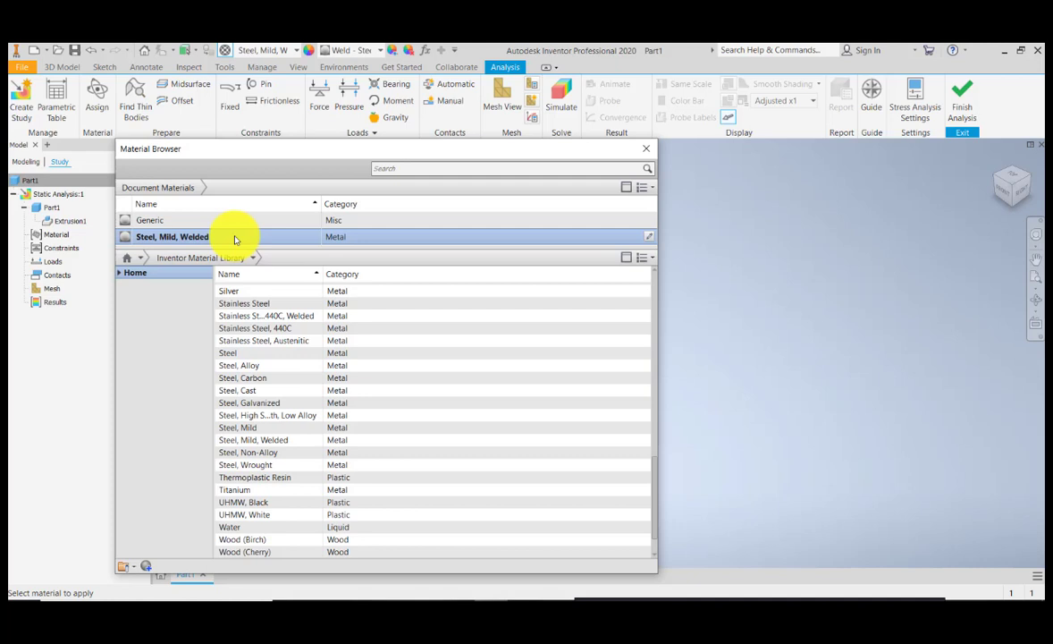
pyautogui.moveTo(618, 178)
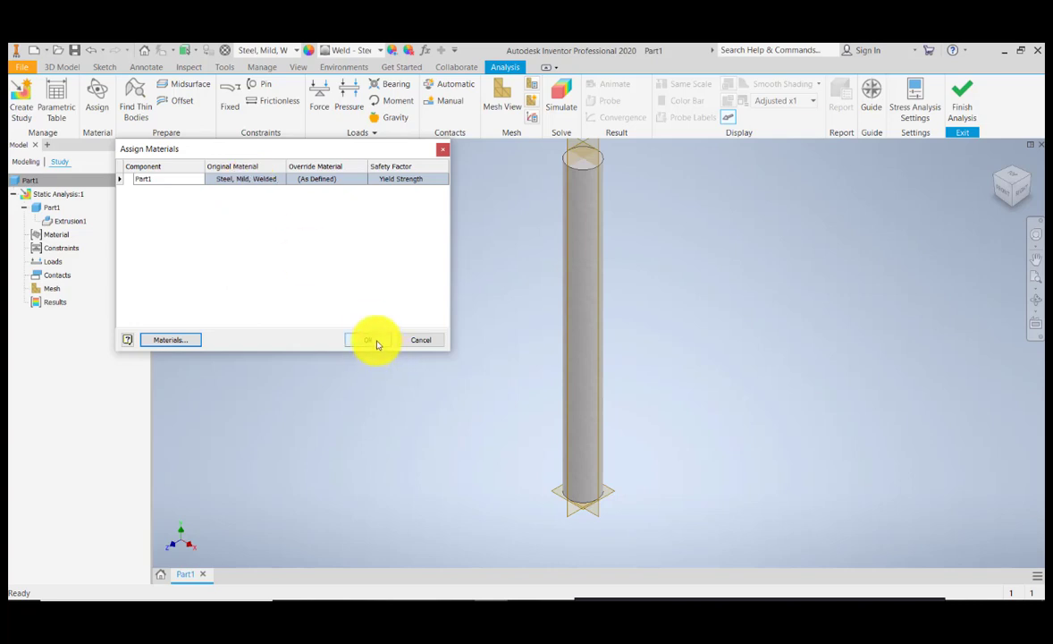
pyautogui.click(366, 339)
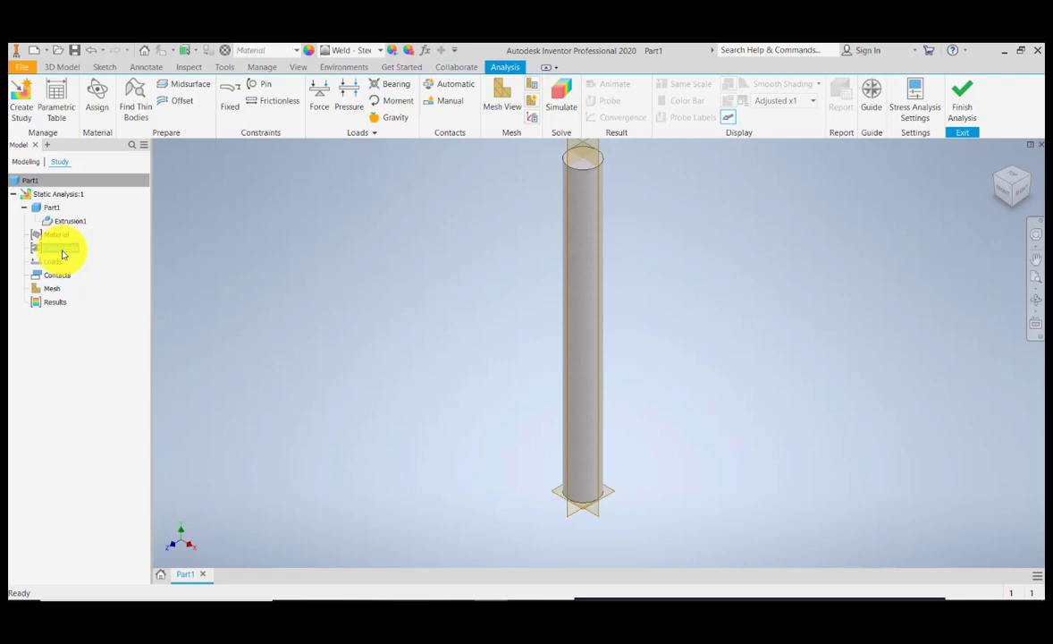
# Select the study's constraints and orbit the shaft to expose an end face.
pyautogui.click(61, 247)
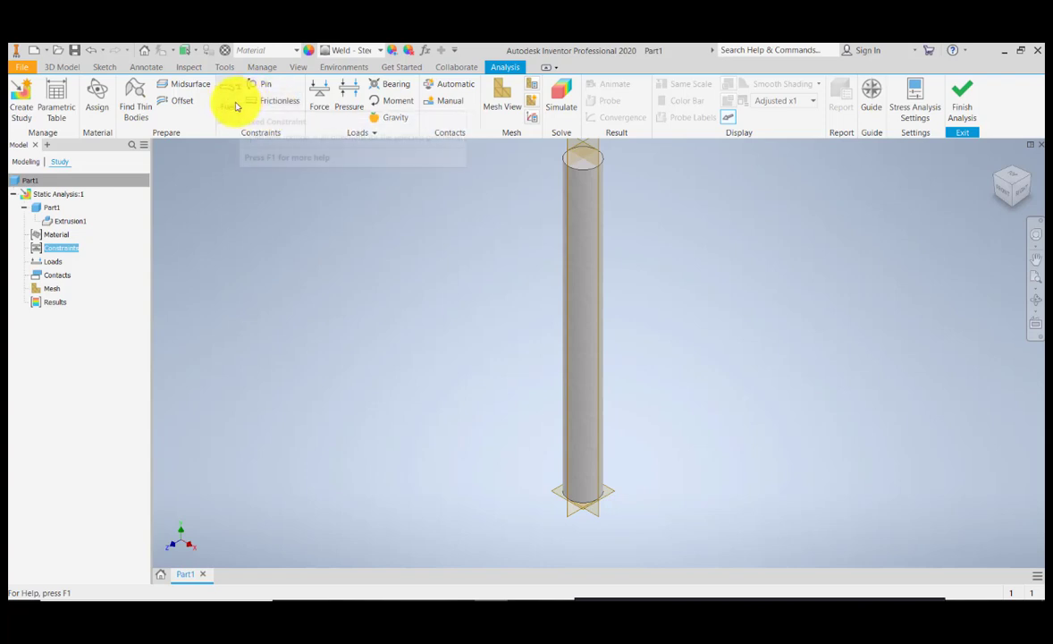
pyautogui.moveTo(269, 100)
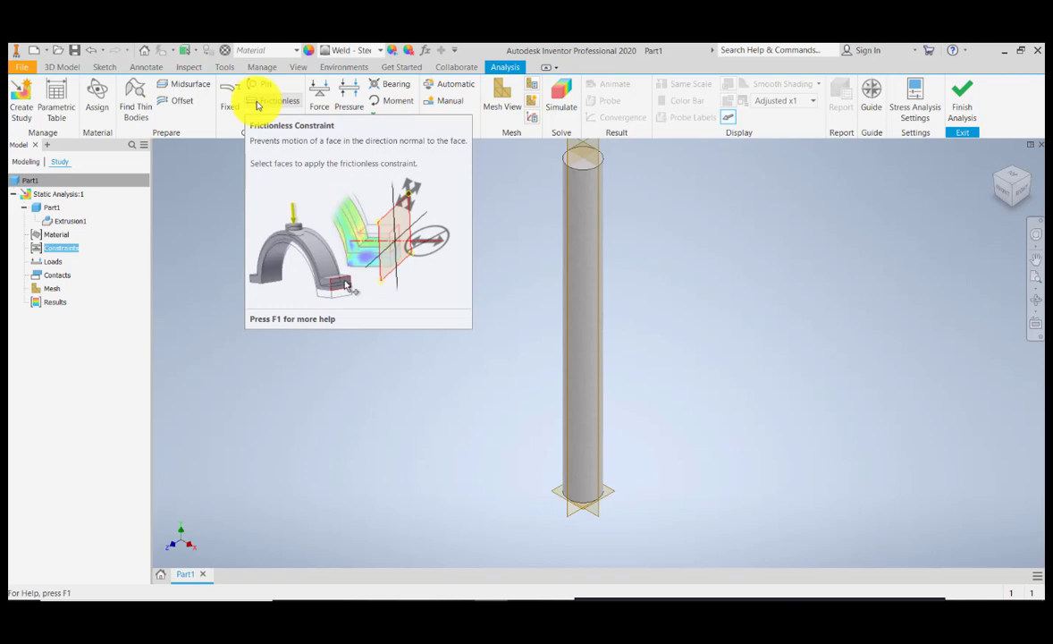
pyautogui.moveTo(264, 89)
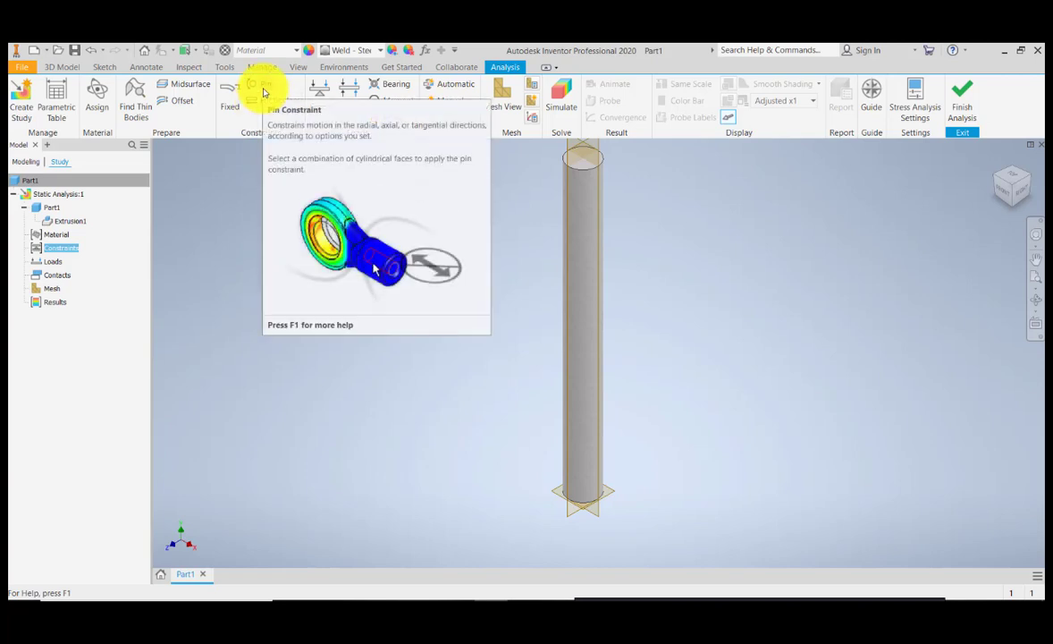
pyautogui.click(575, 289)
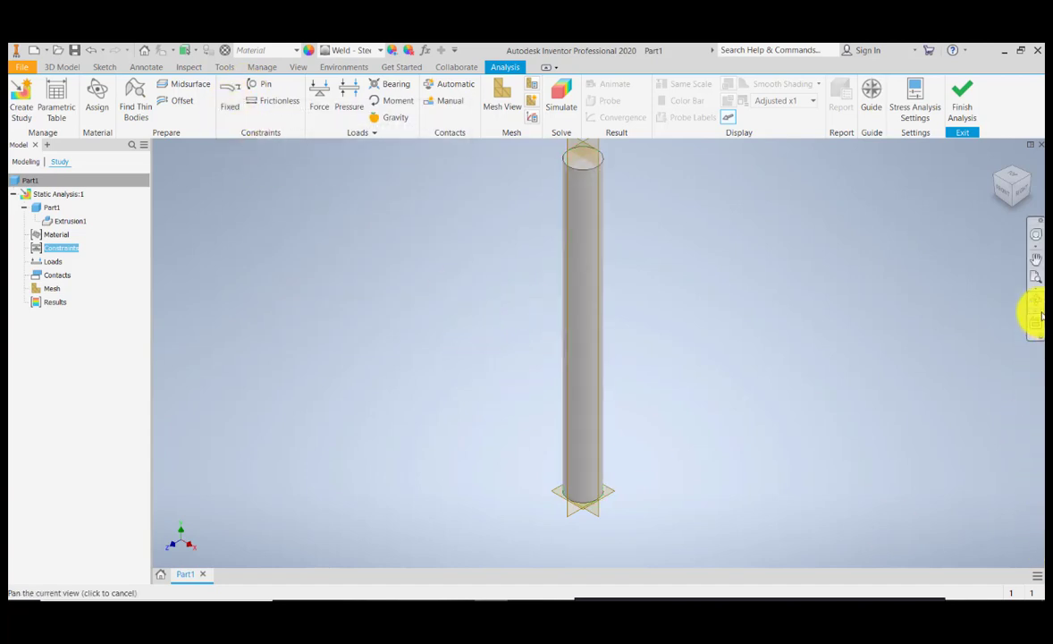
pyautogui.moveTo(583, 321); pyautogui.dragTo(505, 331)
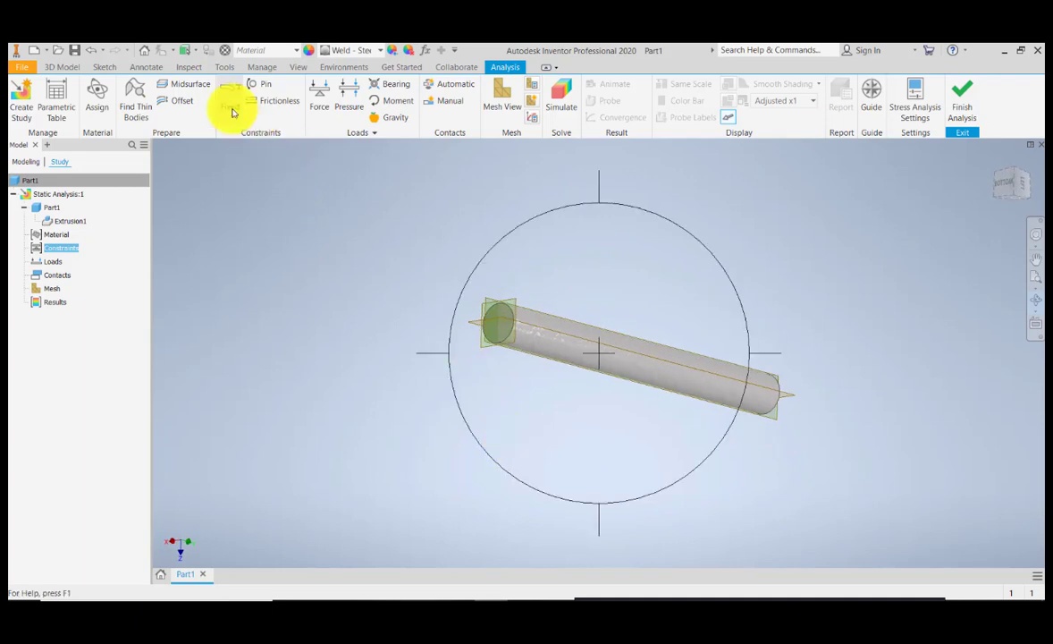
# Apply a Fixed constraint to one circular end face of the shaft.
pyautogui.click(230, 100)
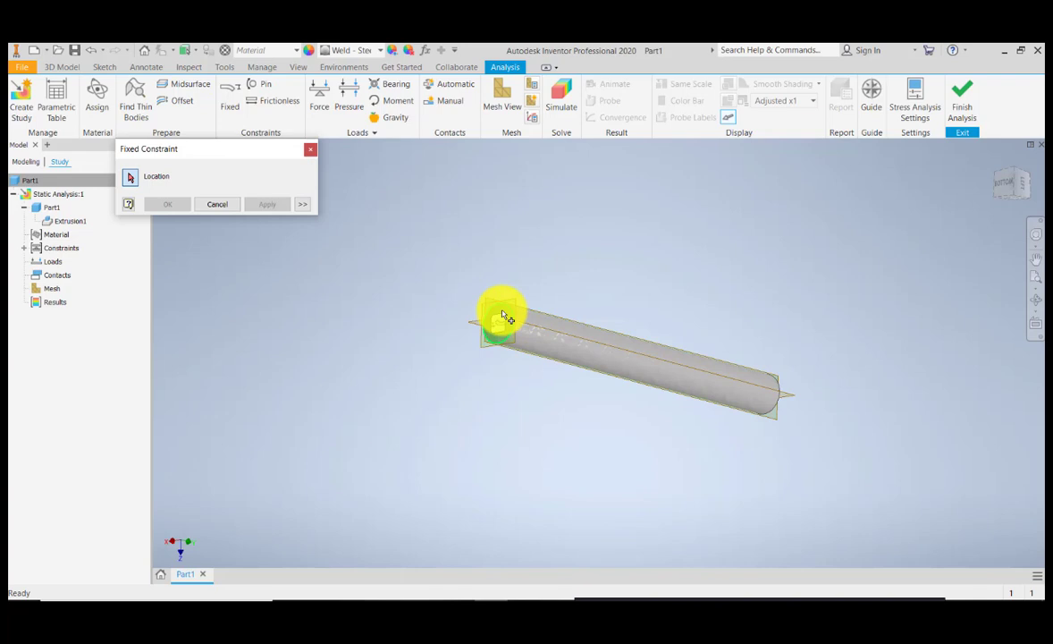
pyautogui.click(501, 322)
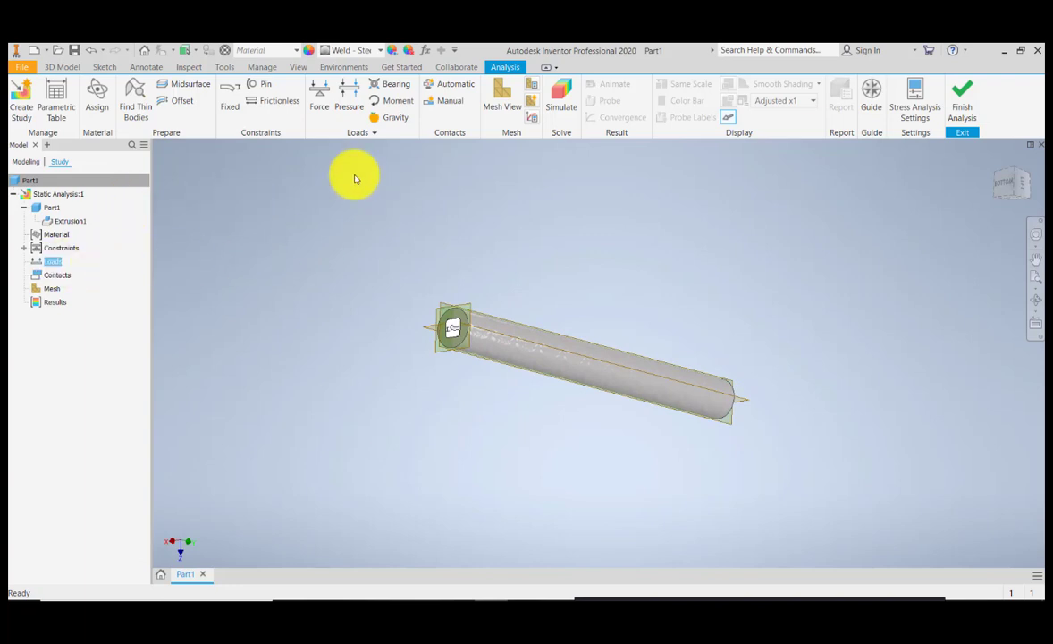
pyautogui.moveTo(340, 141)
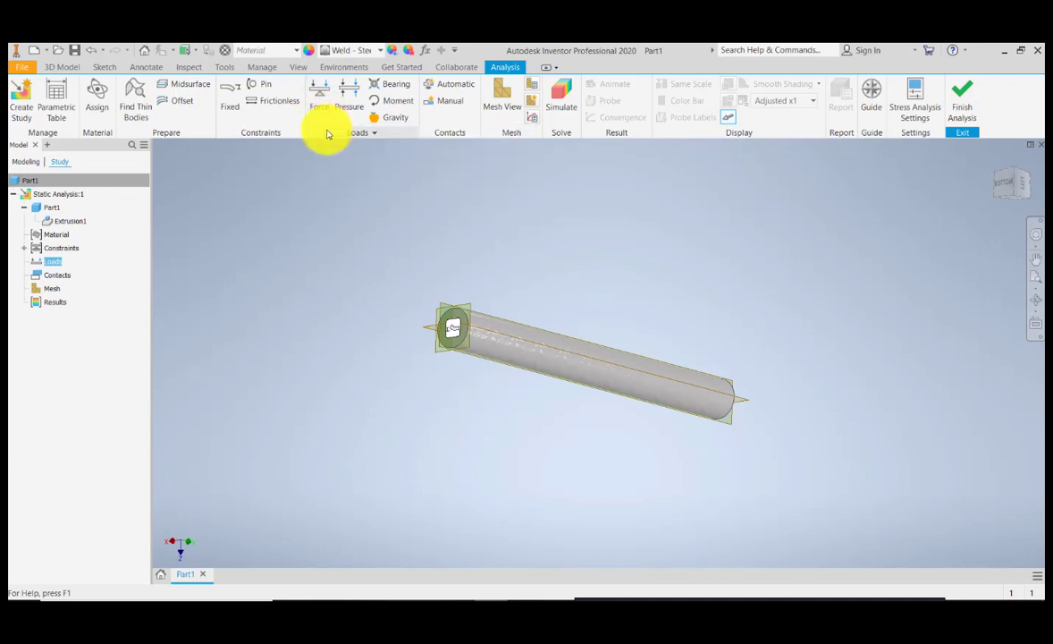
pyautogui.moveTo(348, 100)
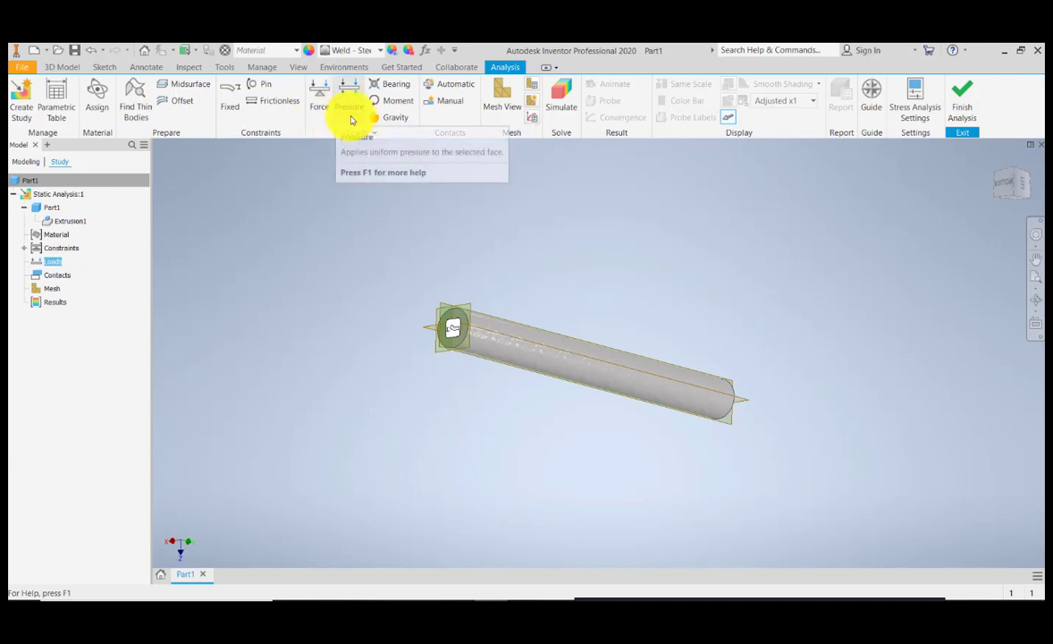
pyautogui.moveTo(377, 132)
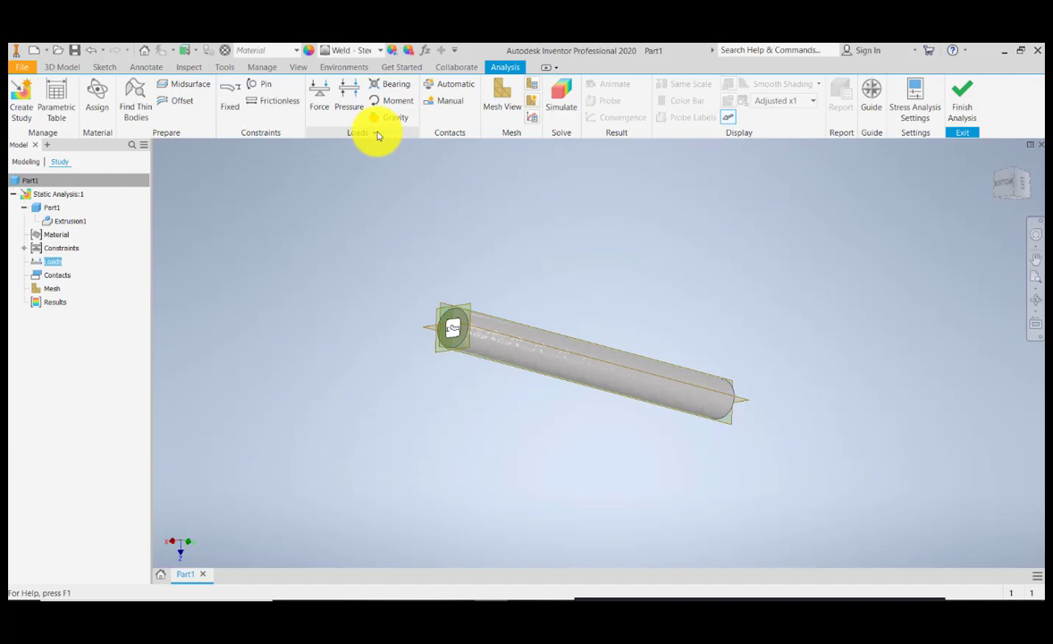
# Expand the Loads panel to reveal extra load types like remote force and body.
pyautogui.click(358, 133)
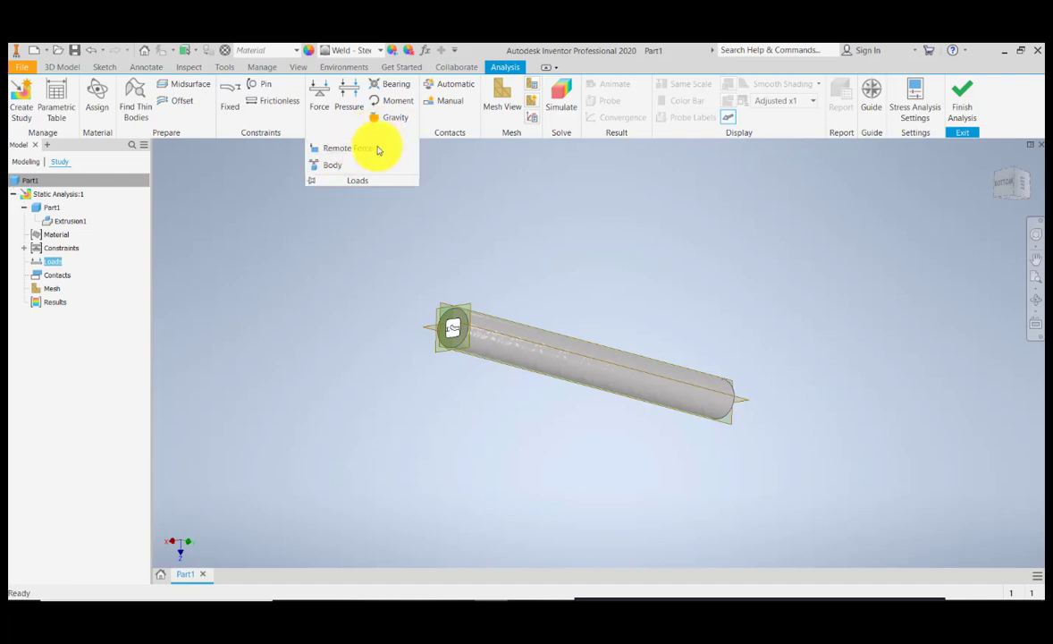
pyautogui.moveTo(333, 165)
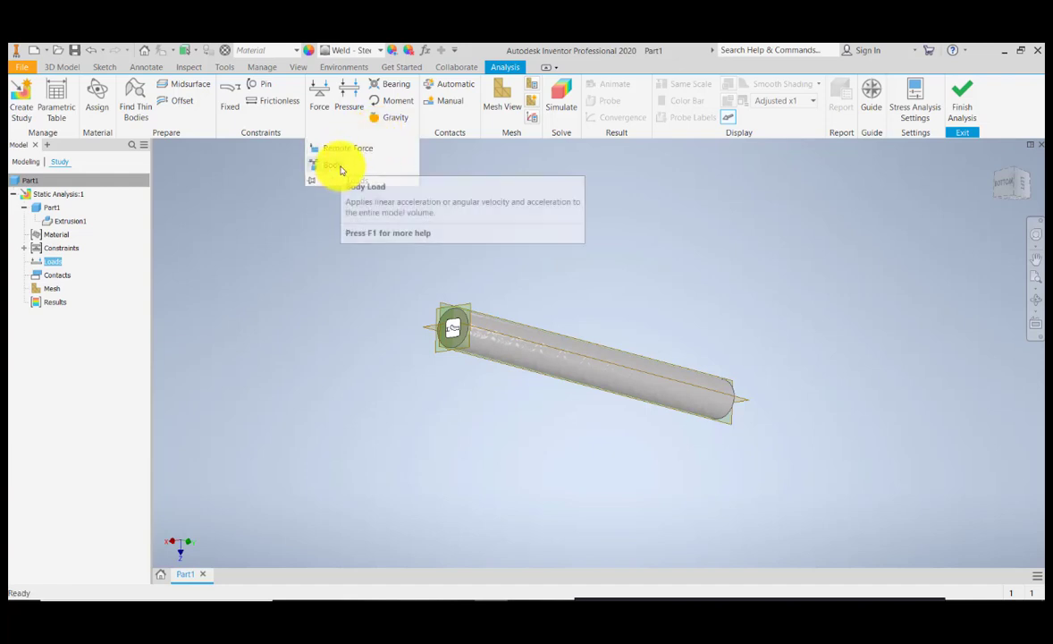
pyautogui.moveTo(471, 220)
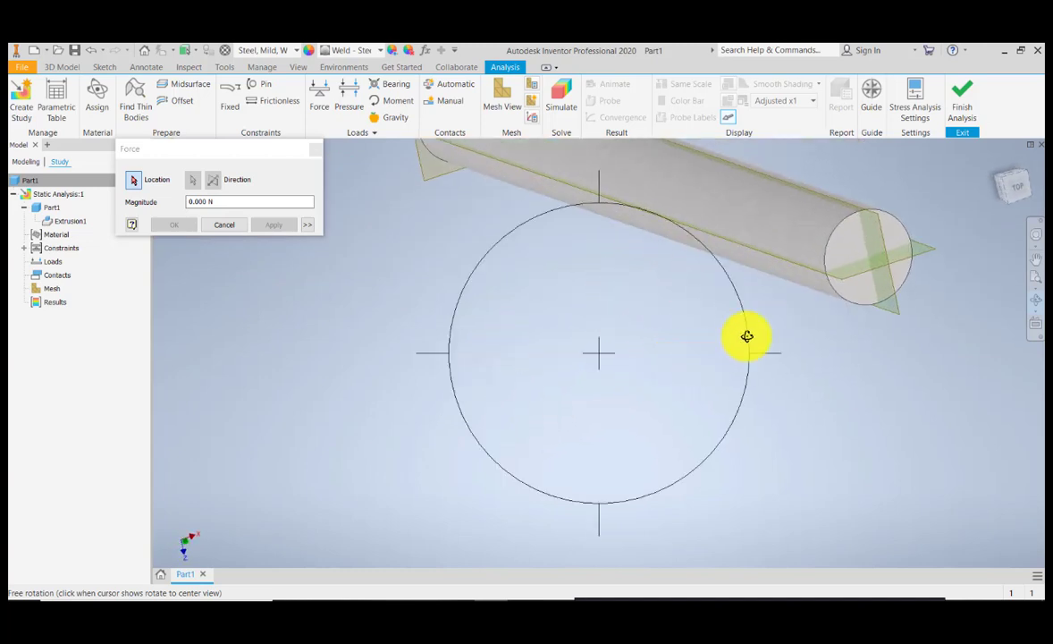
# Load the shaft's free end face with a 1000 N force pointing outward along its axis.
pyautogui.moveTo(746, 337); pyautogui.dragTo(511, 303)
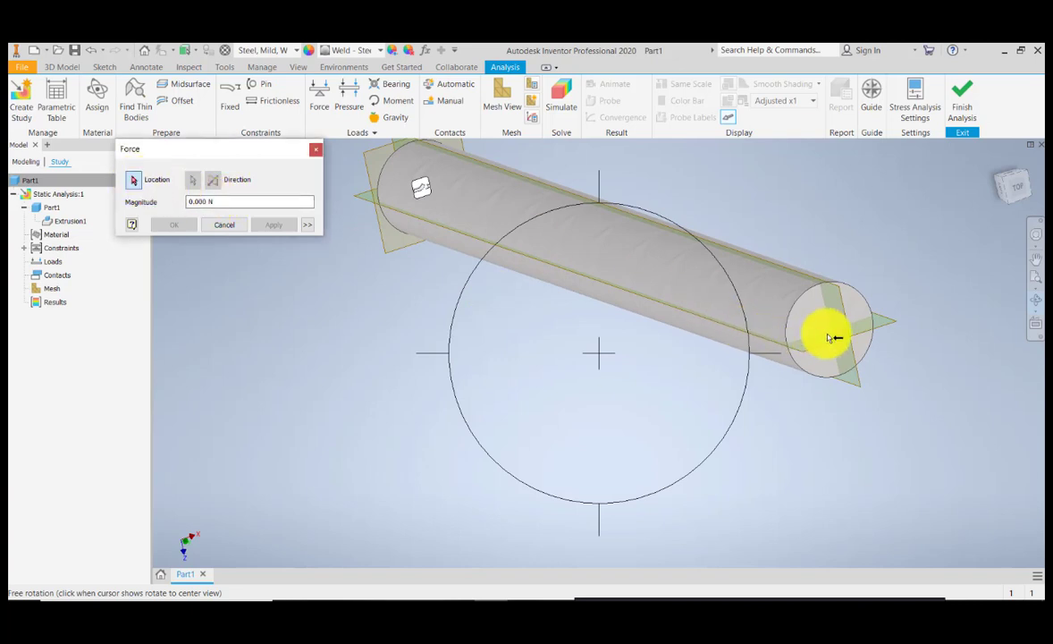
pyautogui.moveTo(831, 338); pyautogui.dragTo(652, 346)
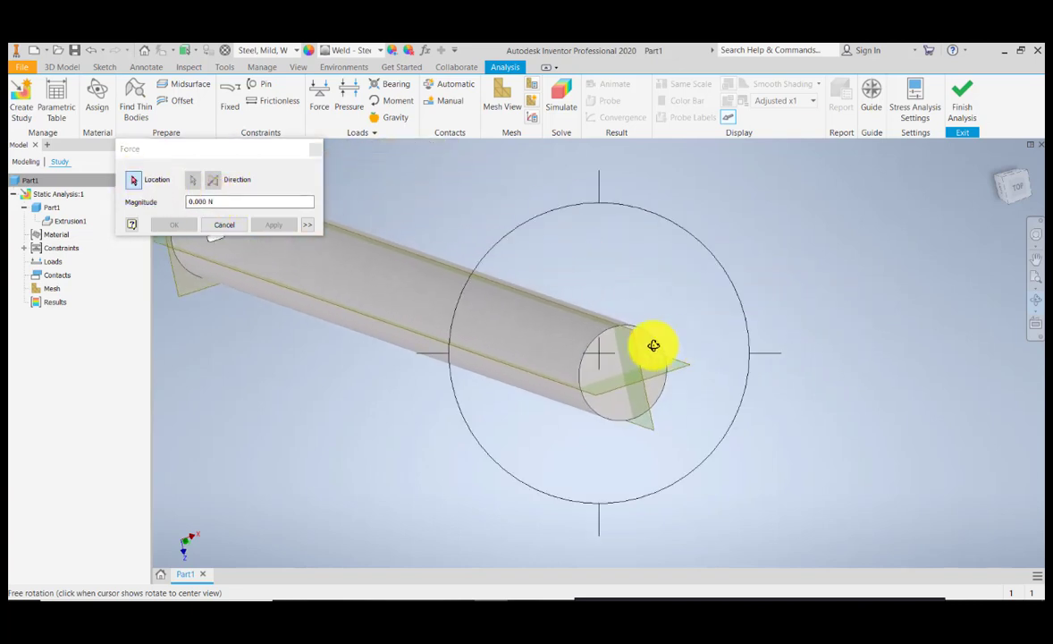
pyautogui.rightClick(653, 345)
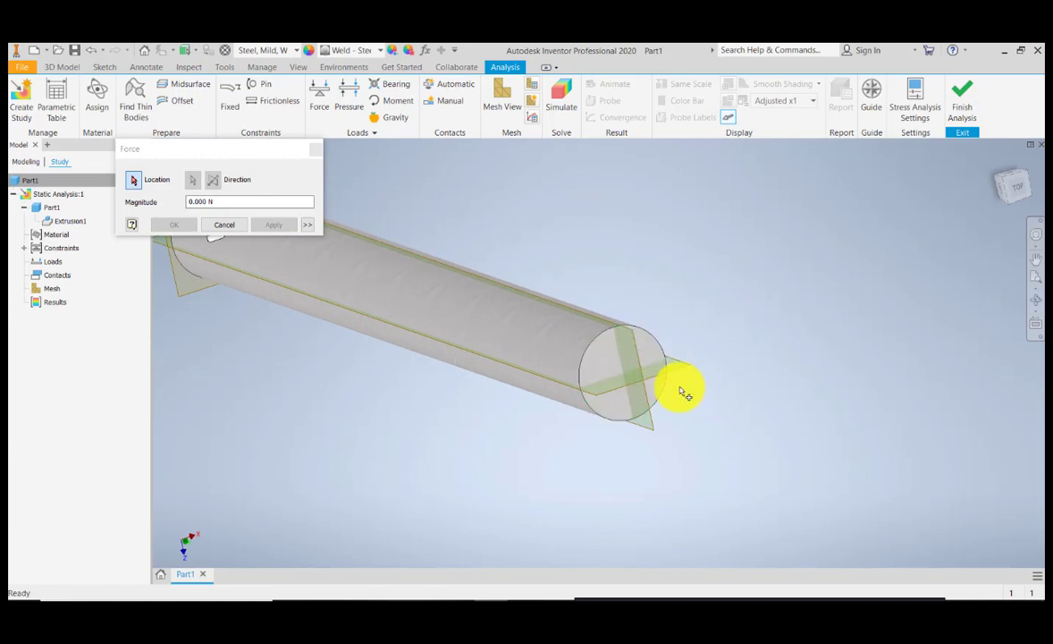
pyautogui.click(626, 371)
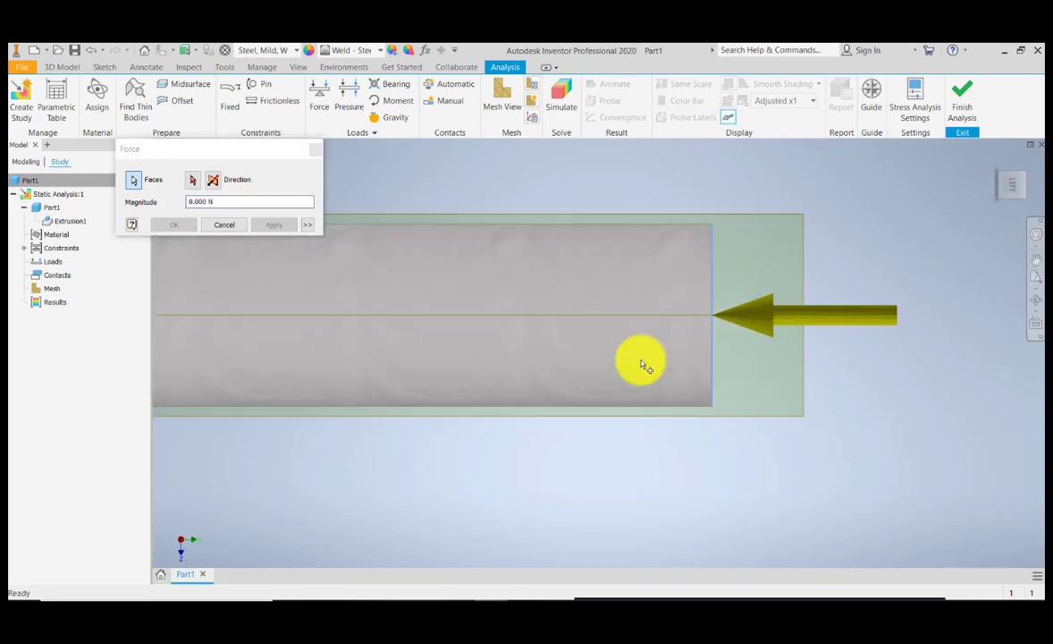
pyautogui.scroll(-3)
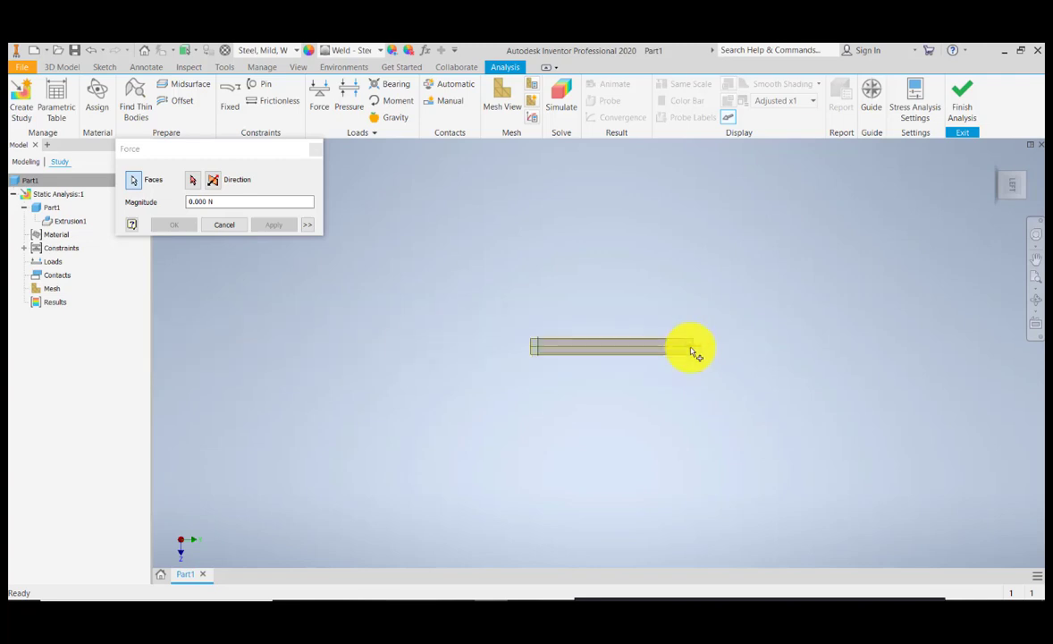
pyautogui.click(691, 349)
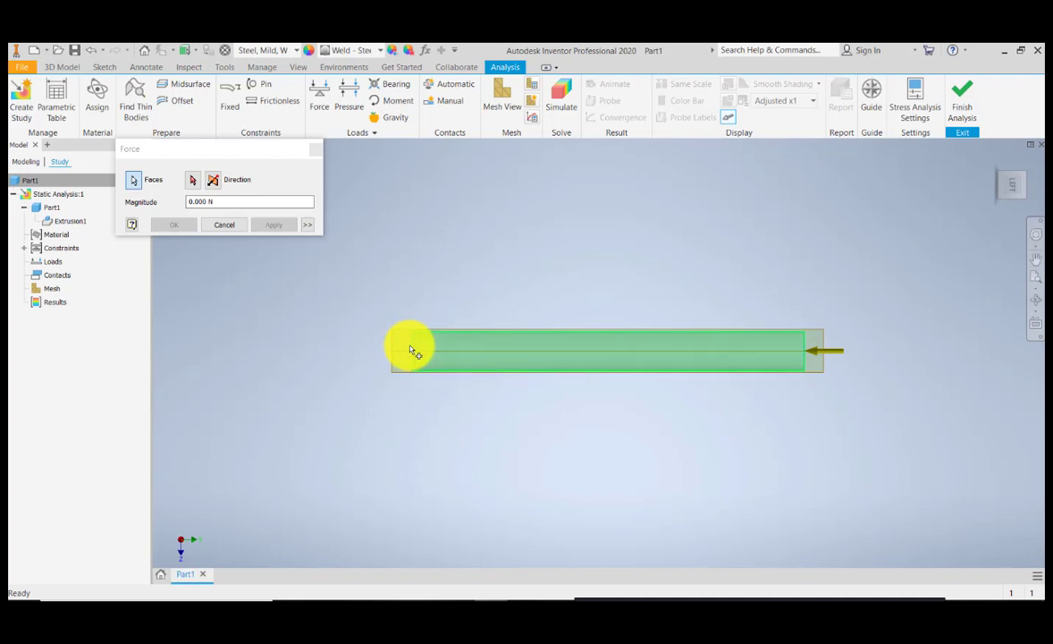
pyautogui.moveTo(595, 350)
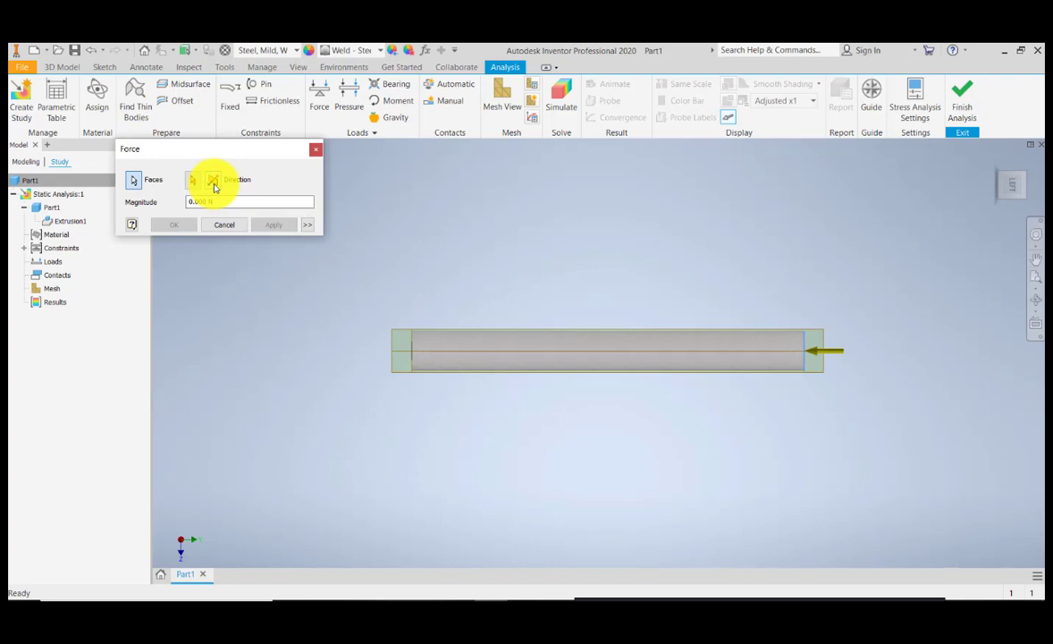
pyautogui.click(809, 347)
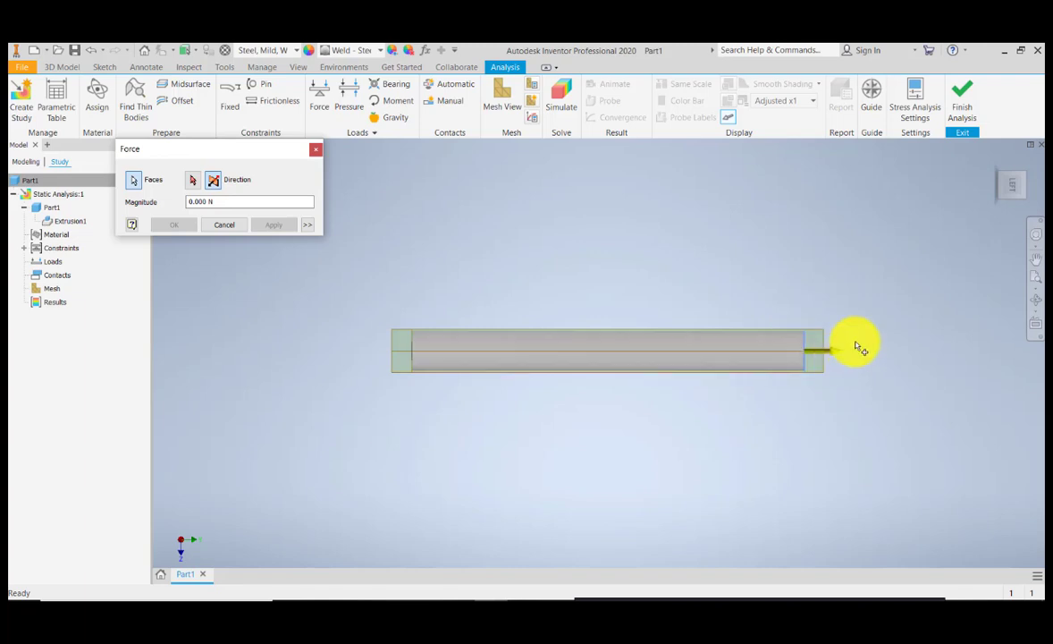
pyautogui.click(809, 348)
pyautogui.write('1000')
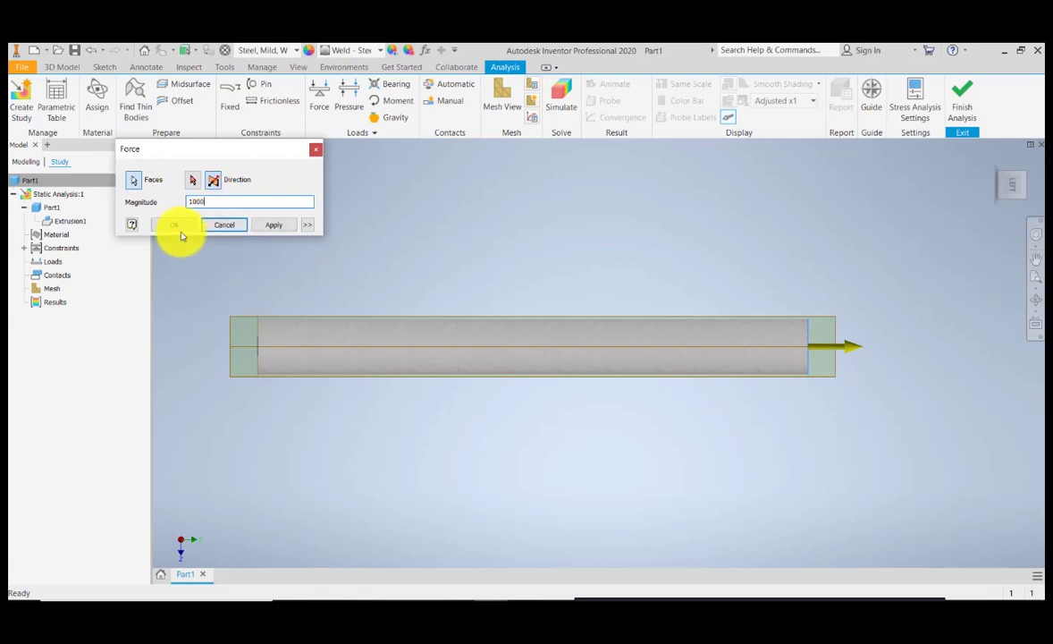
pyautogui.click(273, 224)
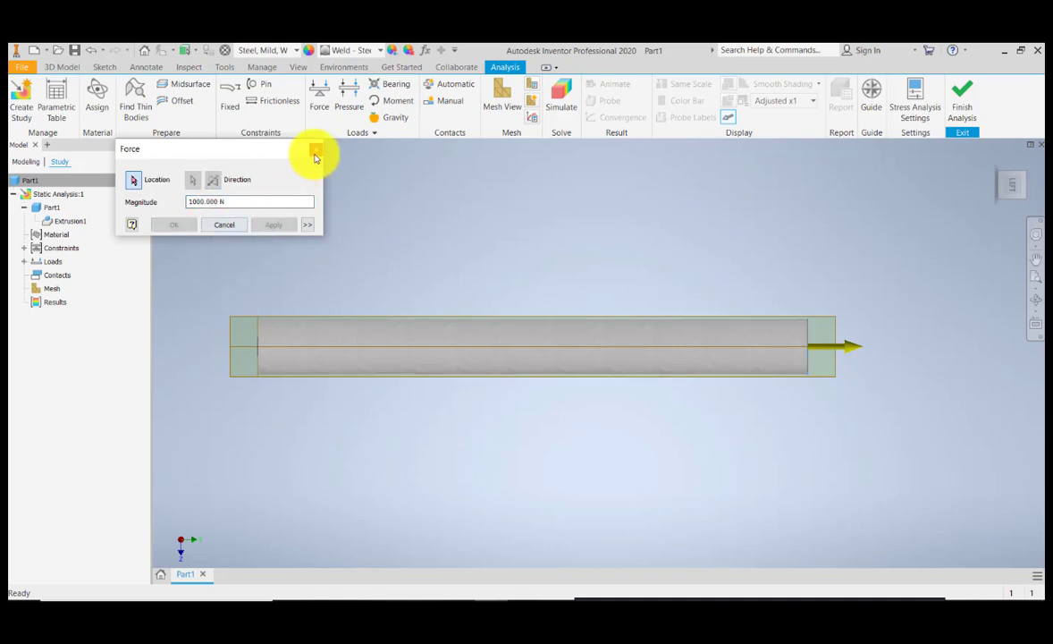
pyautogui.click(316, 150)
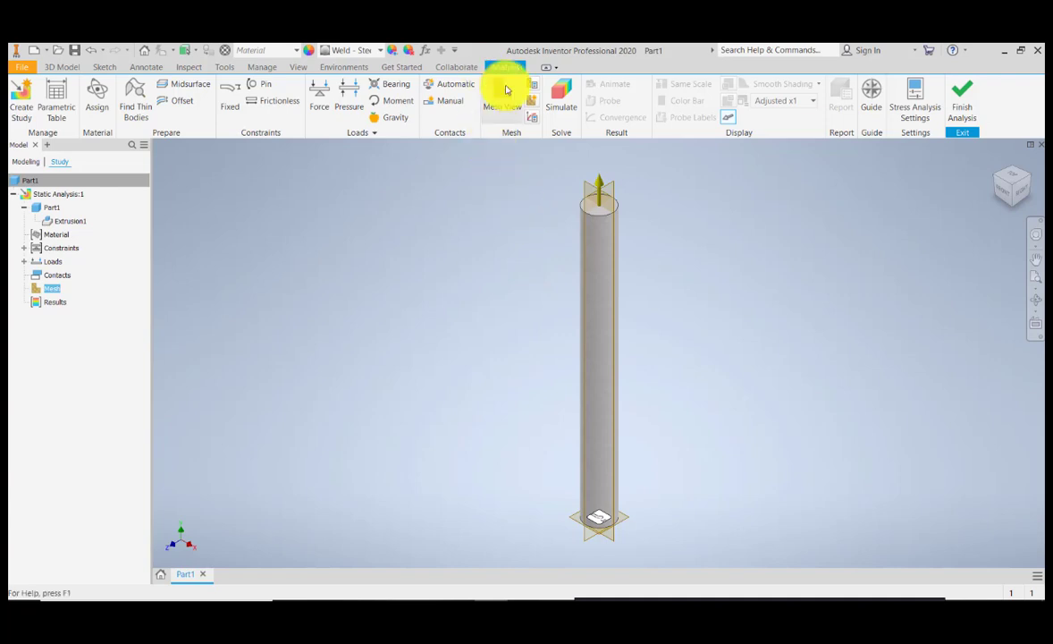
pyautogui.moveTo(502, 105)
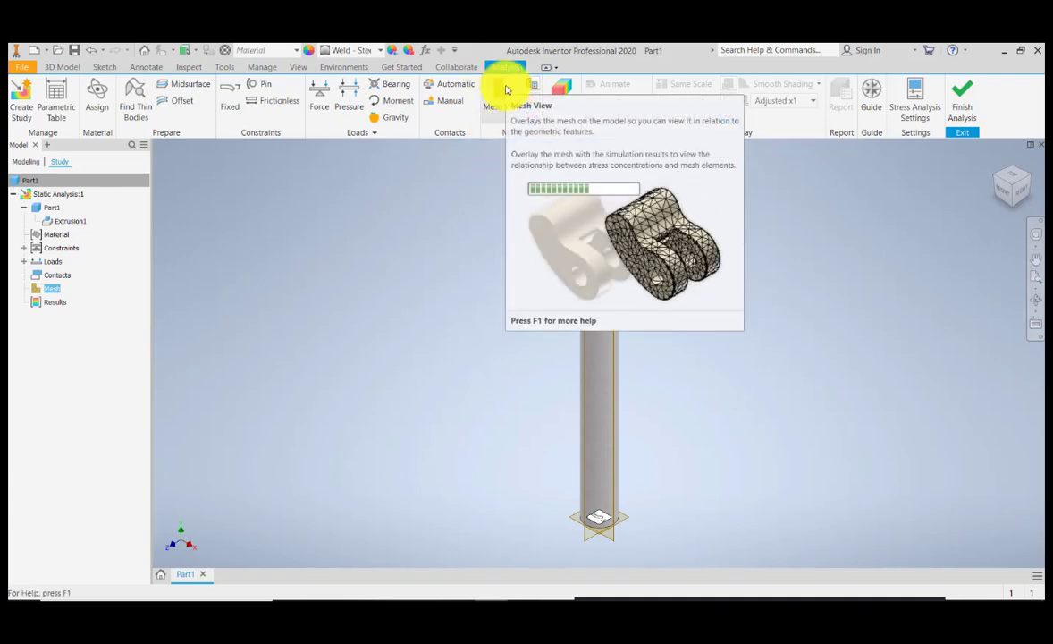
# Display the shaft mesh of 1759 nodes and 968 elements and zoom to inspect it.
pyautogui.click(502, 90)
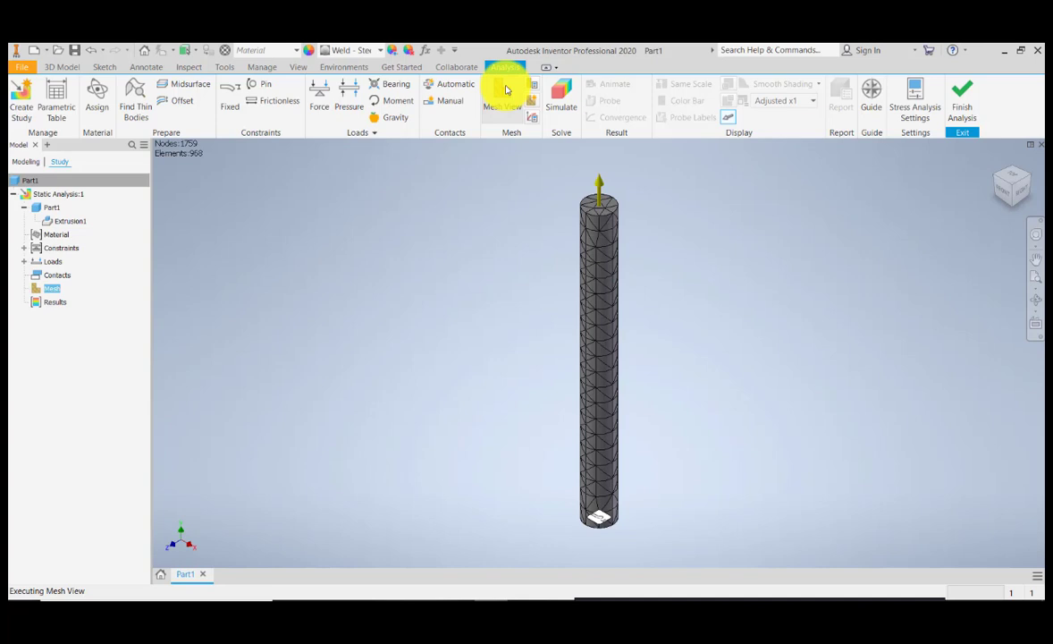
pyautogui.click(501, 101)
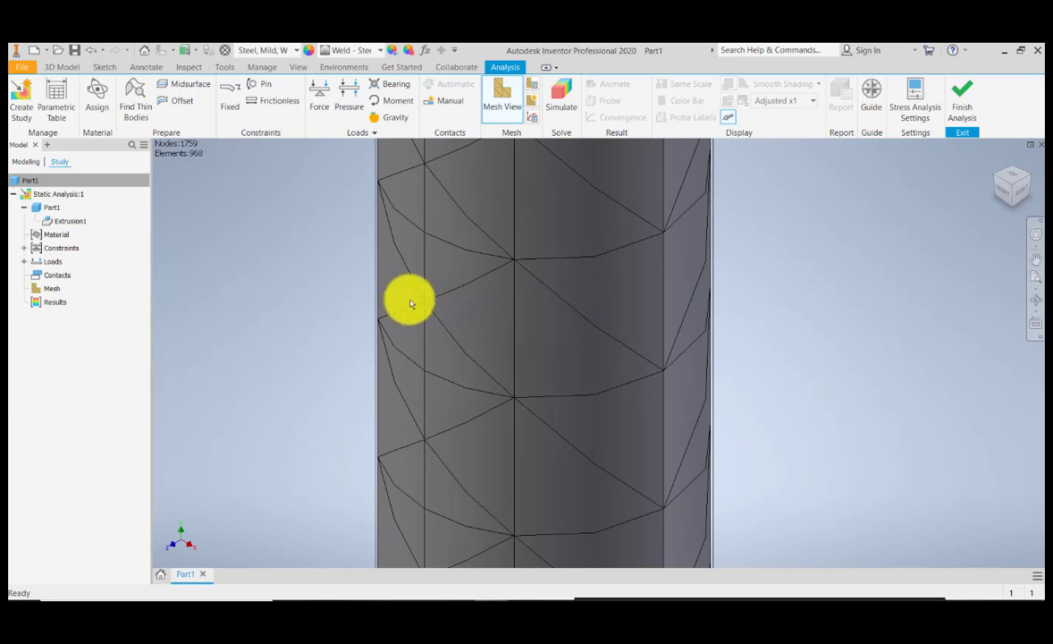
pyautogui.moveTo(411, 302); pyautogui.dragTo(400, 307)
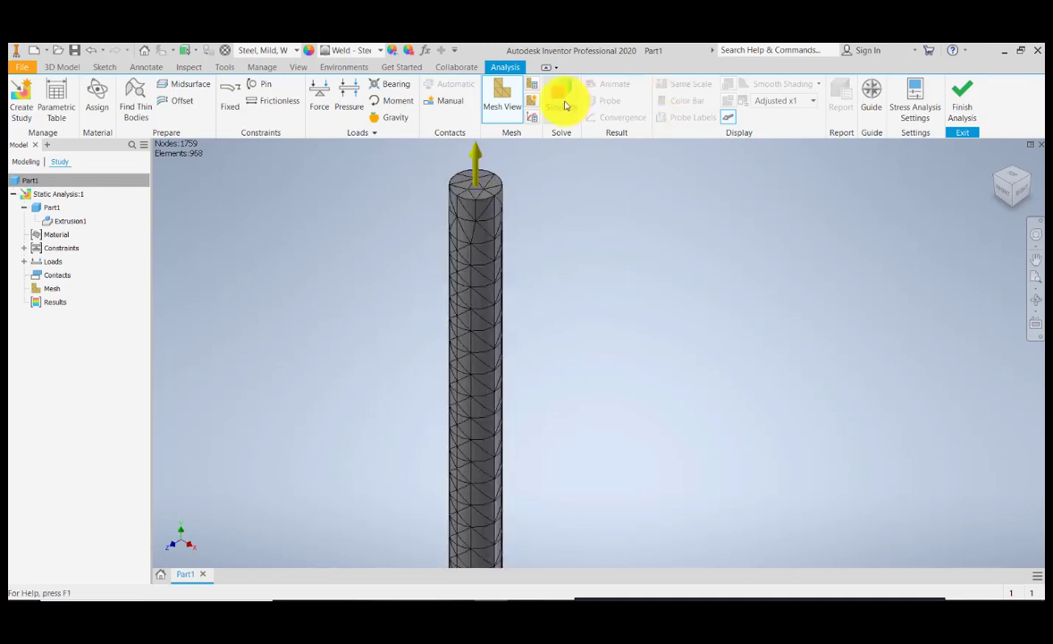
# Run the simulation so Von Mises stress of 0.2808–0.5565 MPa appears on the shaft.
pyautogui.click(561, 98)
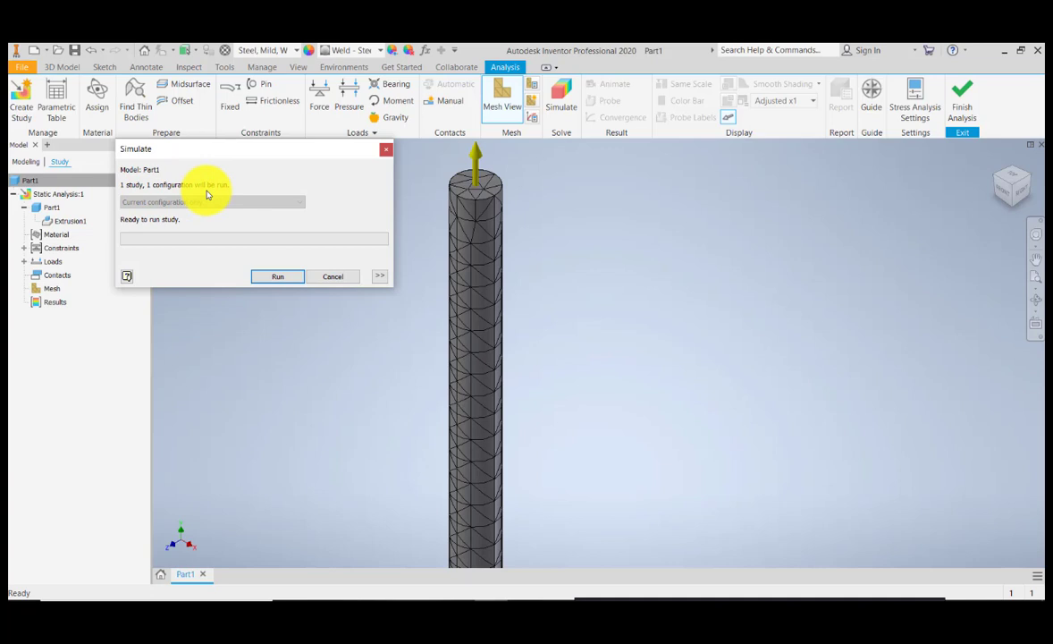
pyautogui.click(277, 275)
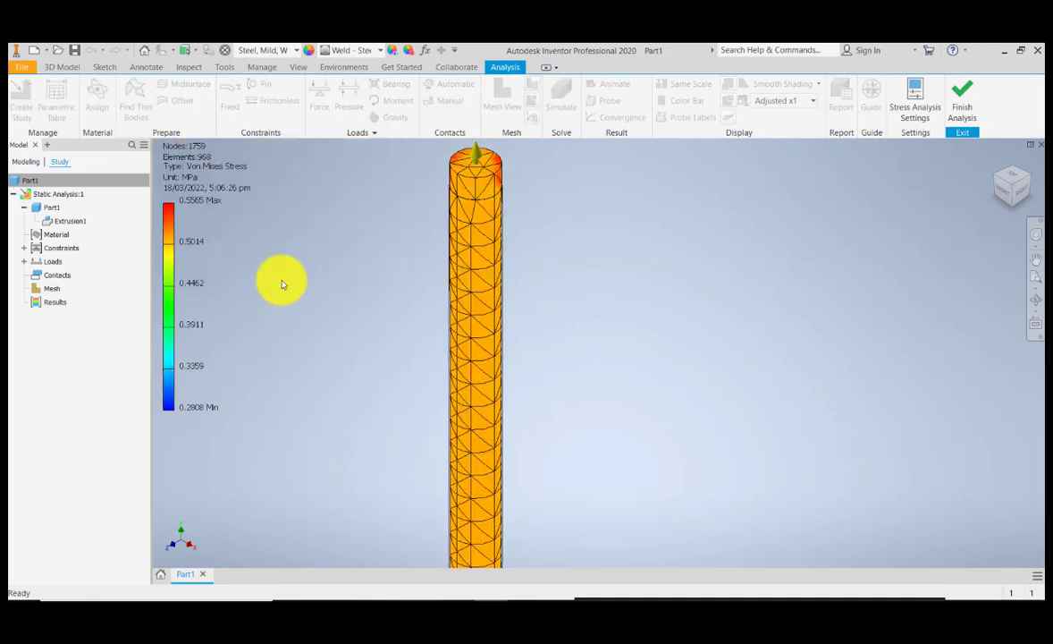
pyautogui.click(54, 301)
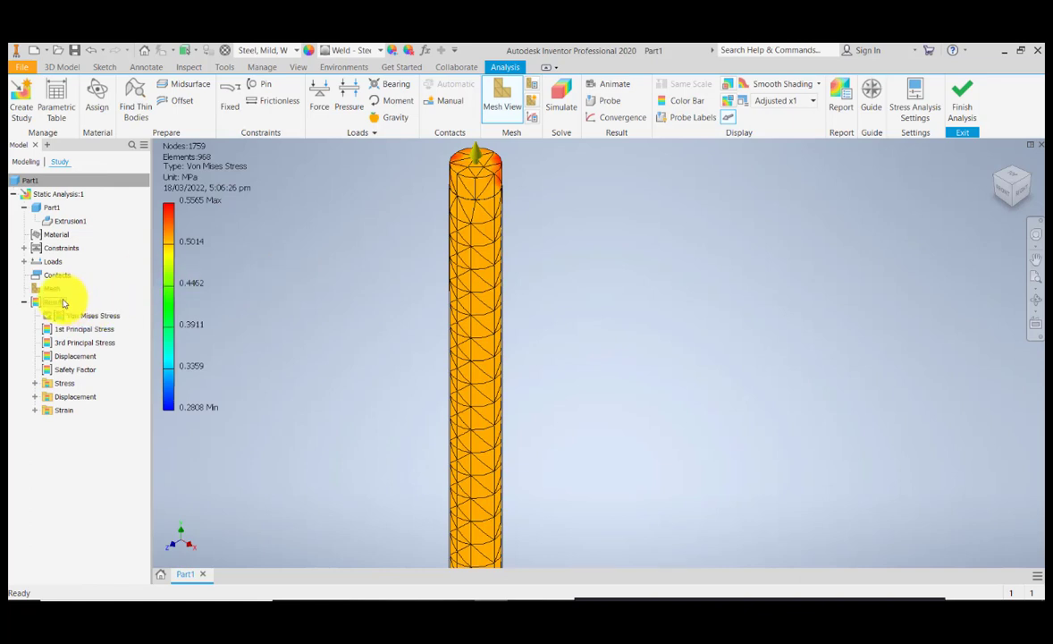
# List the principal stress, displacement, safety factor and strain results, and orbit to the shaft's lower end.
pyautogui.click(85, 316)
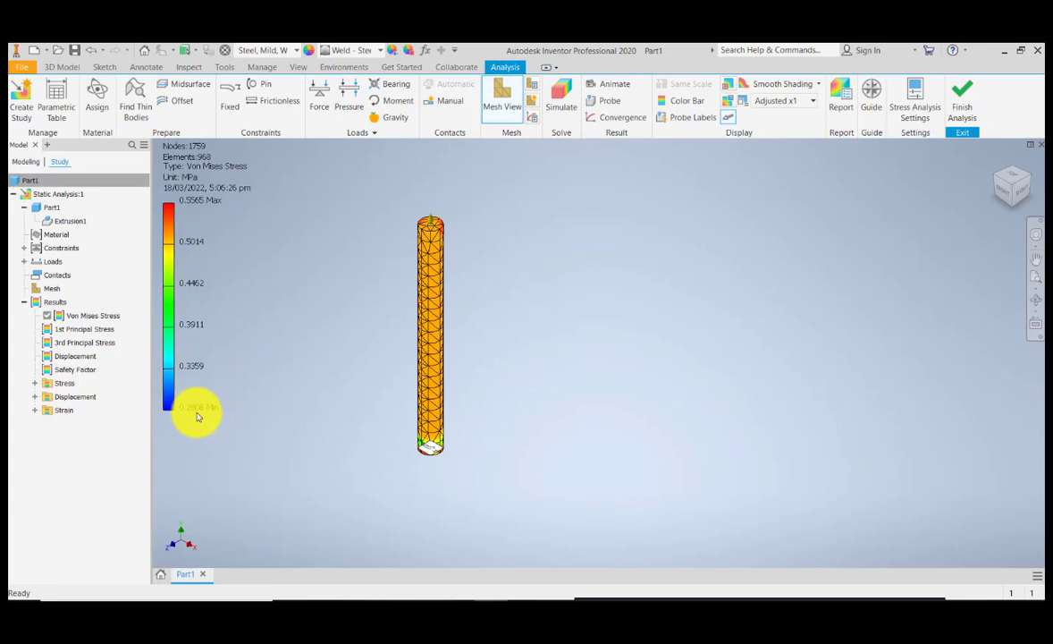
pyautogui.moveTo(208, 413)
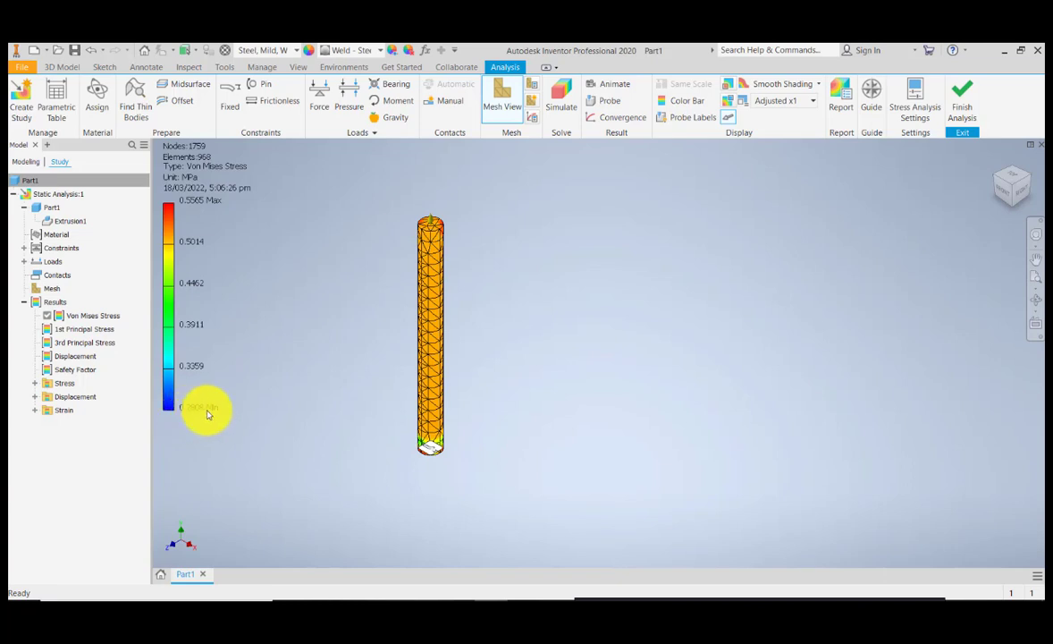
pyautogui.moveTo(195, 201)
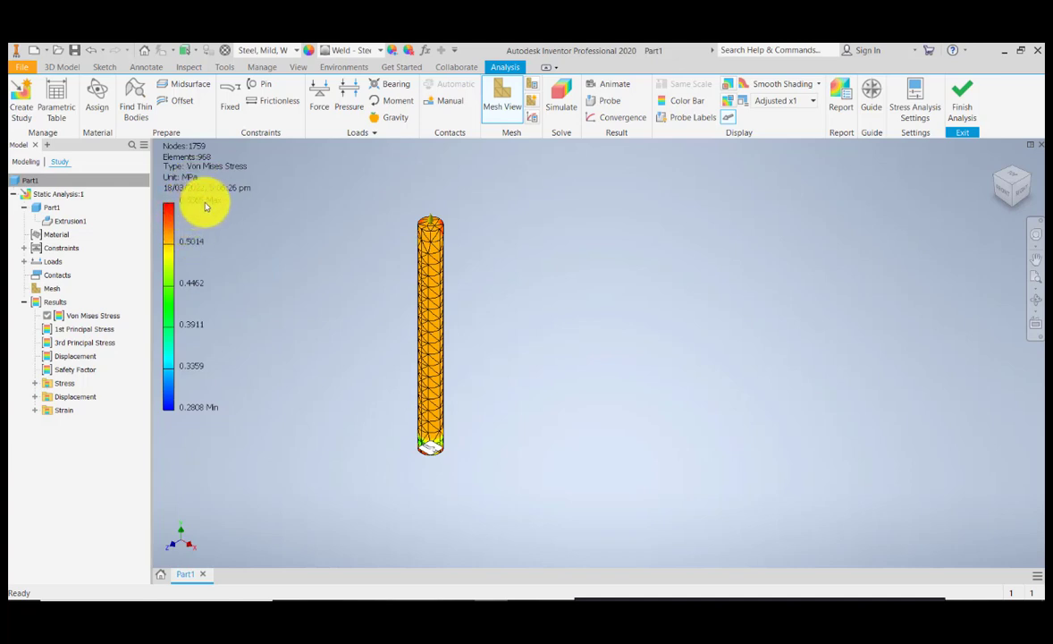
pyautogui.moveTo(198, 207)
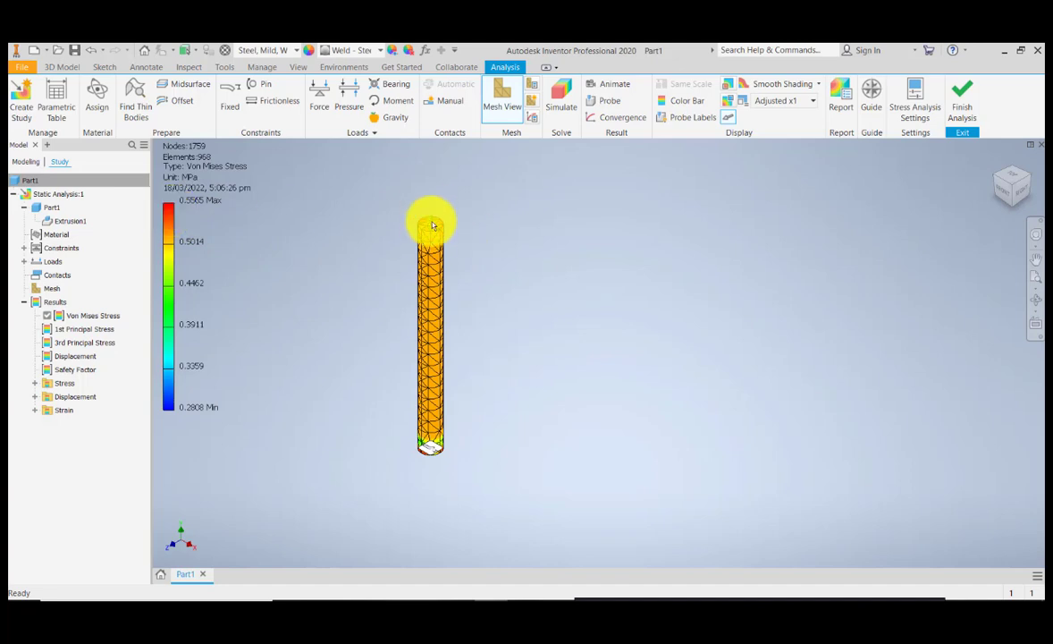
pyautogui.moveTo(433, 225); pyautogui.dragTo(501, 245)
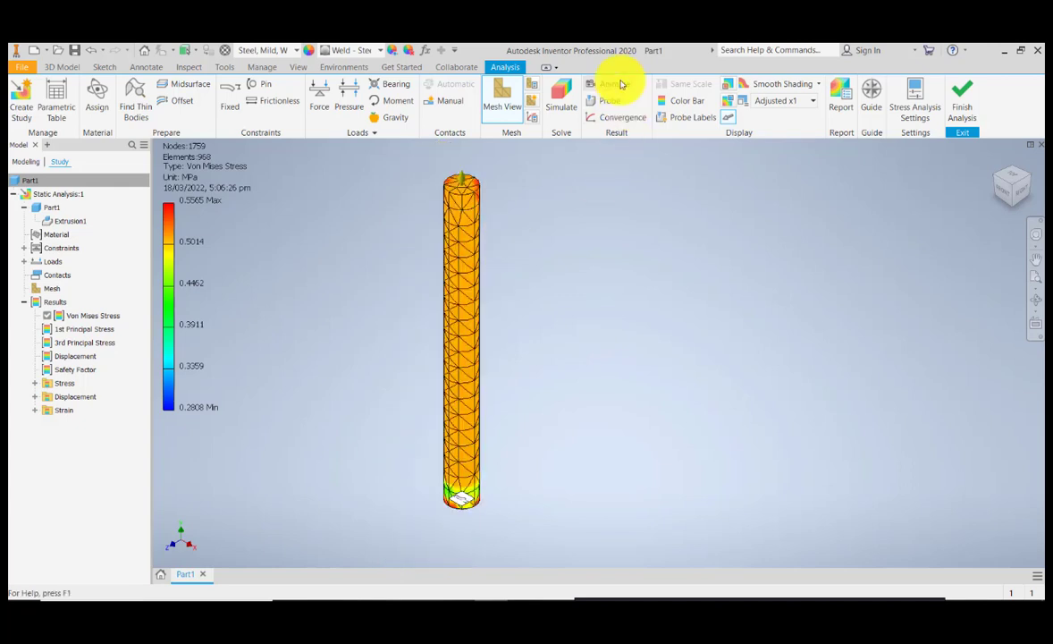
# Play the Von Mises stress animation and rotate toward the stressed shaft end.
pyautogui.click(614, 83)
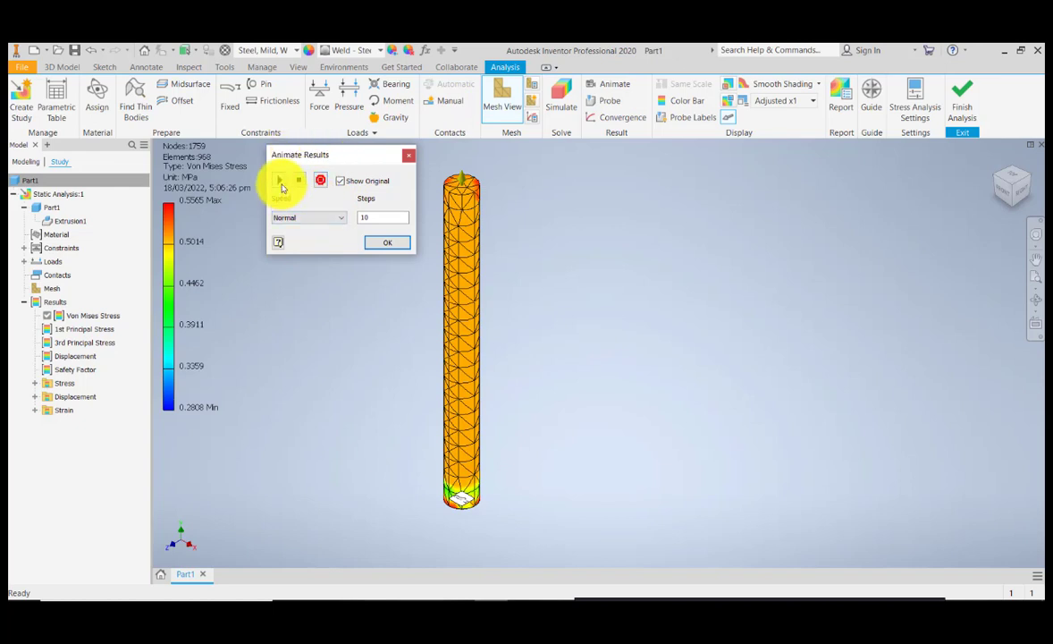
pyautogui.click(281, 180)
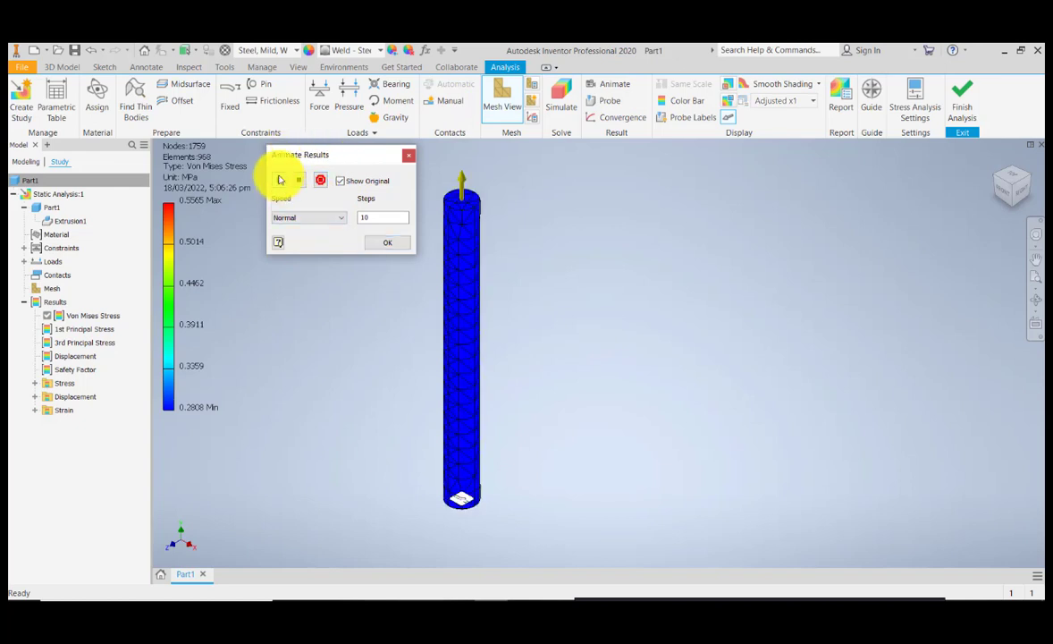
pyautogui.click(280, 180)
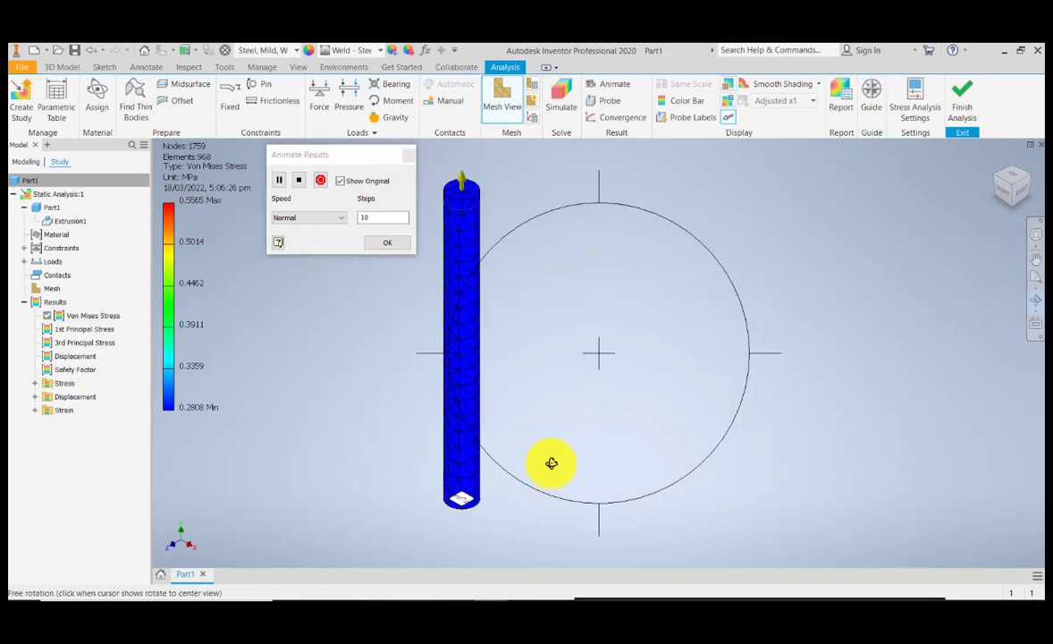
pyautogui.moveTo(552, 462); pyautogui.dragTo(510, 345)
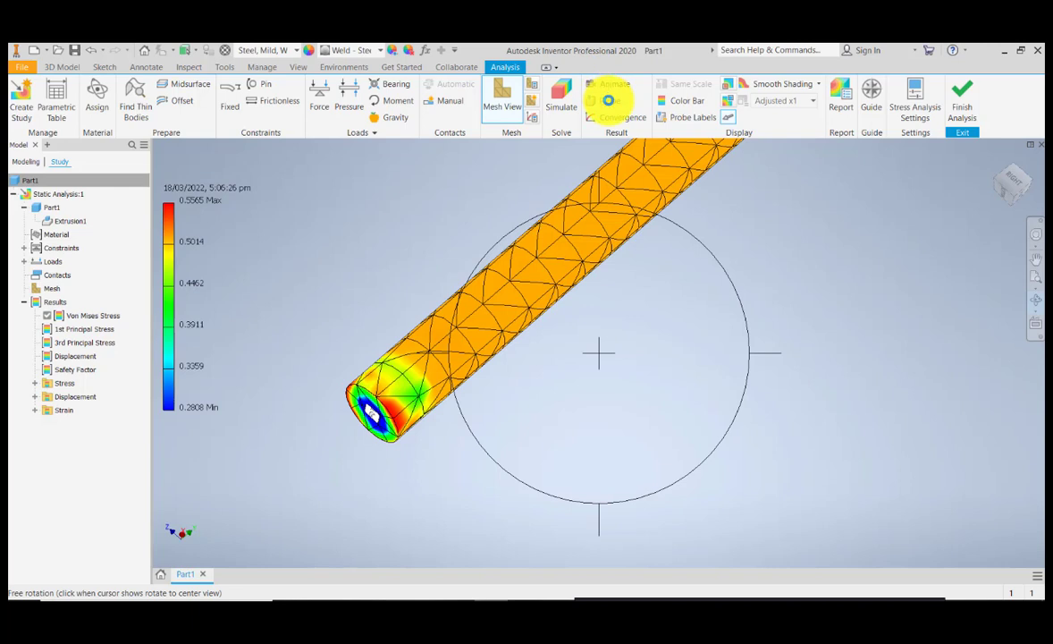
# Probe a point reading 0.5099 MPa and replay the Von Mises animation.
pyautogui.click(616, 101)
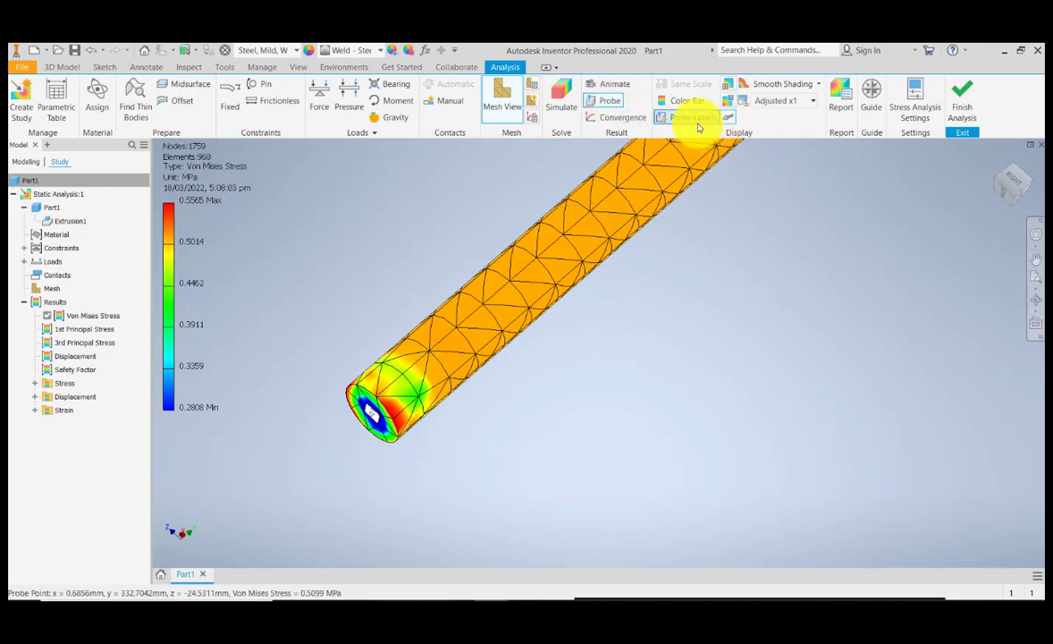
pyautogui.moveTo(698, 125)
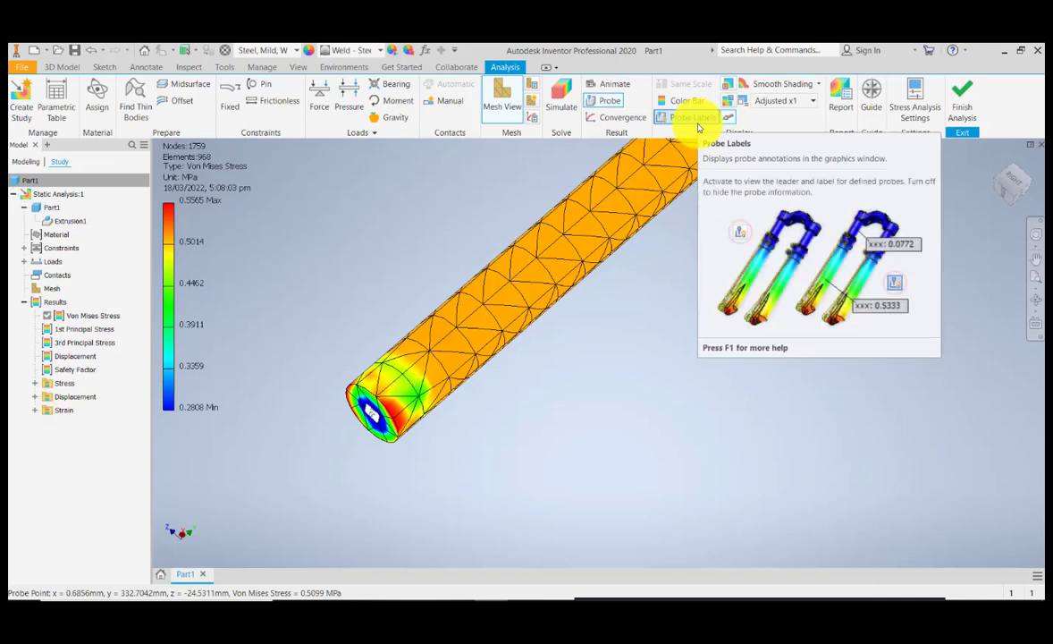
pyautogui.moveTo(695, 121)
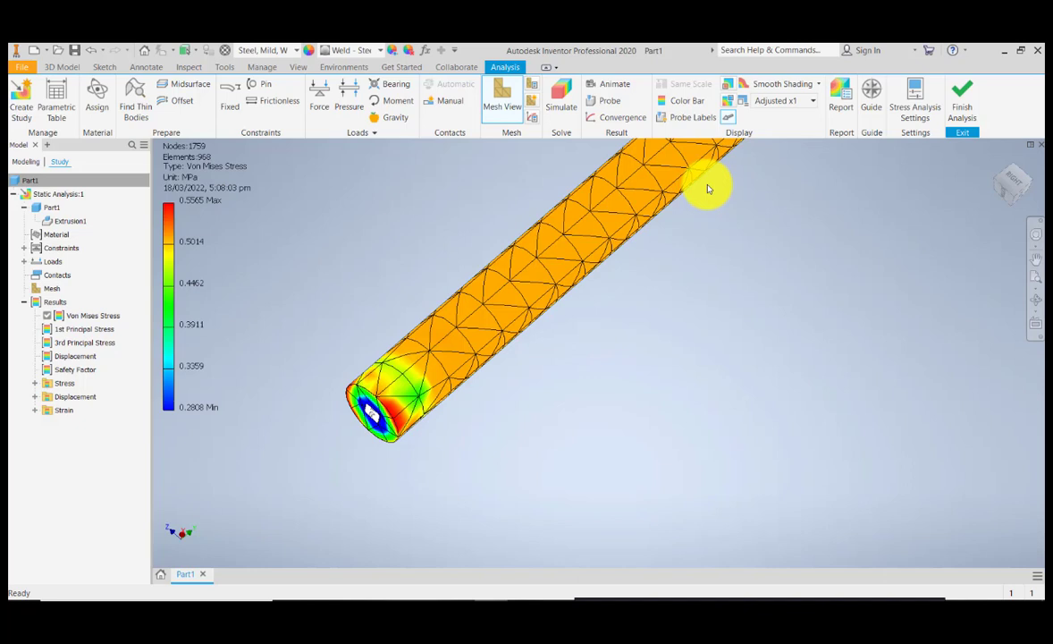
pyautogui.click(615, 83)
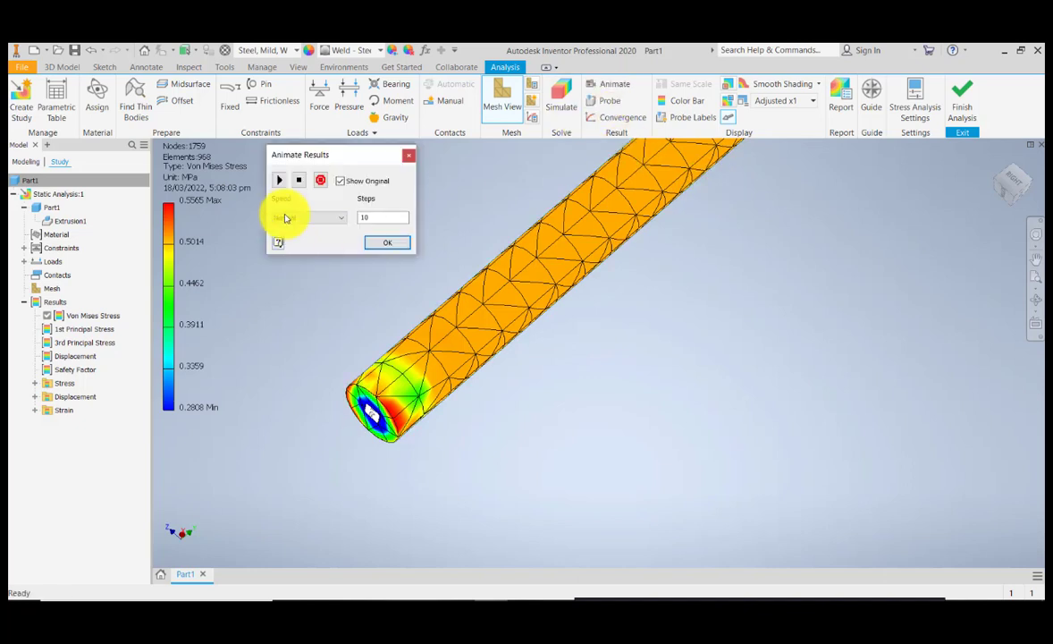
pyautogui.click(279, 180)
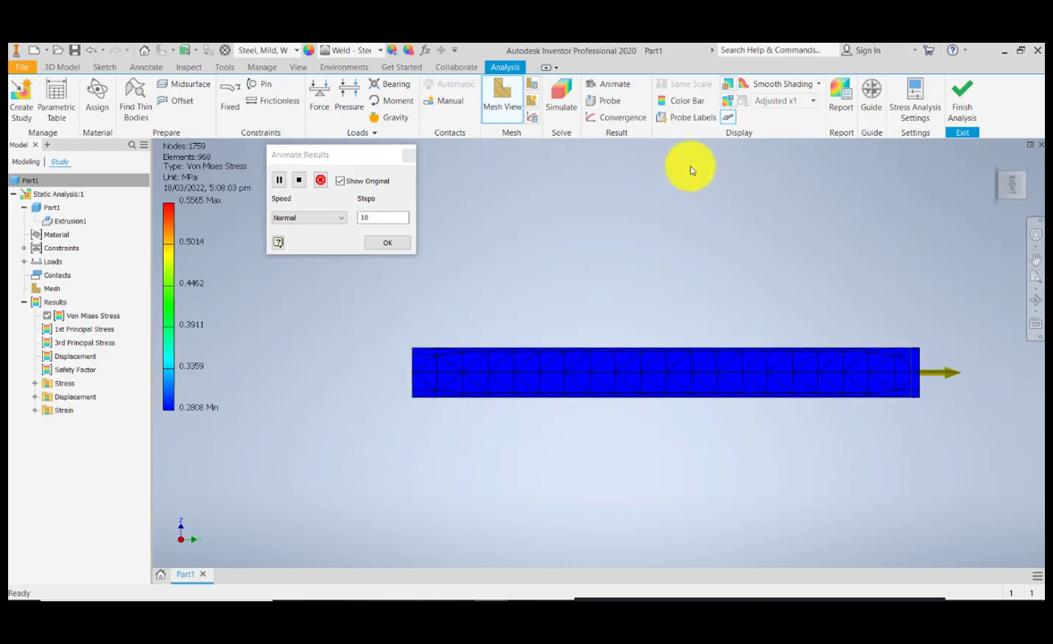
# Stop the animation, switch deformation to Actual scale, and replay then pause it.
pyautogui.click(278, 179)
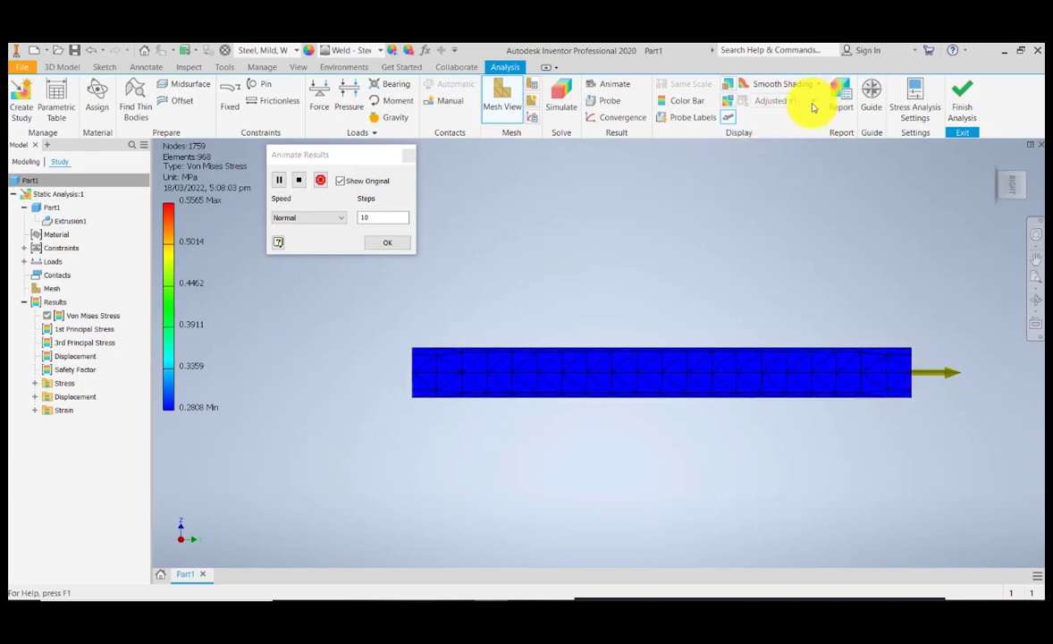
pyautogui.click(299, 180)
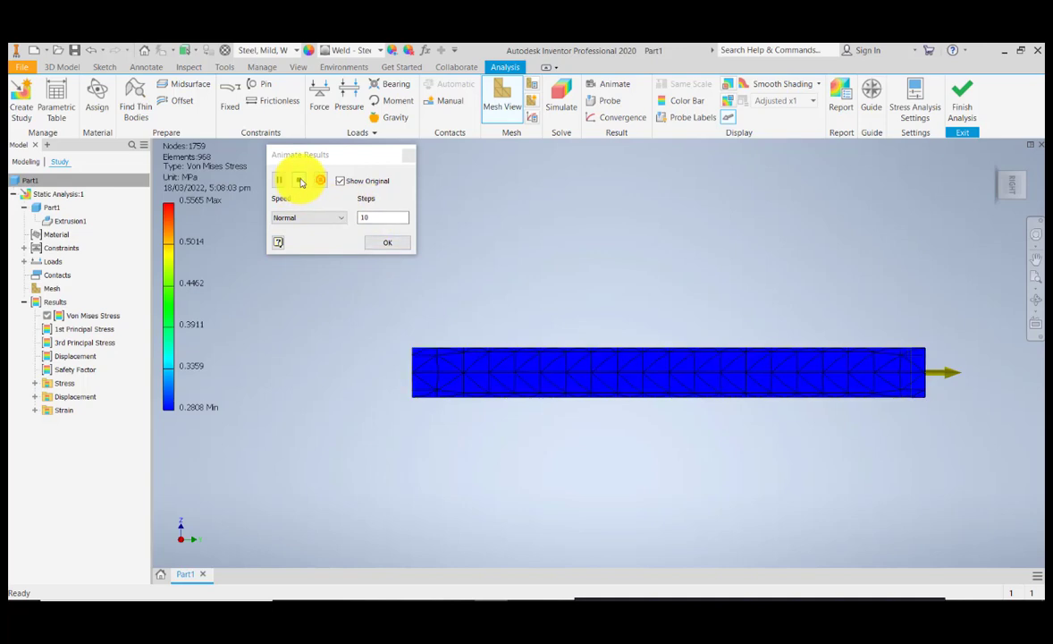
pyautogui.click(785, 100)
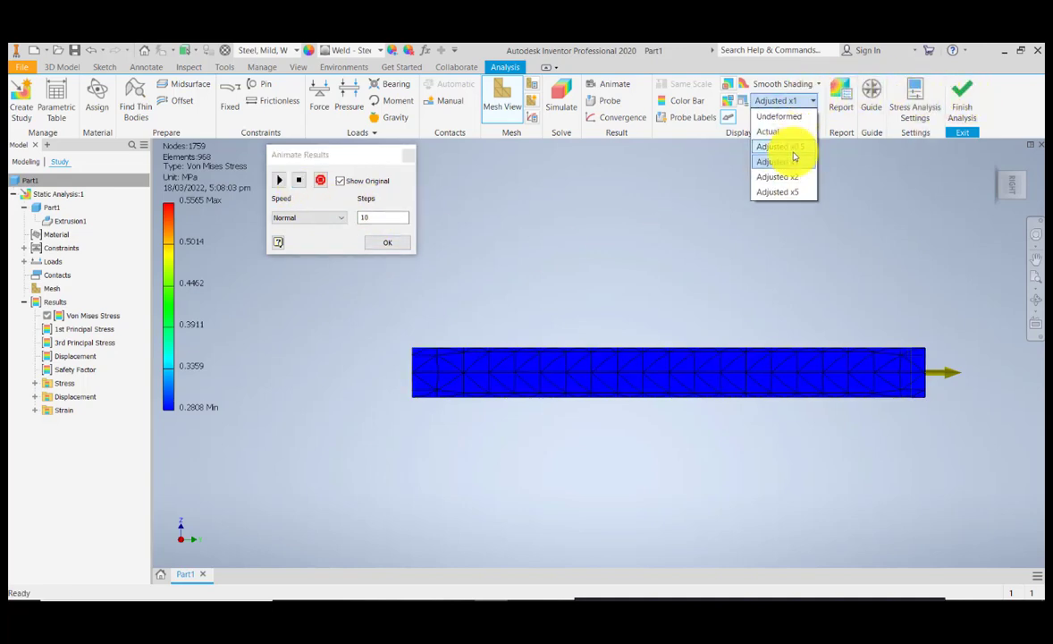
pyautogui.click(768, 132)
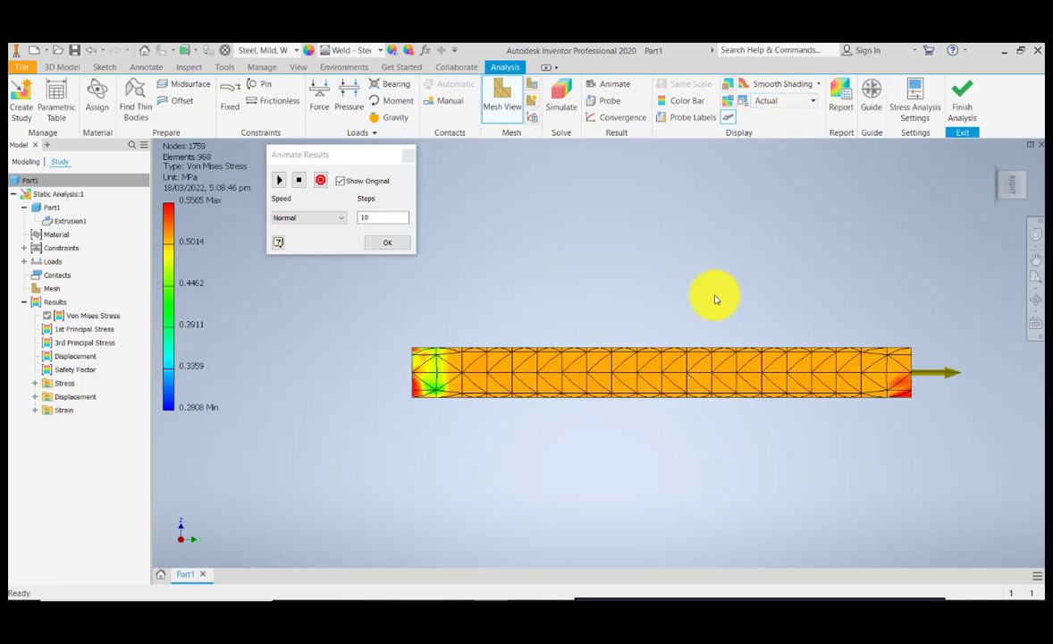
pyautogui.click(279, 179)
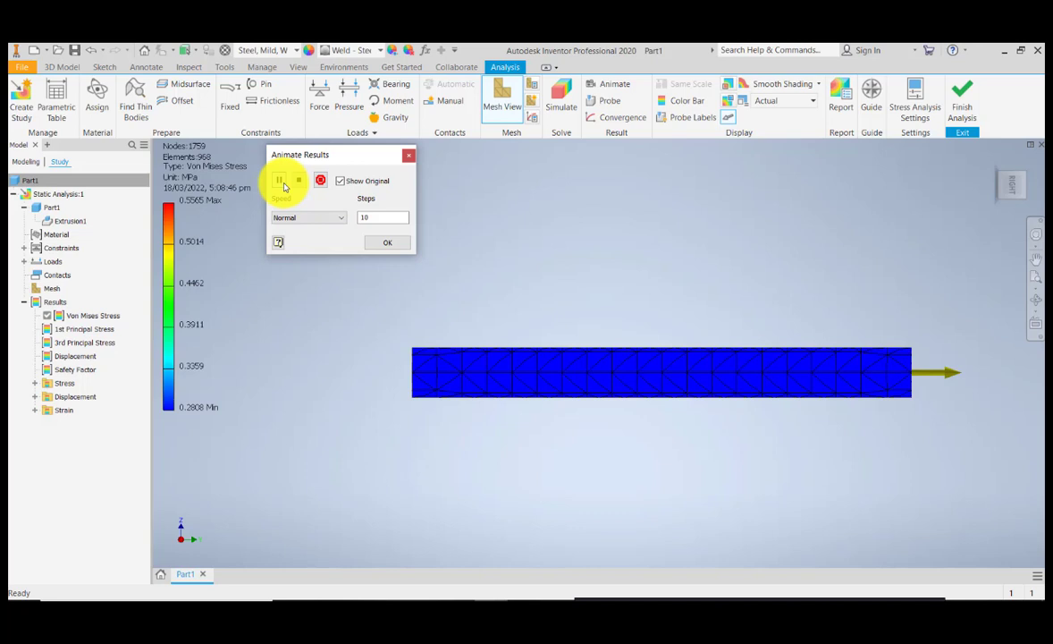
pyautogui.click(279, 180)
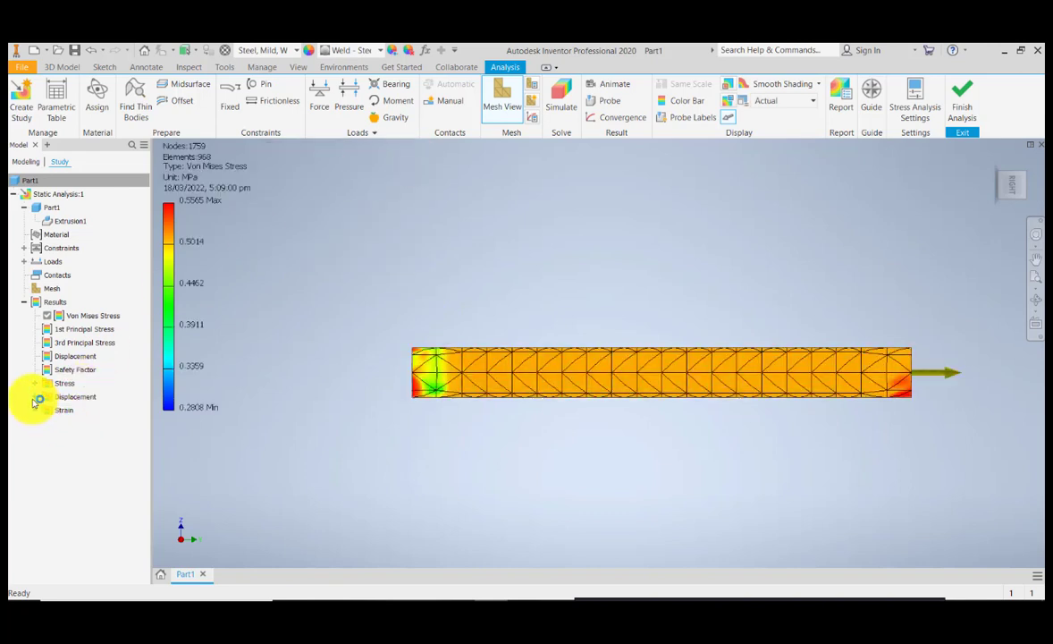
# Show Y Displacement, then 1st and 3rd Principal Stress (-0.011 to 0.196 MPa).
pyautogui.click(34, 396)
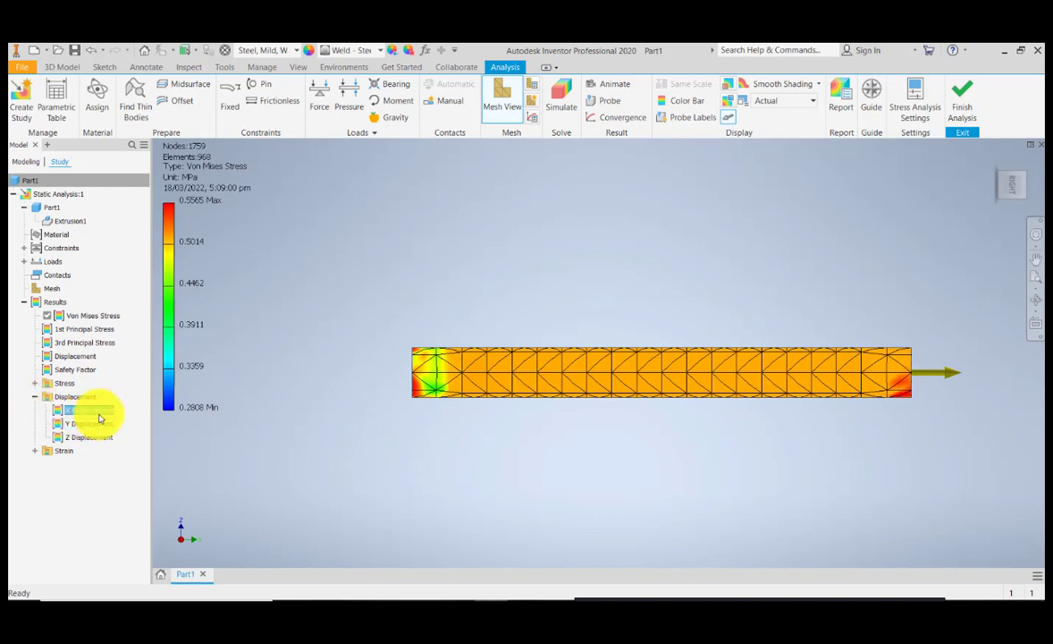
pyautogui.click(89, 409)
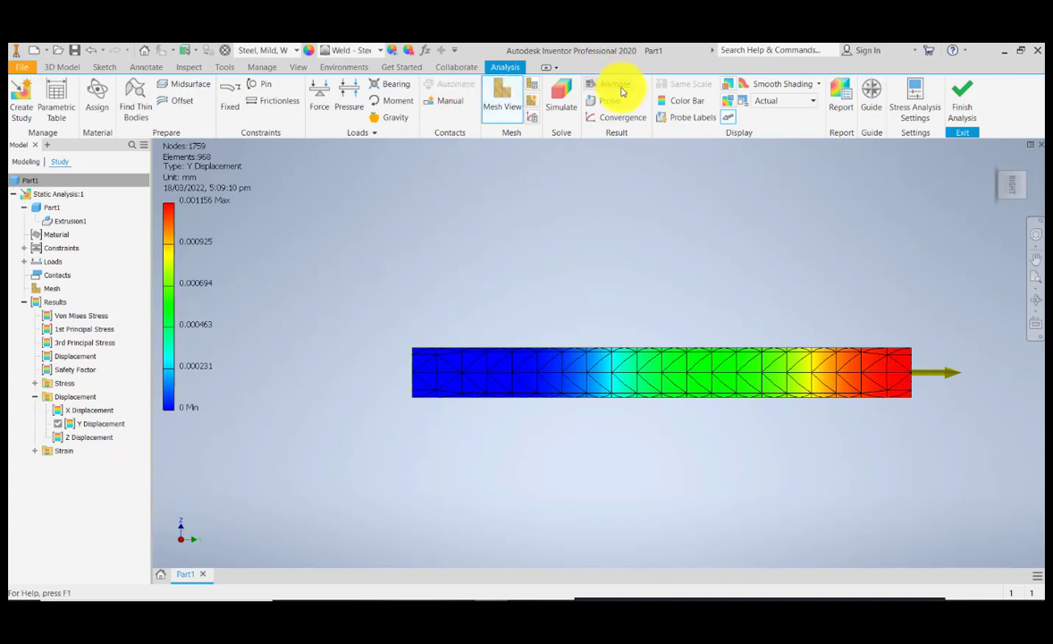
pyautogui.click(615, 89)
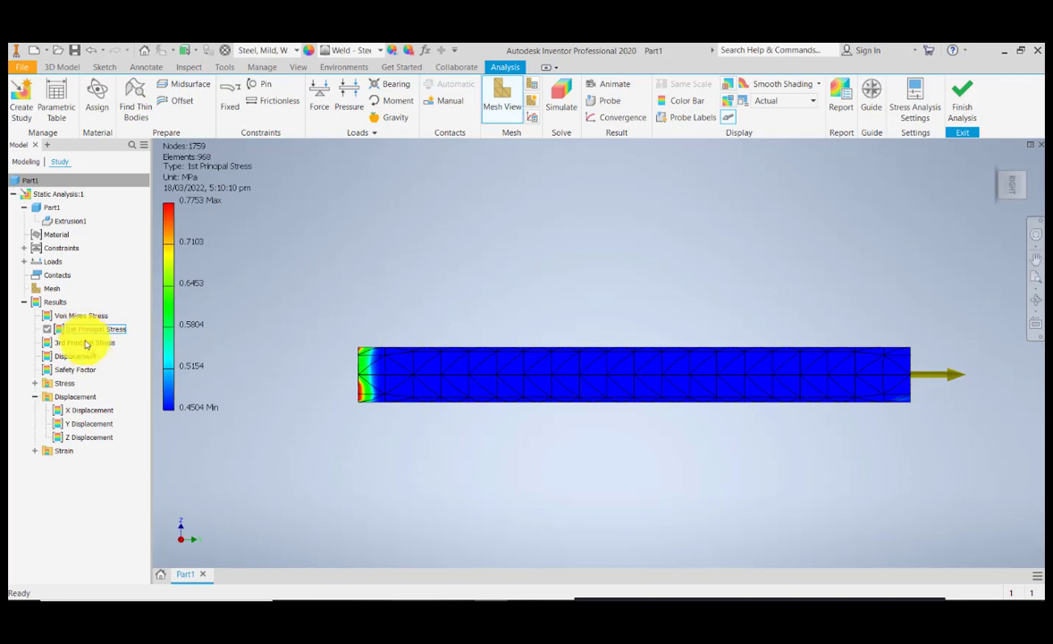
pyautogui.click(85, 343)
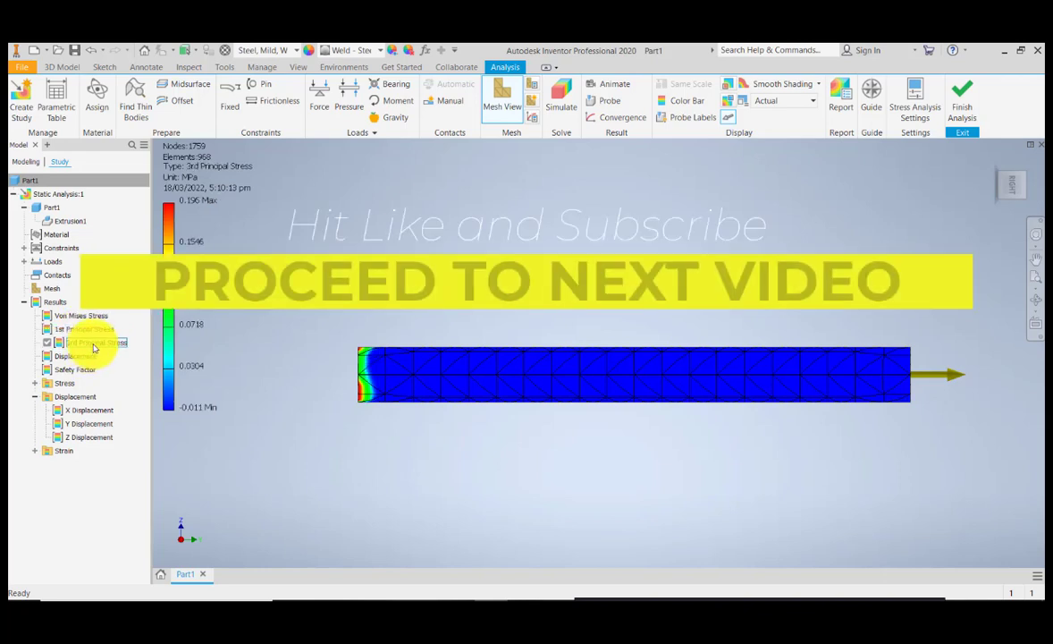